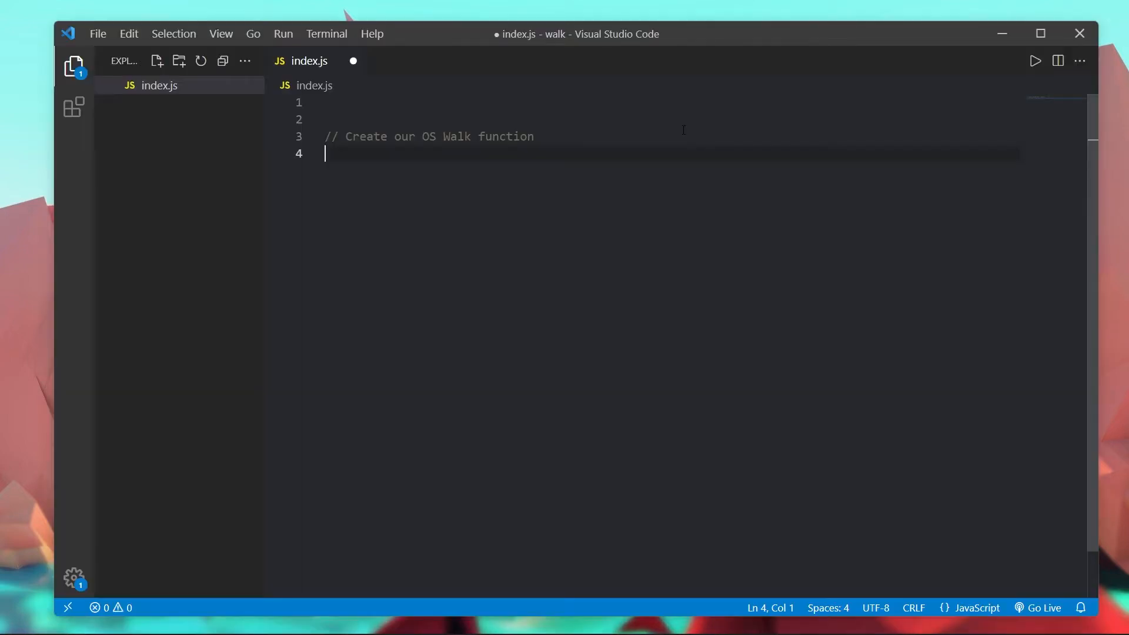
# Step: Write function walk(dir) that declares const folder = [] and returns folder
pyautogui.write('function walk (')
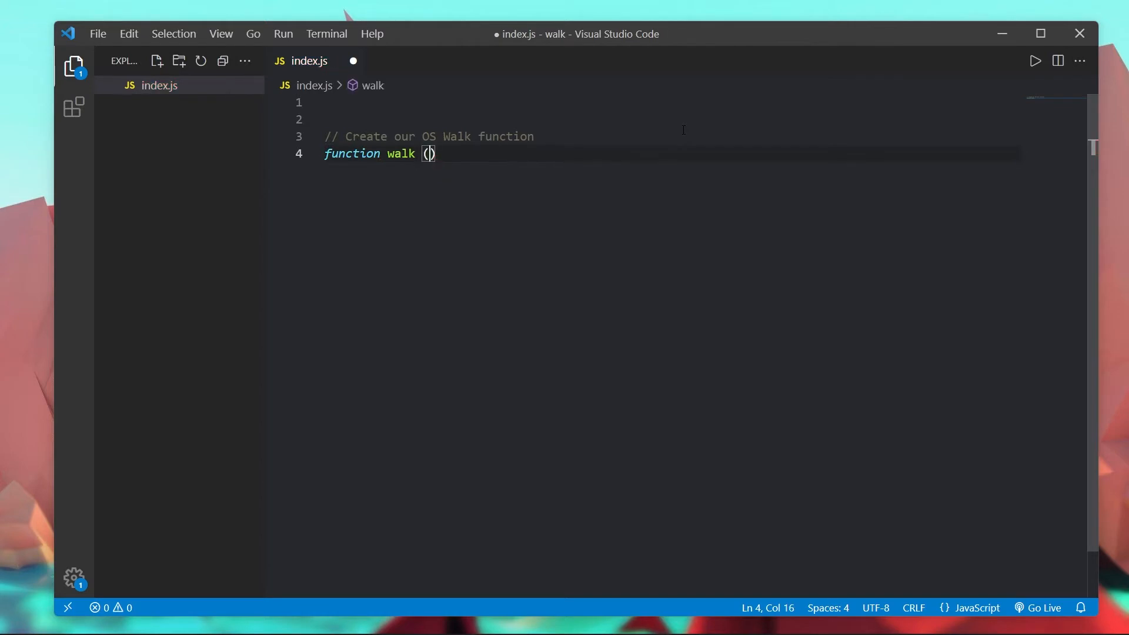
pyautogui.write('dir')
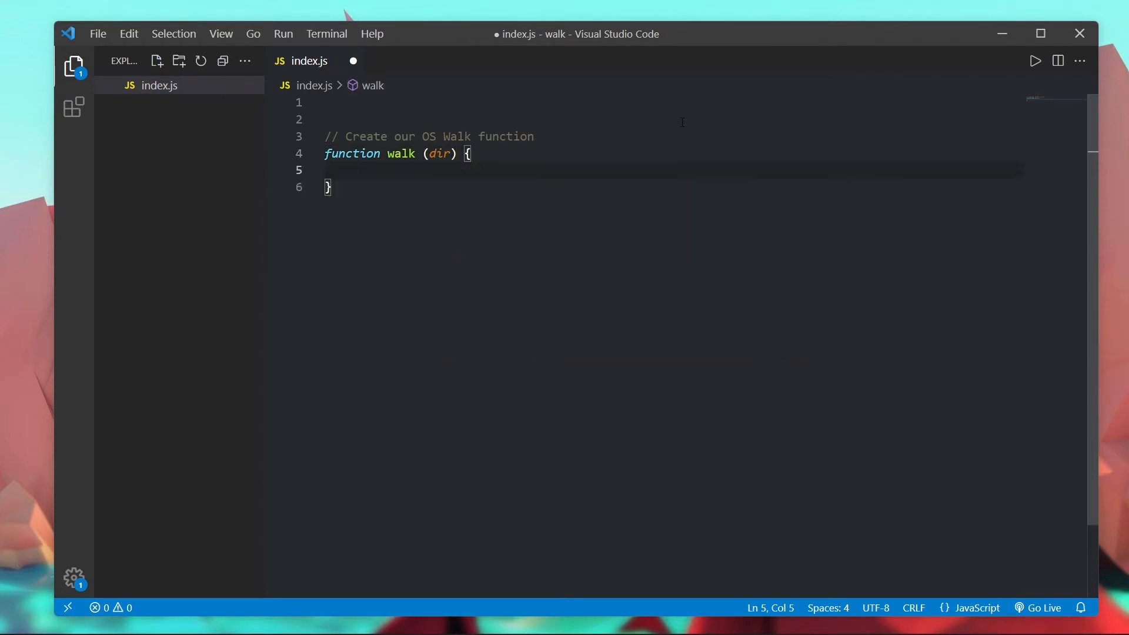
pyautogui.write('c')
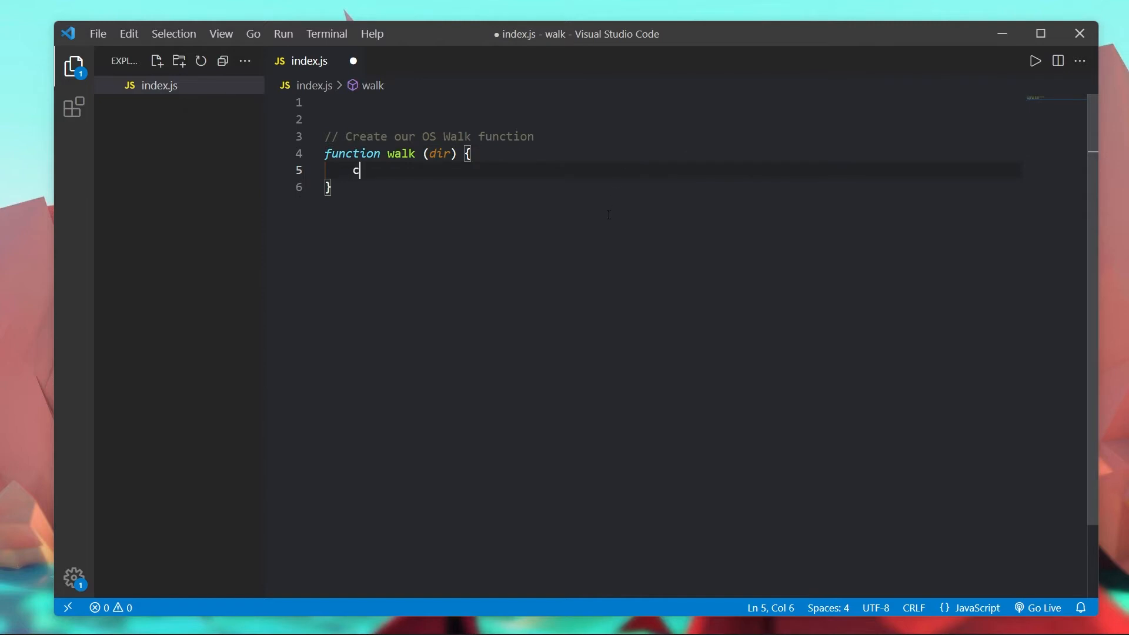
pyautogui.write('onst')
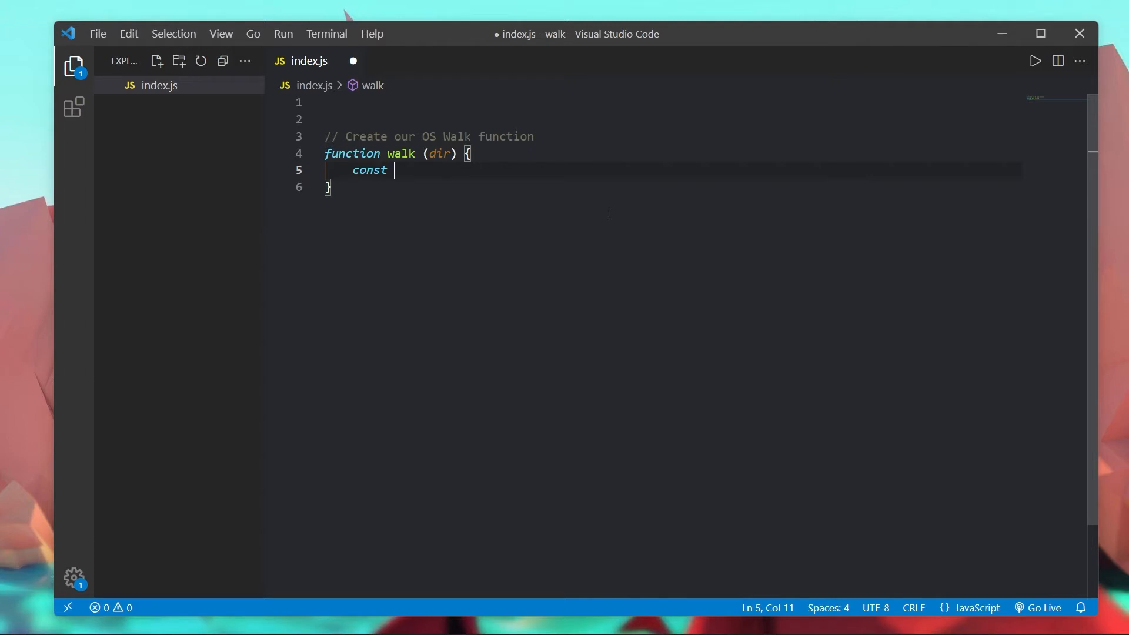
pyautogui.write('con')
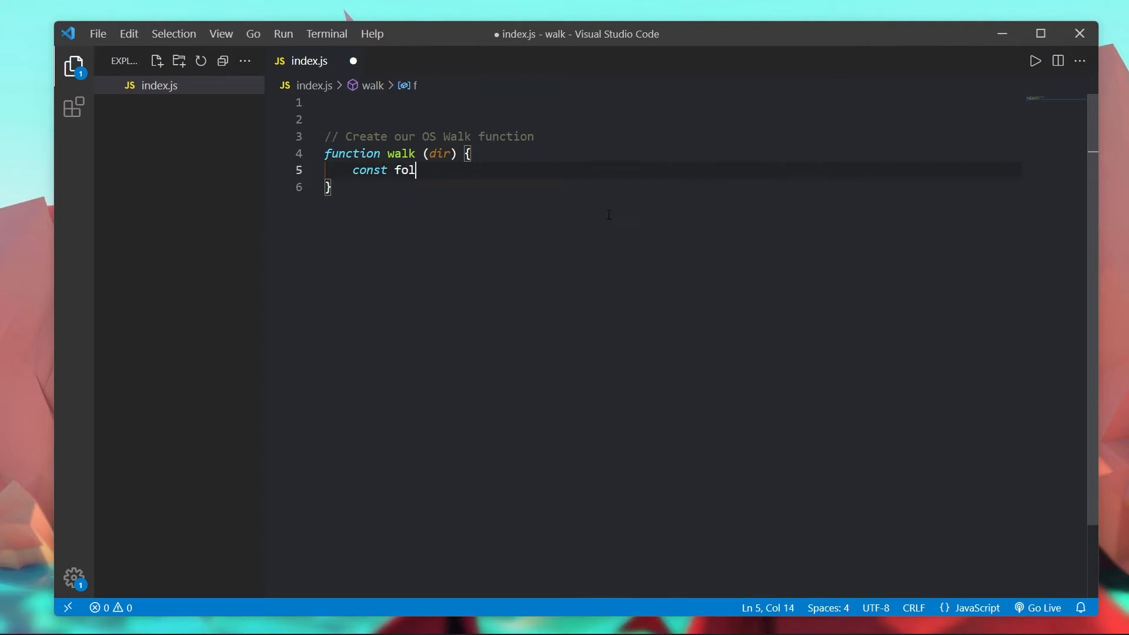
pyautogui.write('der = [];')
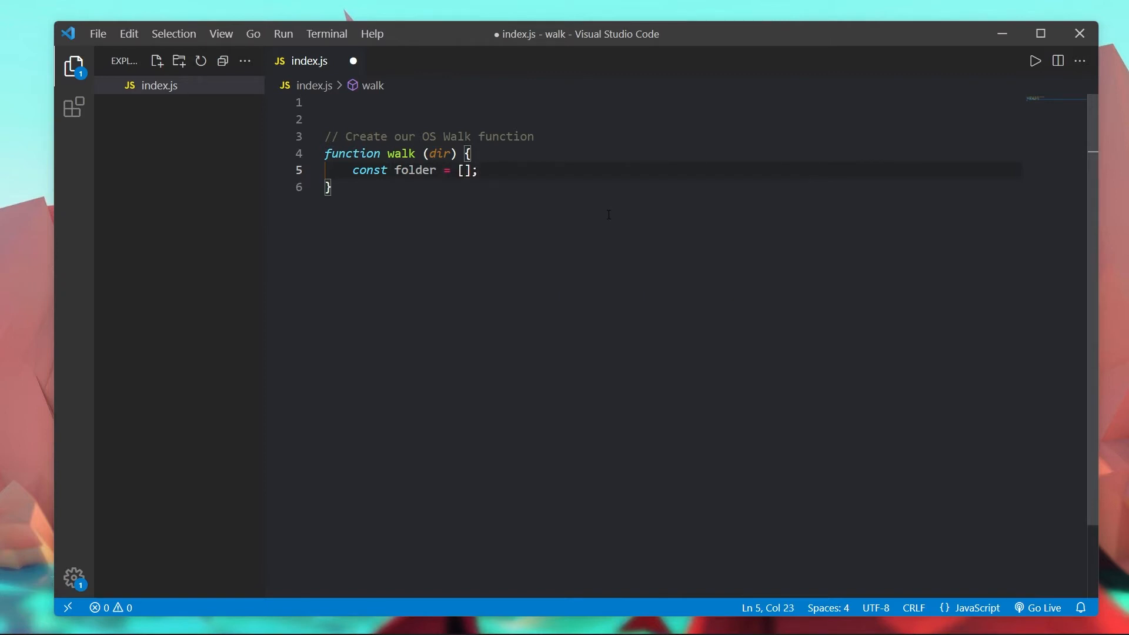
pyautogui.write('return')
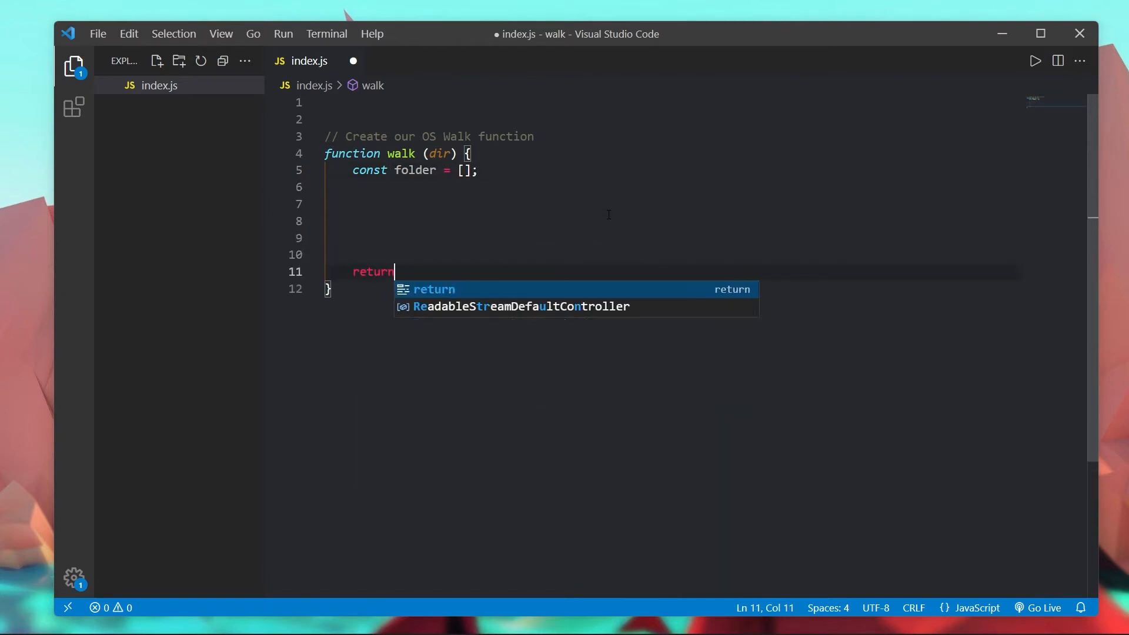
pyautogui.write('folder;')
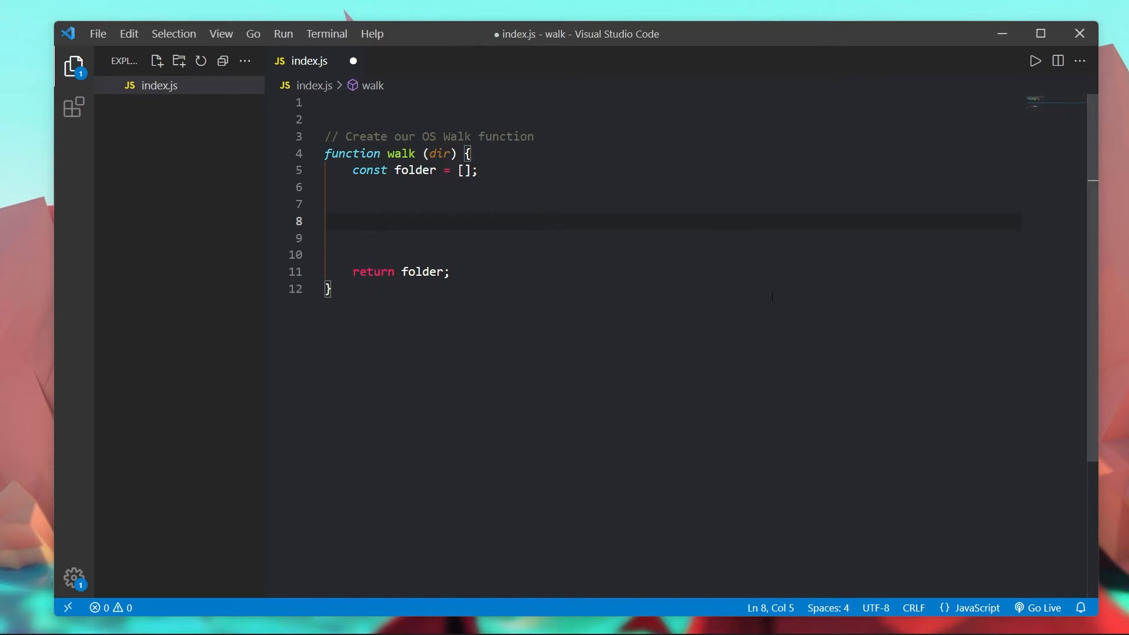
# Step: Store readdirSync(dir) in a files constant and import readdirSync from "fs" on line 1
pyautogui.click(360, 103)
pyautogui.write('const files = r')
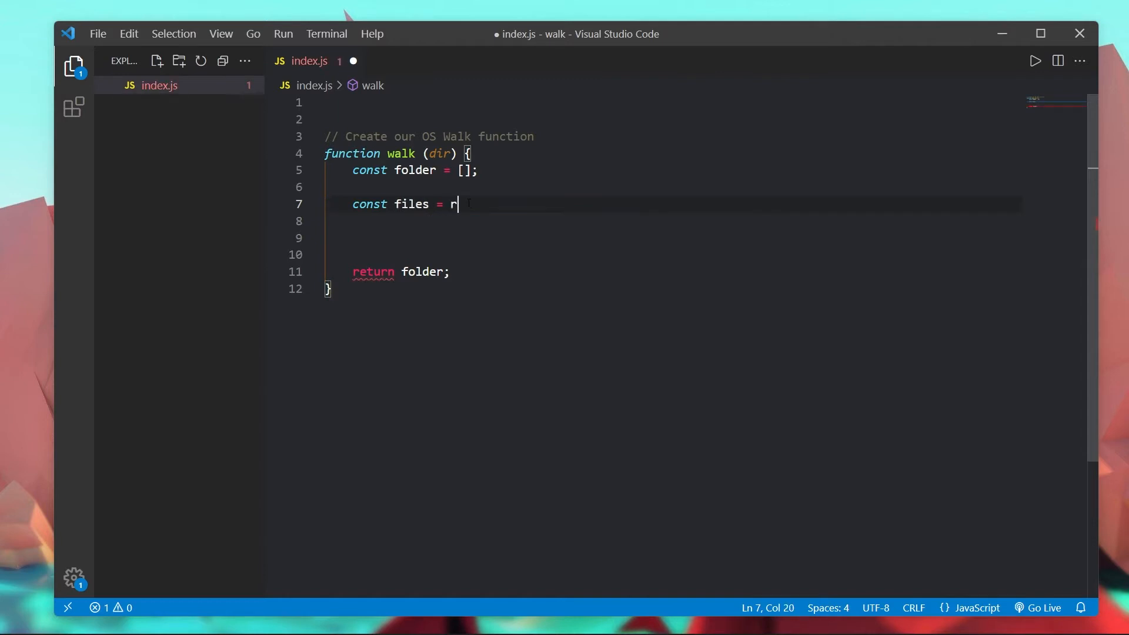
pyautogui.write('eaddirSync(')
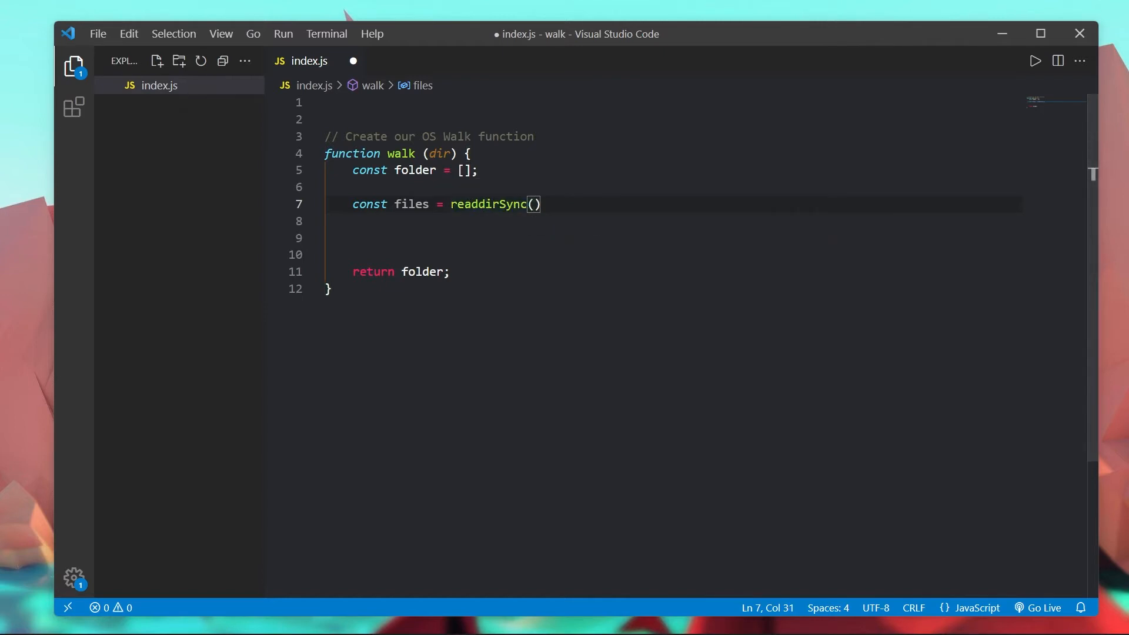
pyautogui.click(324, 102)
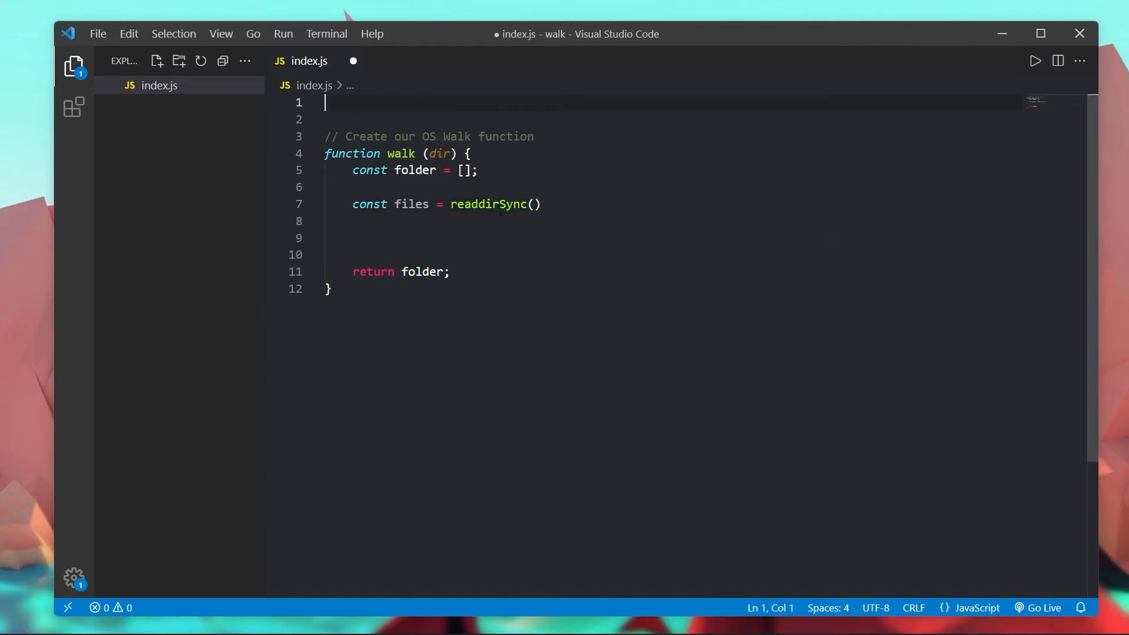
pyautogui.write('const {')
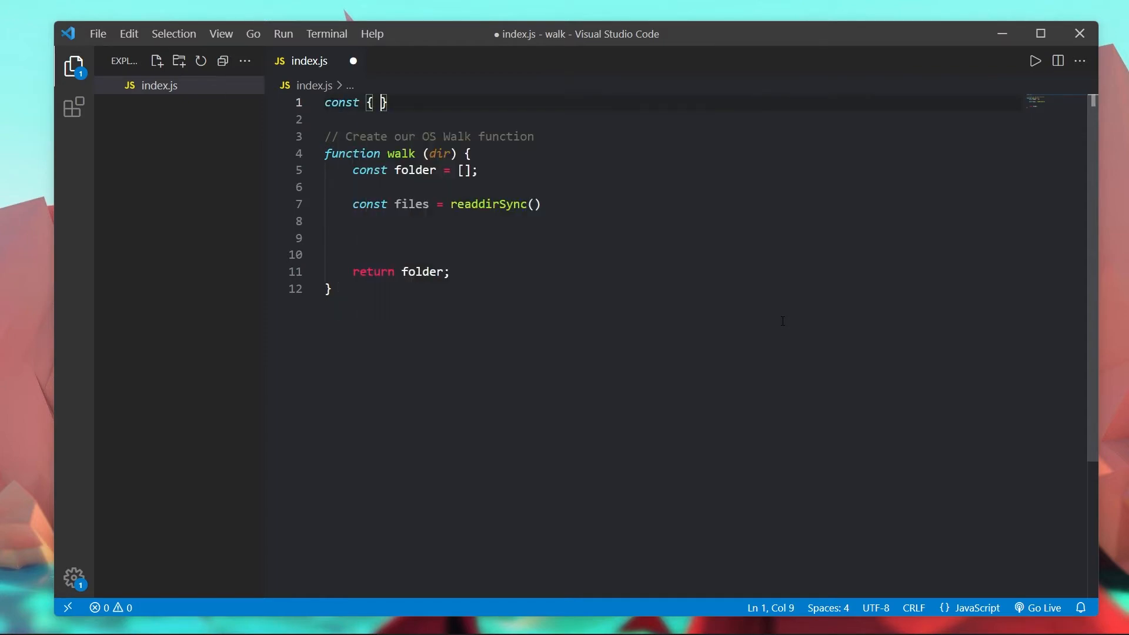
pyautogui.write('readdirSync')
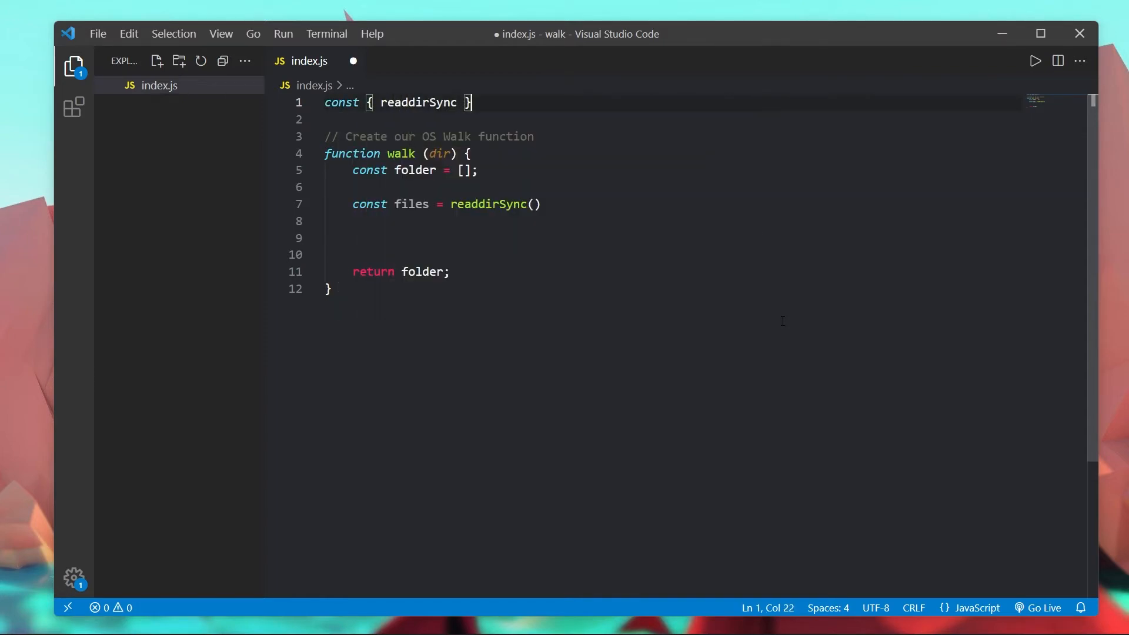
pyautogui.write('= require')
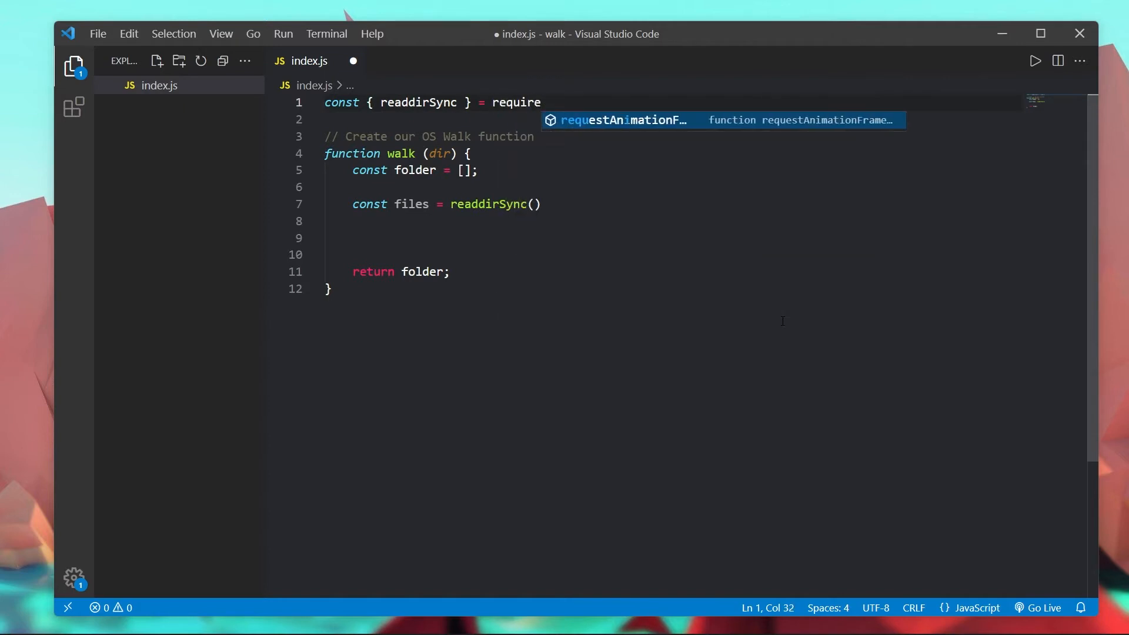
pyautogui.write('("fs");')
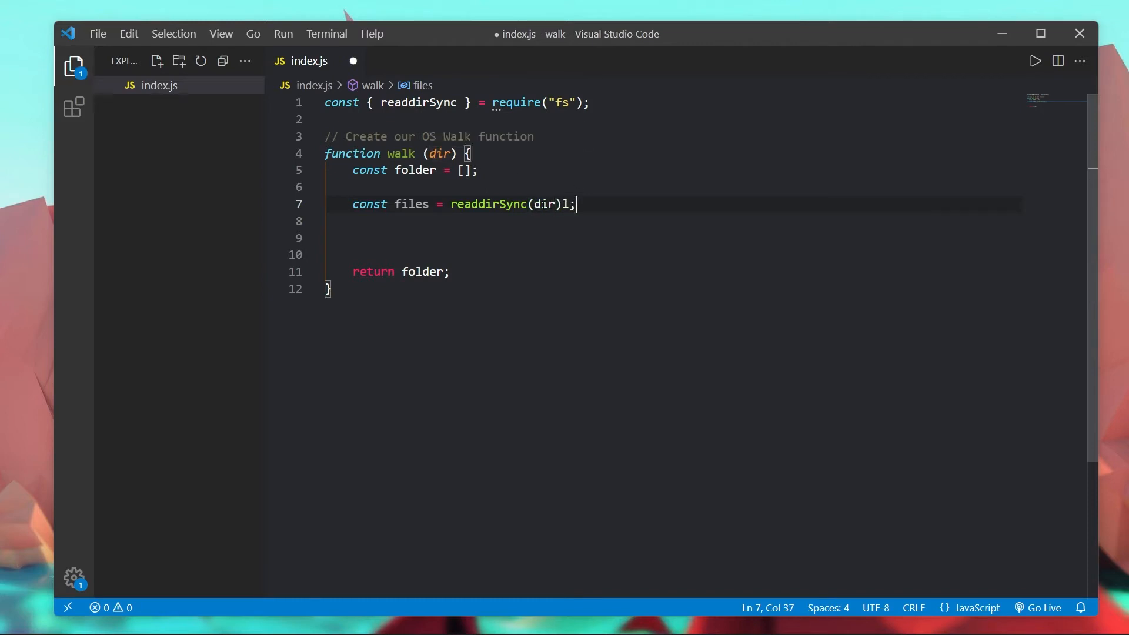
pyautogui.press('Backspace')
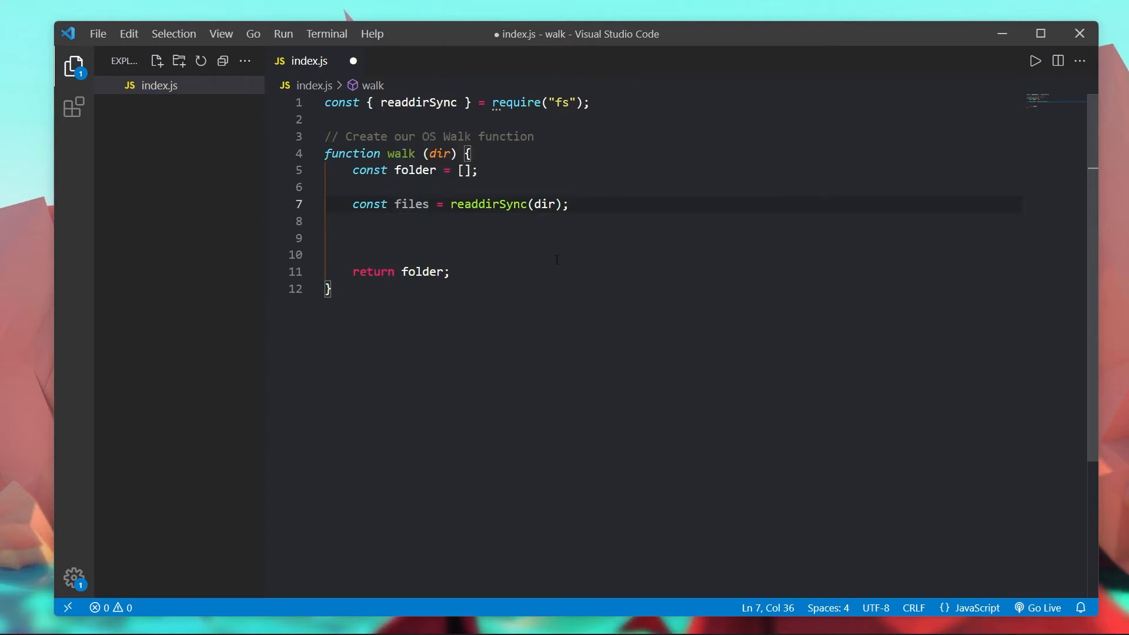
# Step: Log files inside walk, add const files = walk(__dirname) at the bottom, and save
pyautogui.press('Enter')
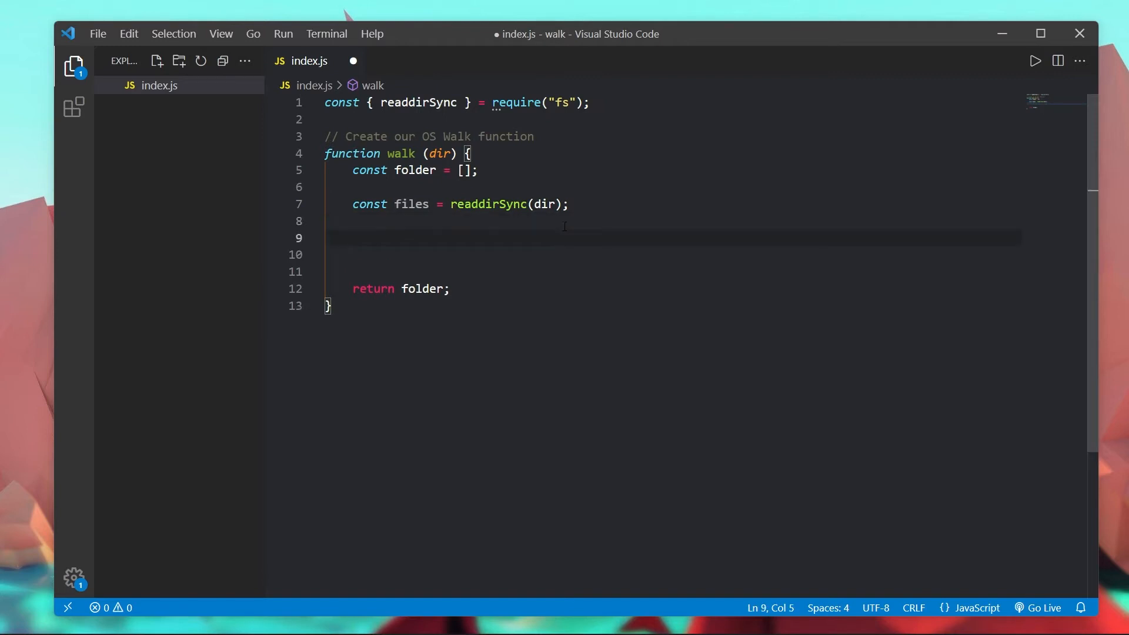
pyautogui.write('console.l')
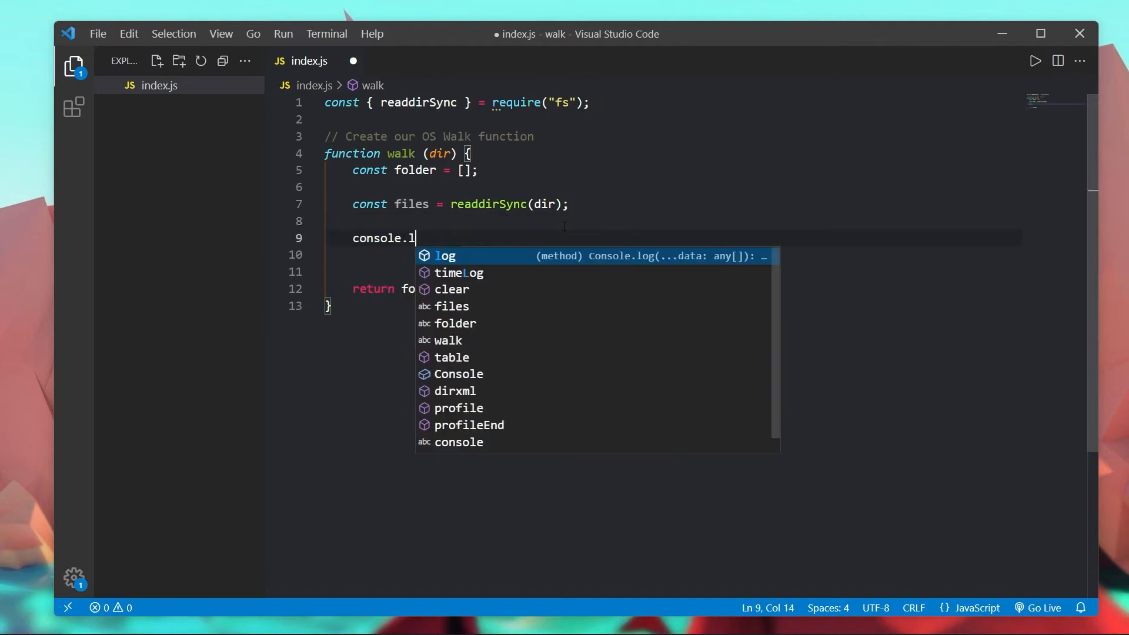
pyautogui.write('og(files);')
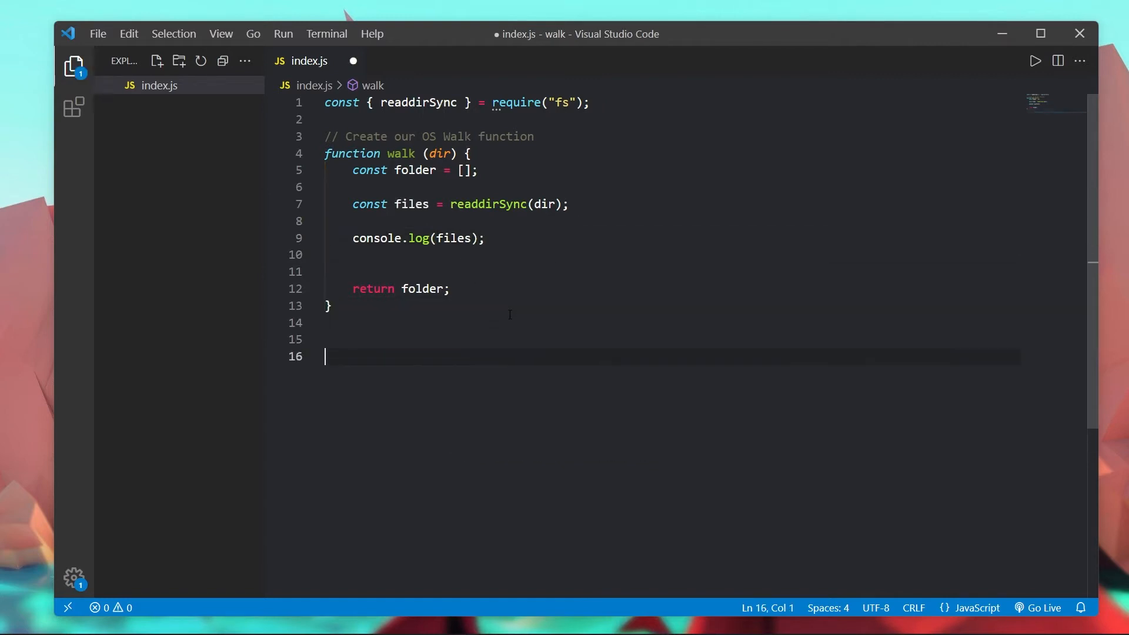
pyautogui.write('const files')
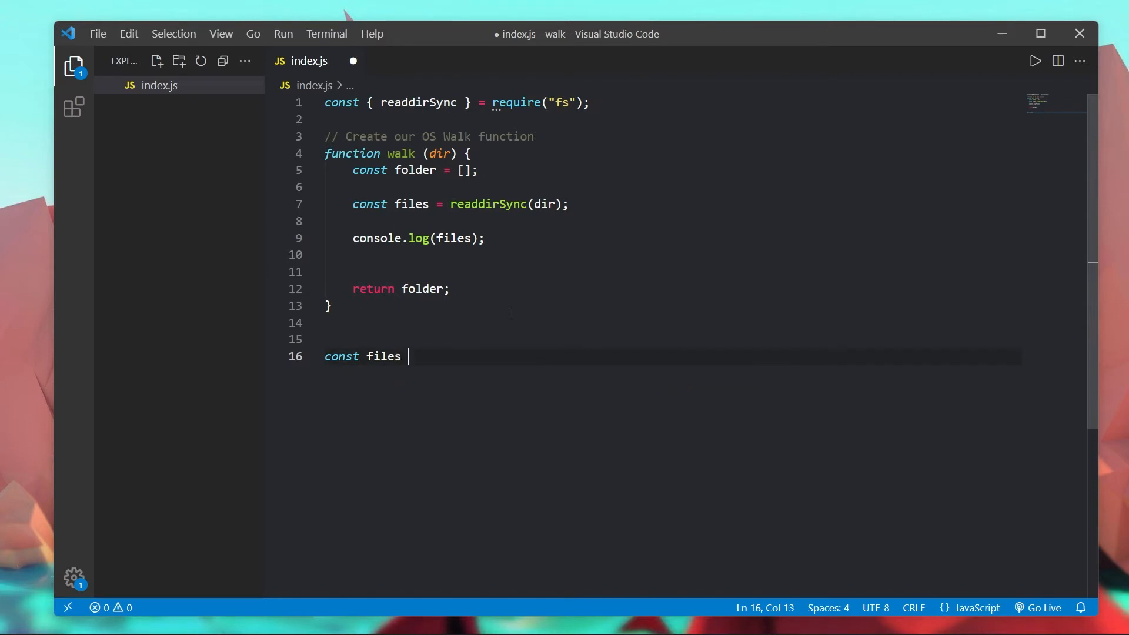
pyautogui.write('= walk(')
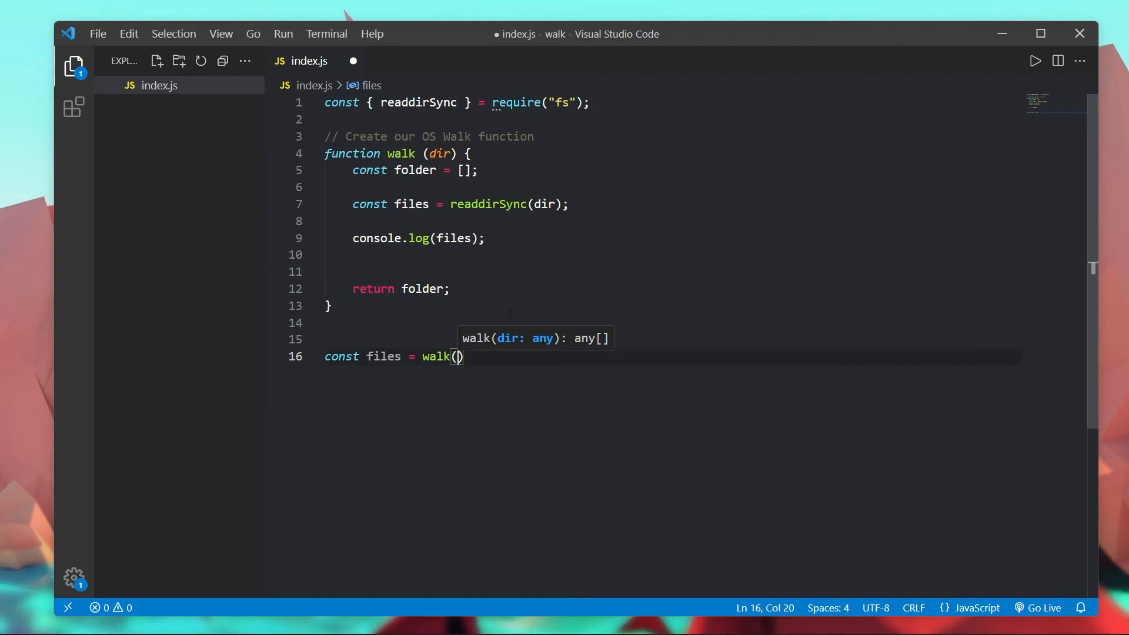
pyautogui.write('__dirname')
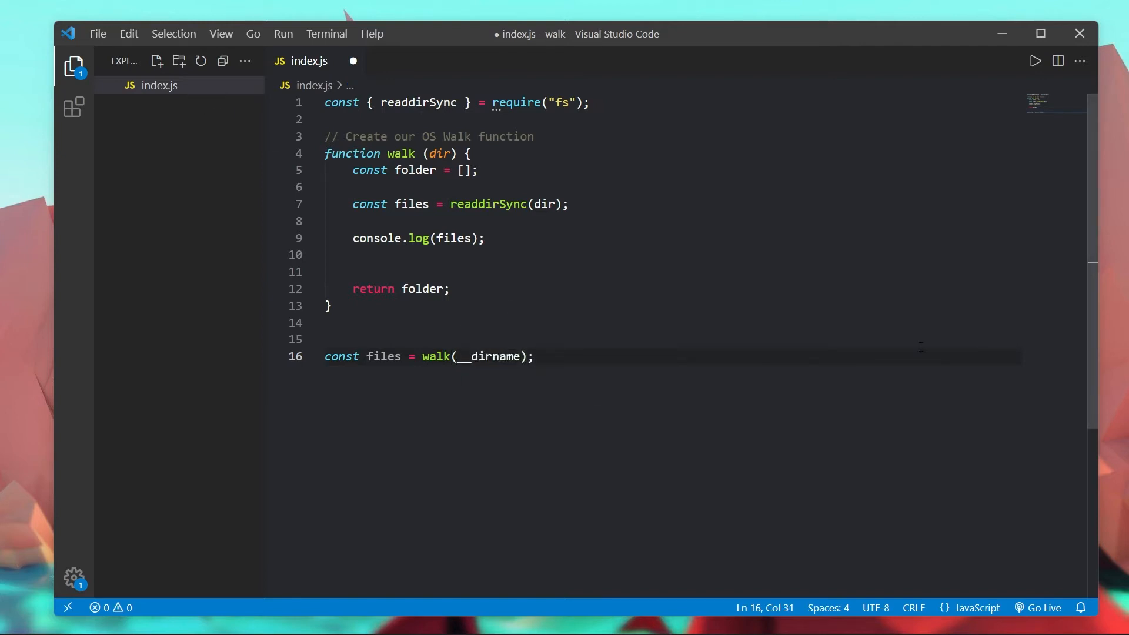
pyautogui.press('ctrl+s')
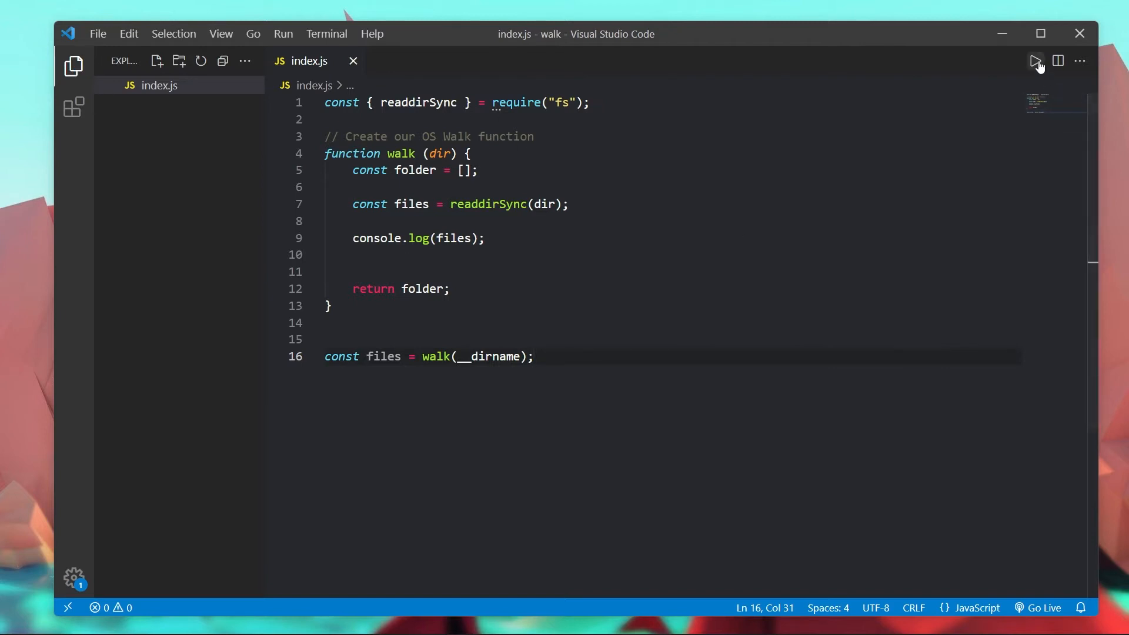
pyautogui.moveTo(1033, 60)
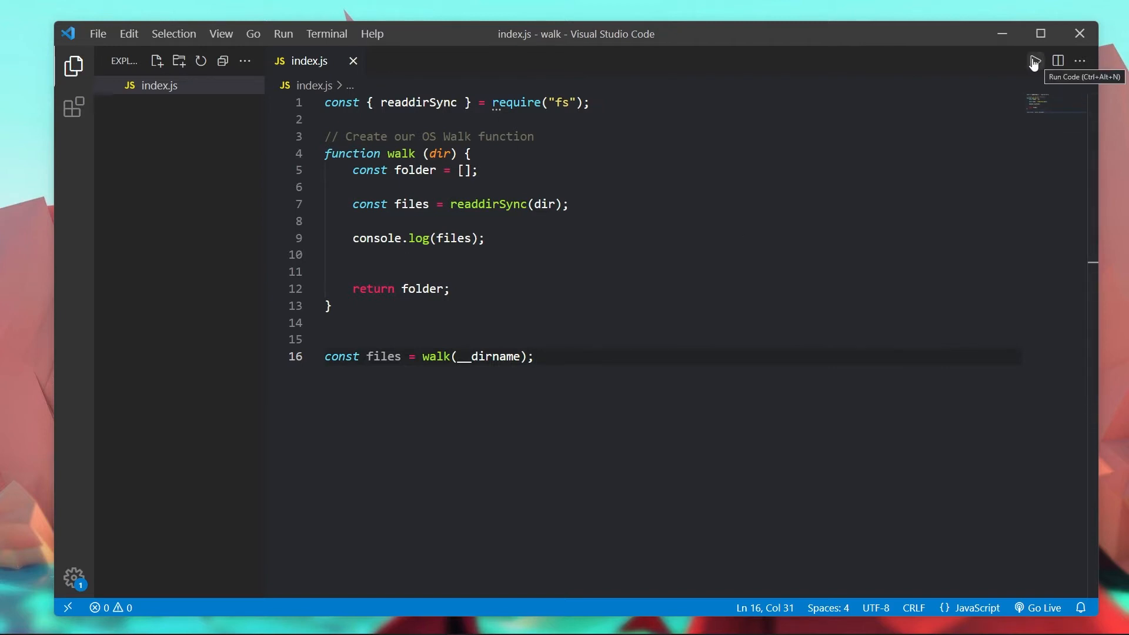
# Step: Run index.js so the Output panel prints [ 'index.js' ]
pyautogui.click(1032, 60)
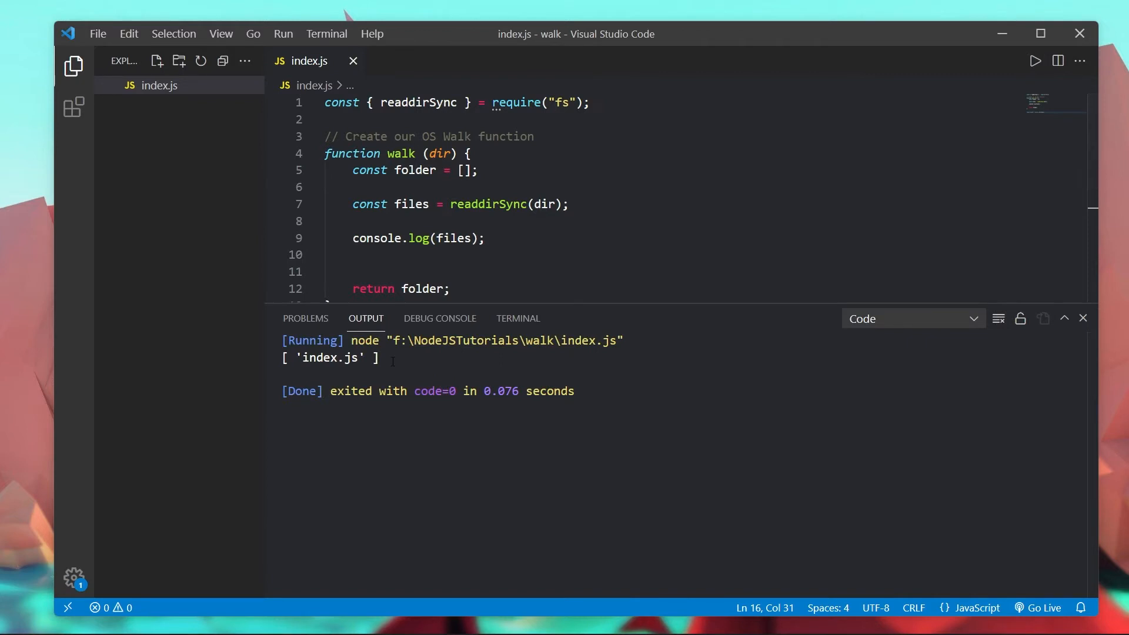
pyautogui.moveTo(600, 310)
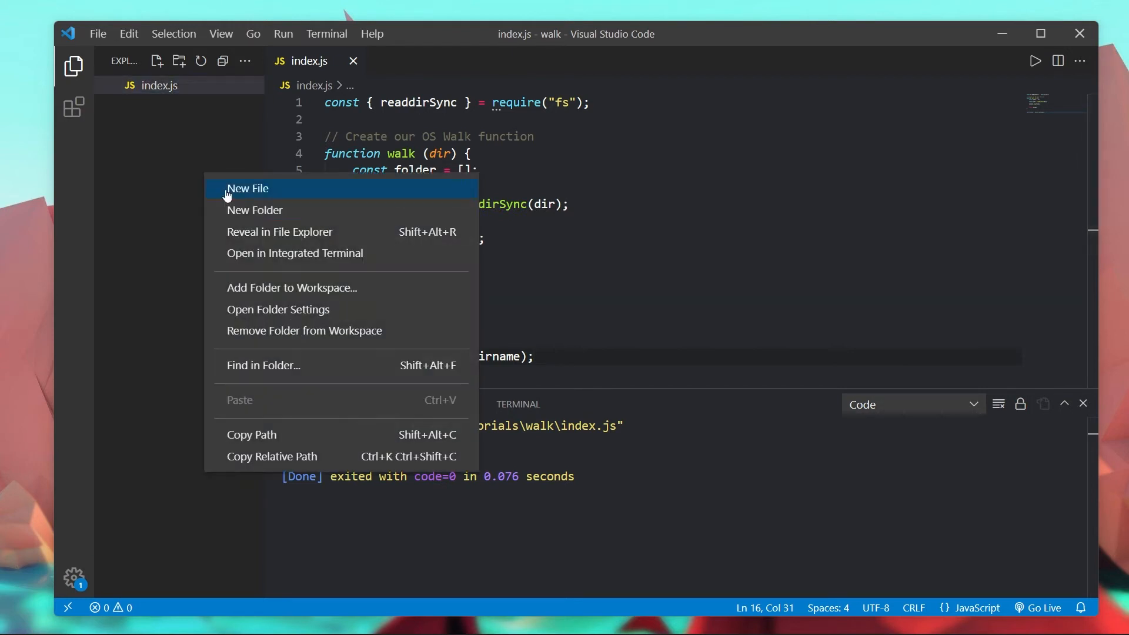
# Step: Create test.txt inside the new test folder and rerun to print [ 'index.js', 'test' ]
pyautogui.click(248, 188)
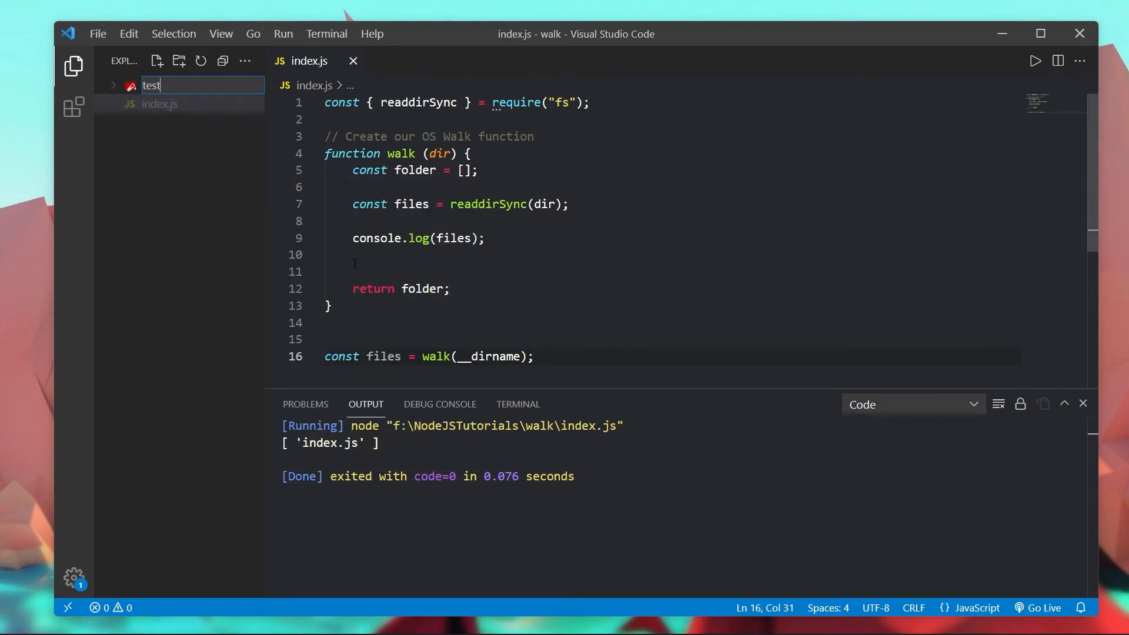
pyautogui.rightClick(151, 84)
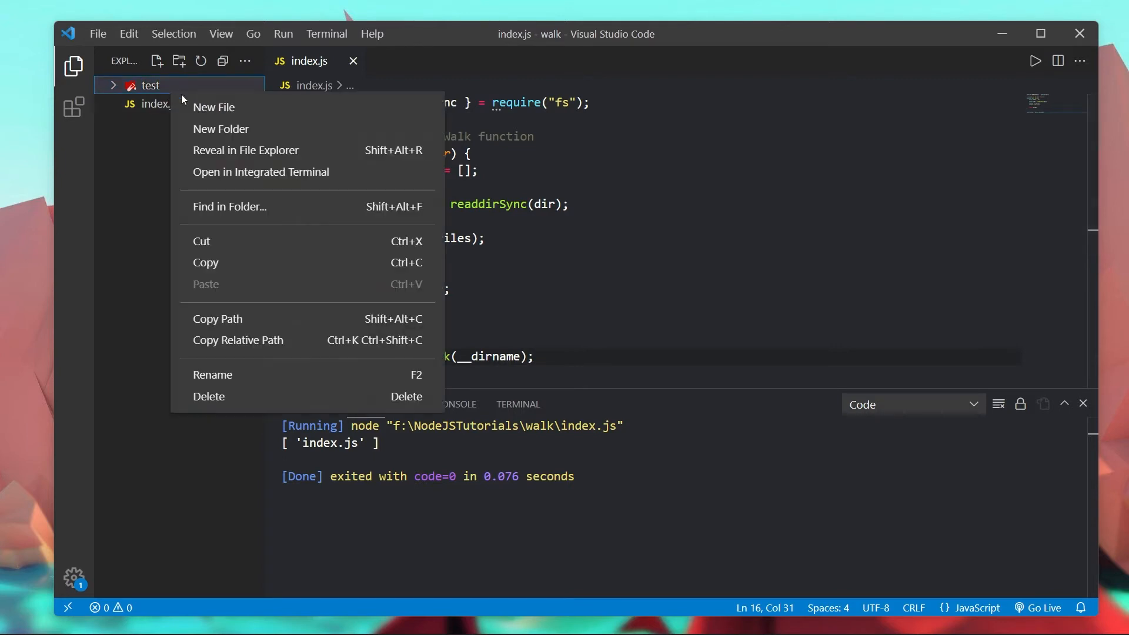
pyautogui.click(214, 106)
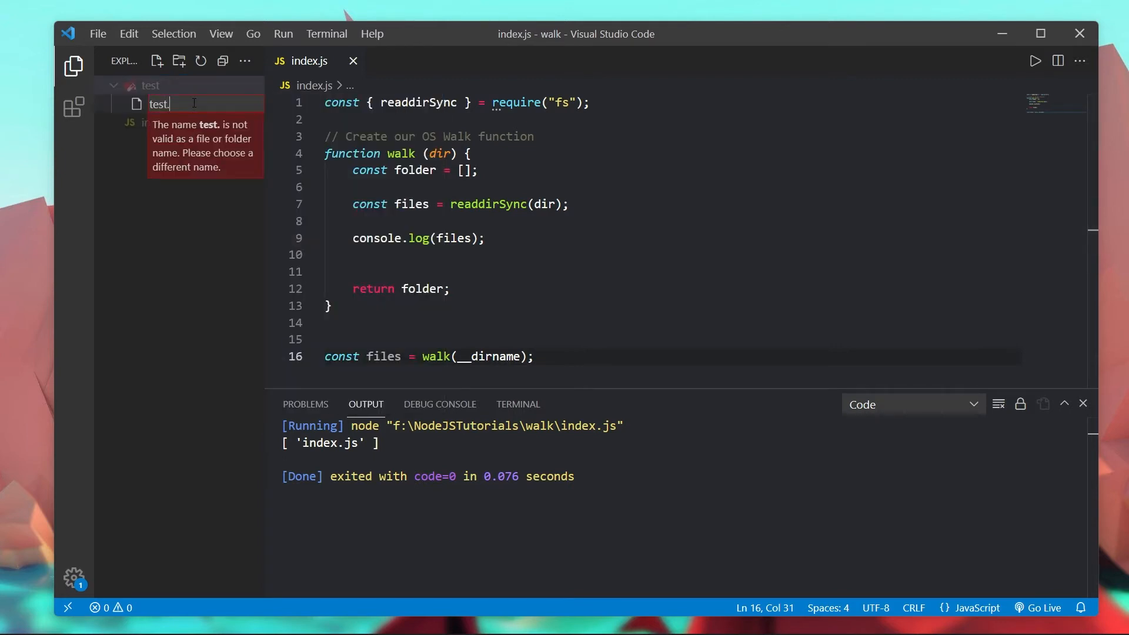
pyautogui.write('txt')
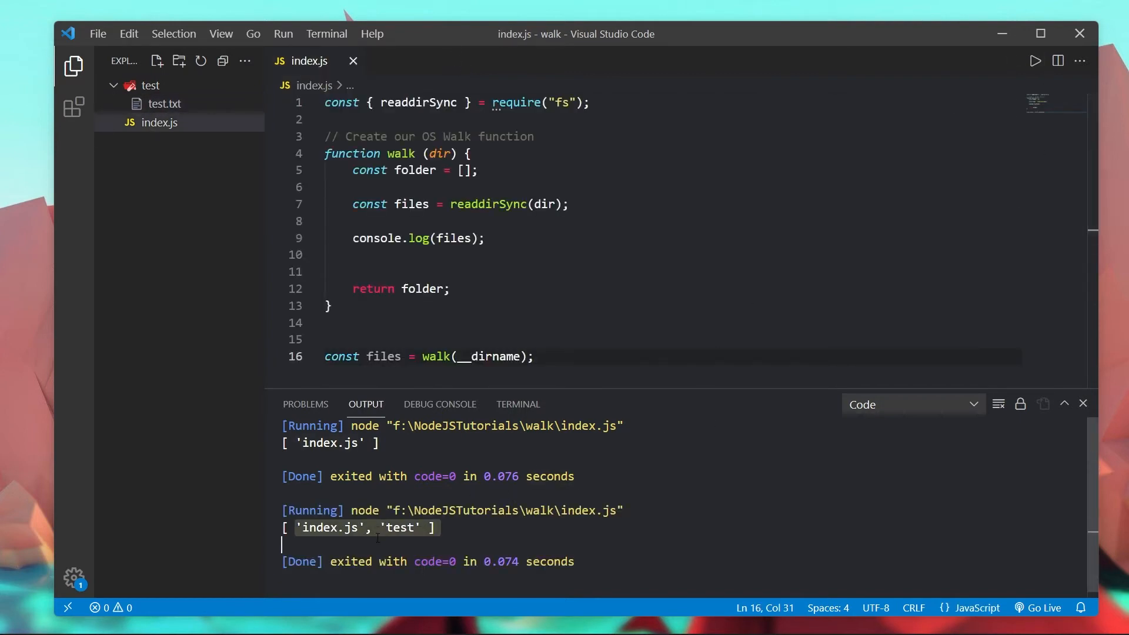
pyautogui.doubleClick(399, 527)
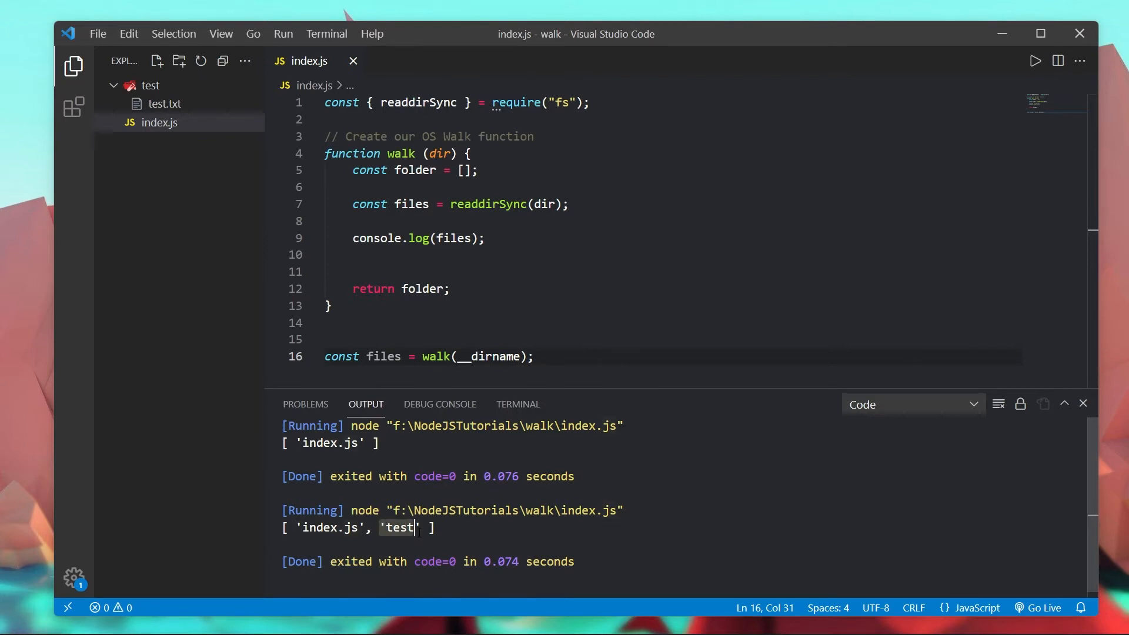
pyautogui.click(1082, 403)
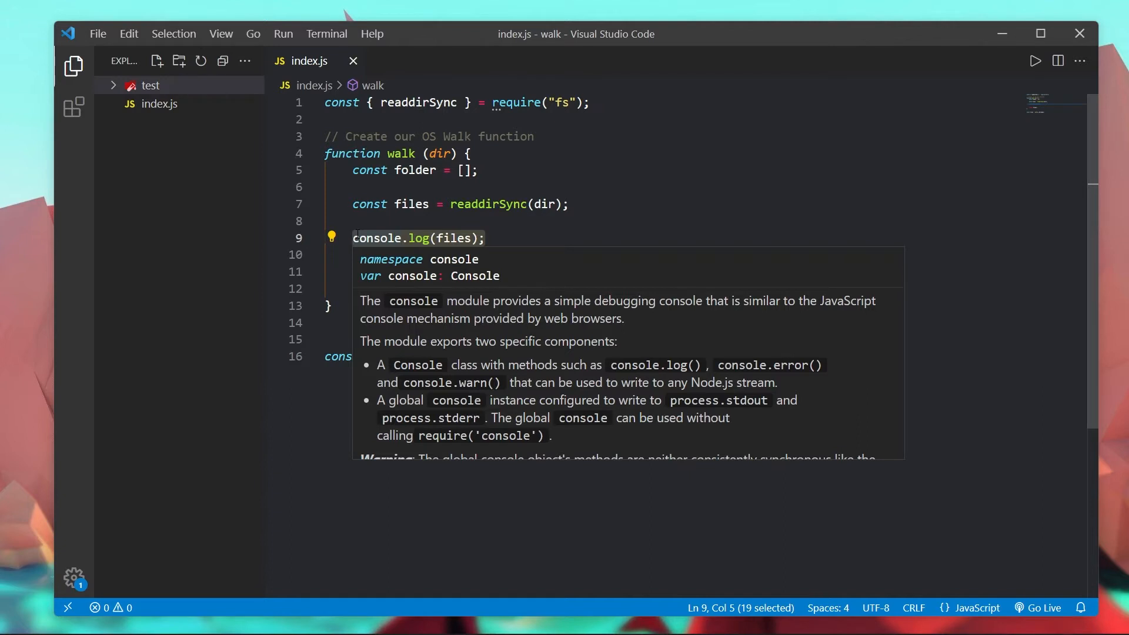
# Step: Replace the array log with files.forEach((fileName) => { console.log(fileName) })
pyautogui.press('Delete')
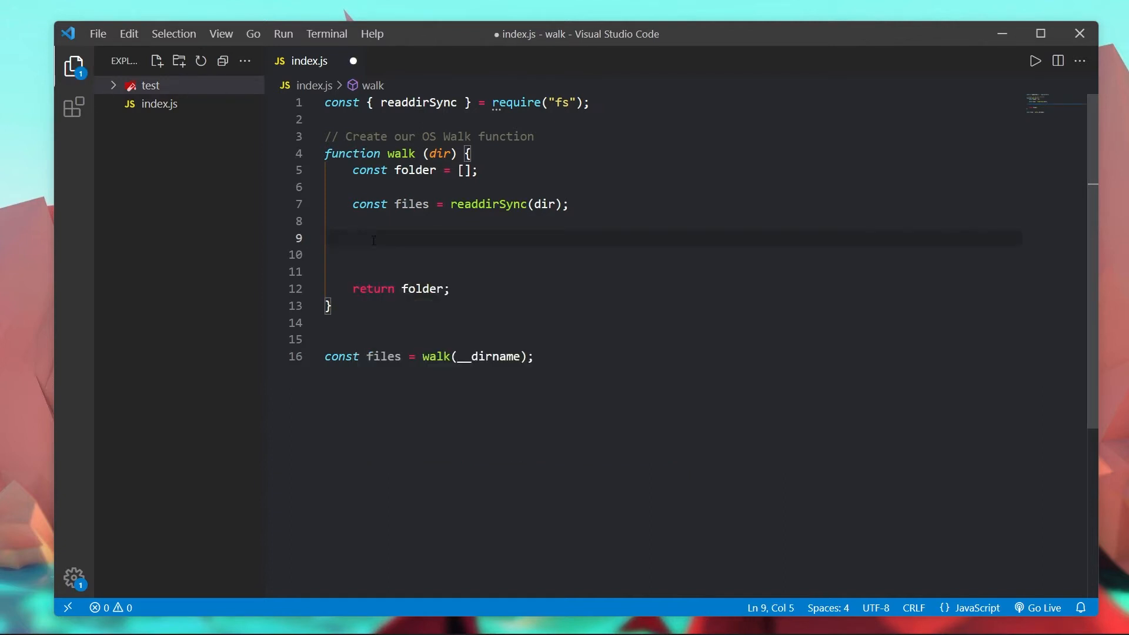
pyautogui.write('files.')
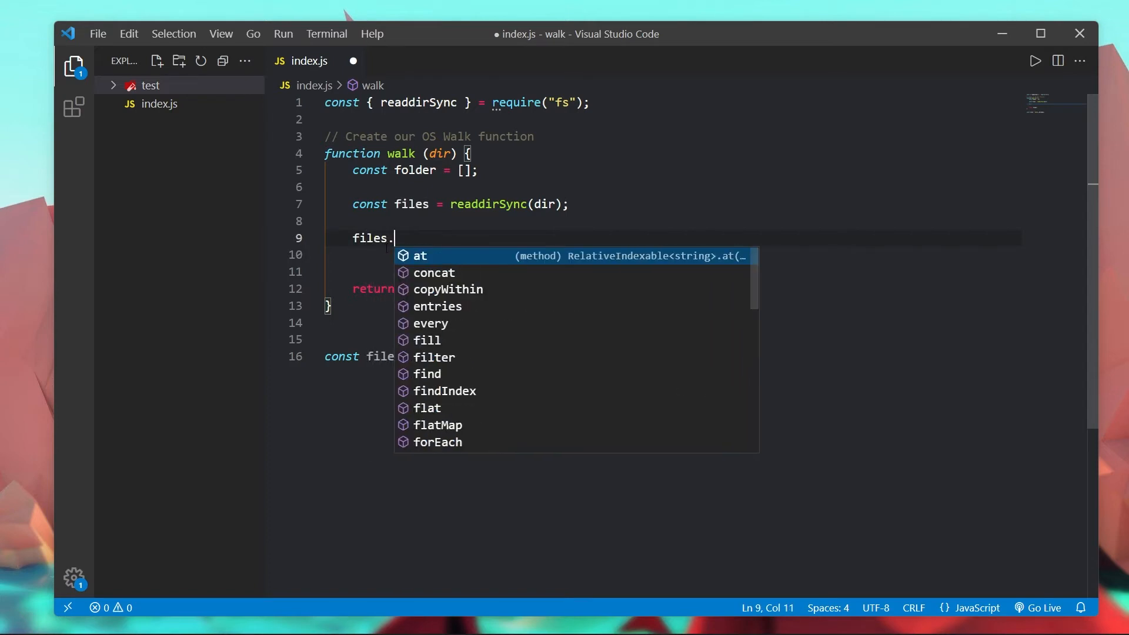
pyautogui.write('forEach((file)')
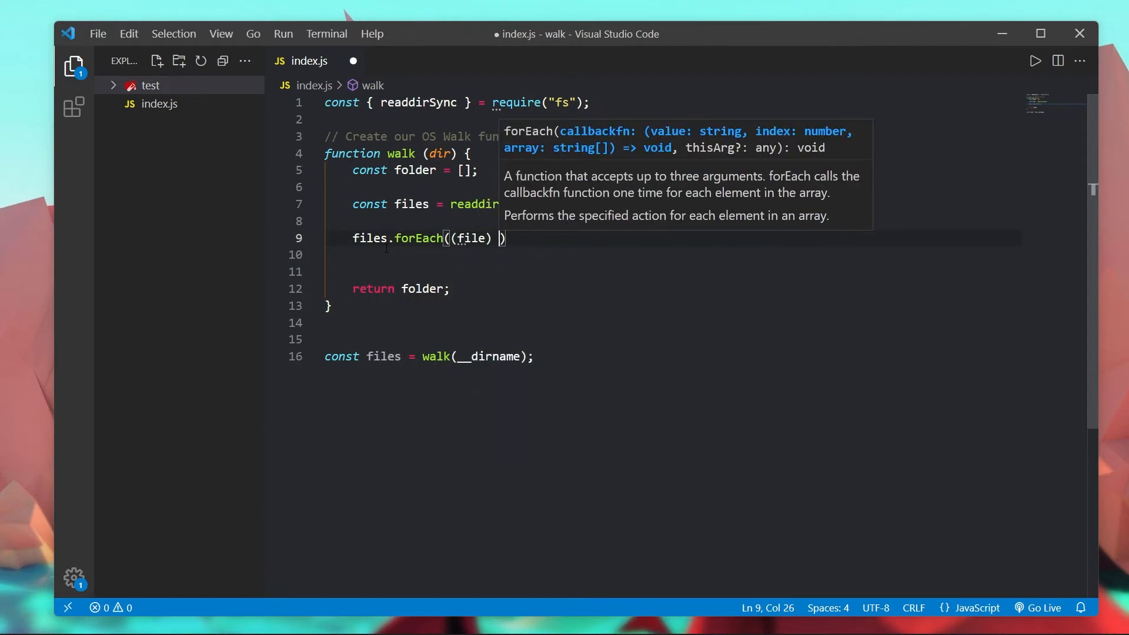
pyautogui.write('=> {')
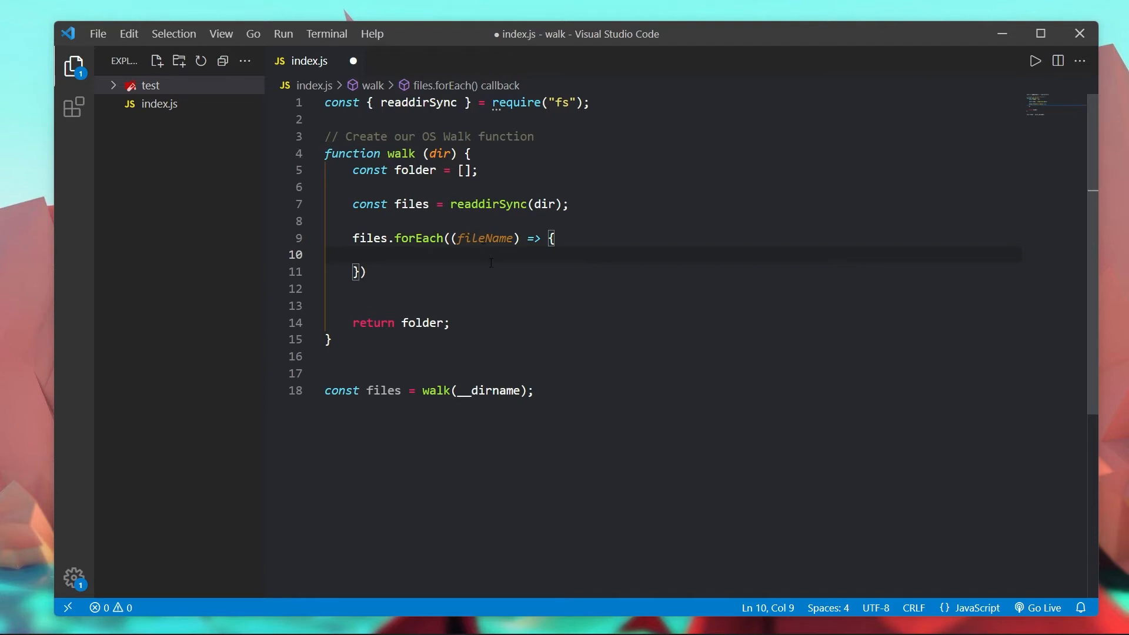
pyautogui.moveTo(642, 291)
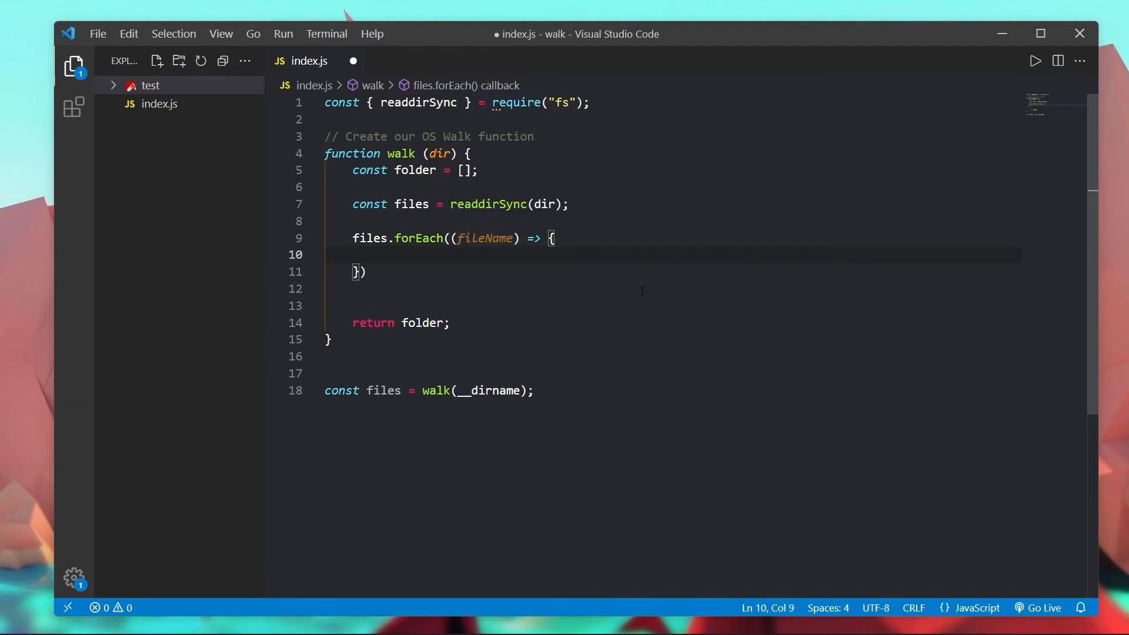
pyautogui.write('console.log(')
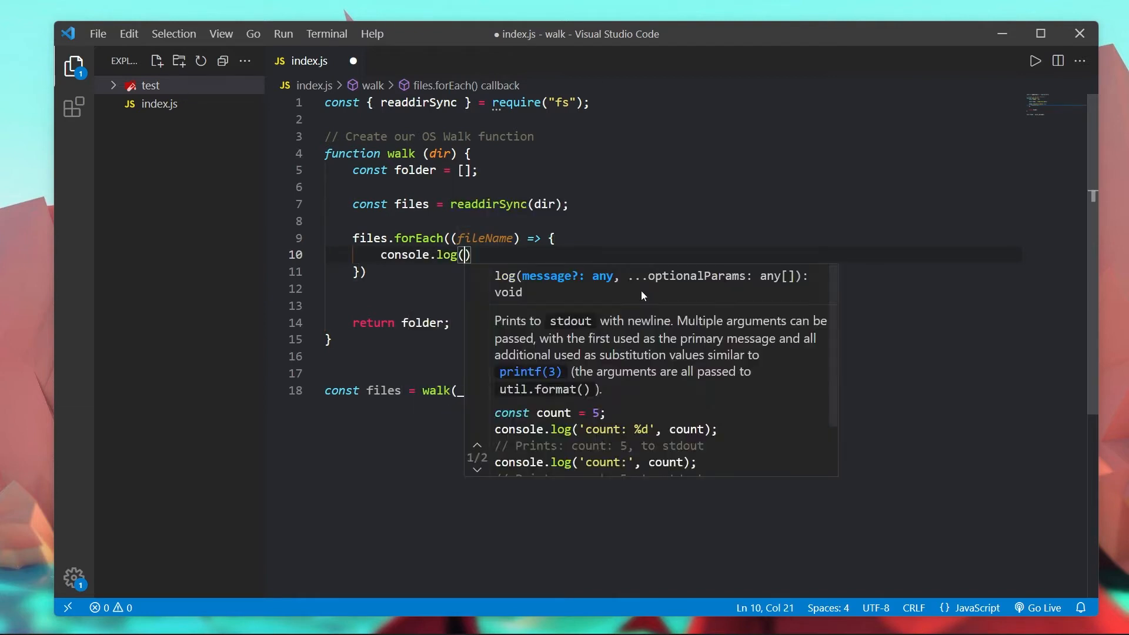
pyautogui.write('fileName')
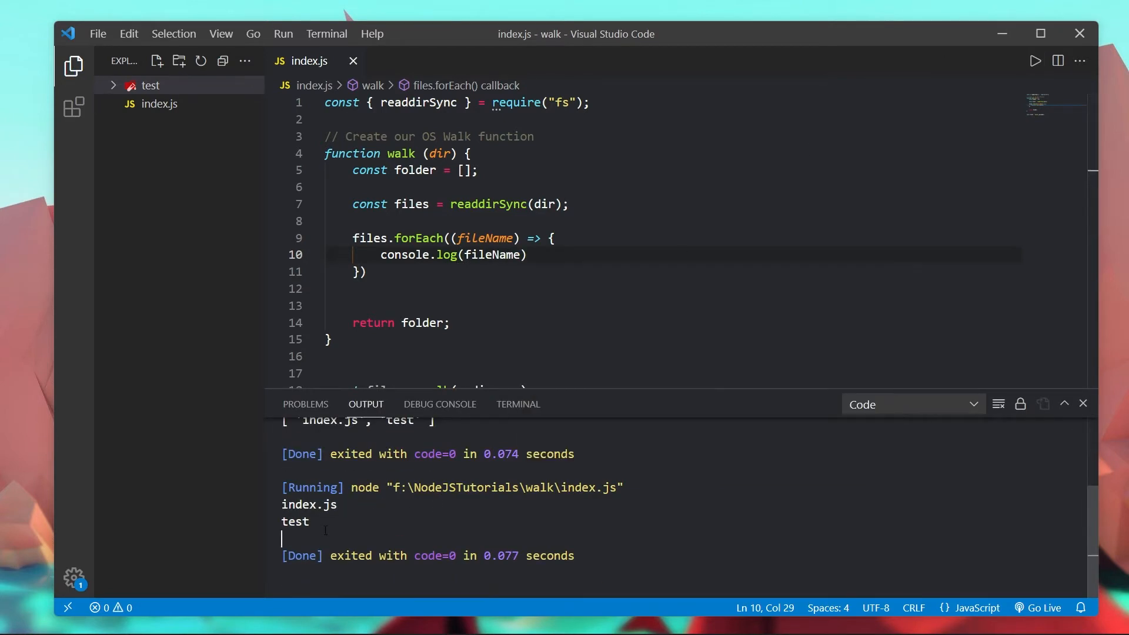
pyautogui.moveTo(382, 254); pyautogui.dragTo(526, 254)
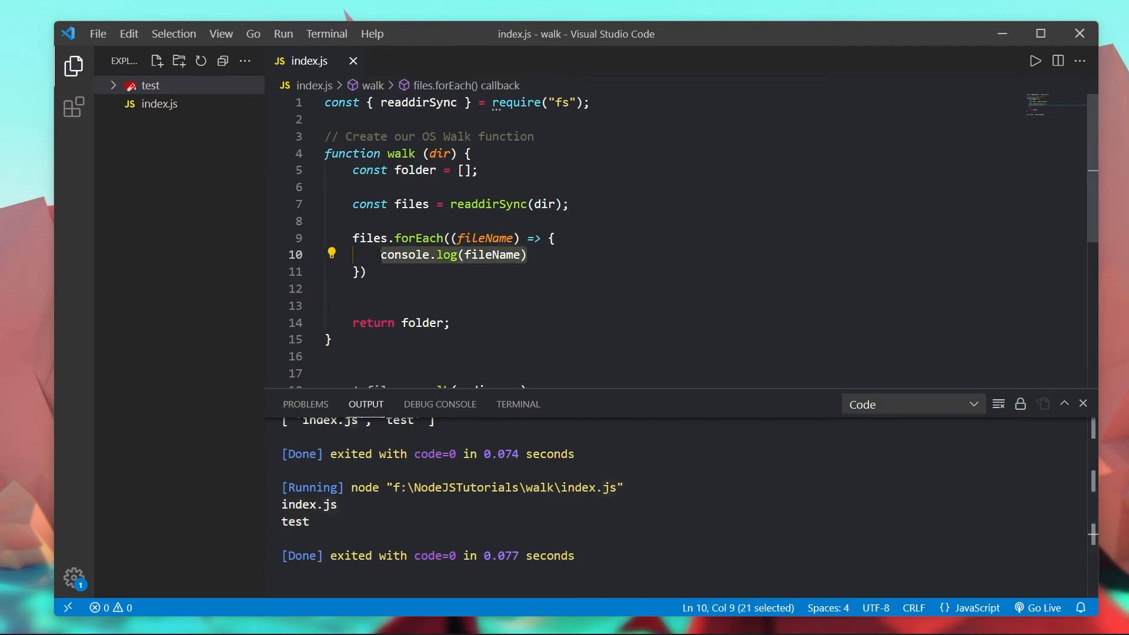
# Step: Replace the fileName log with const path = `${dir}${sep}...` inside the loop
pyautogui.press('Delete')
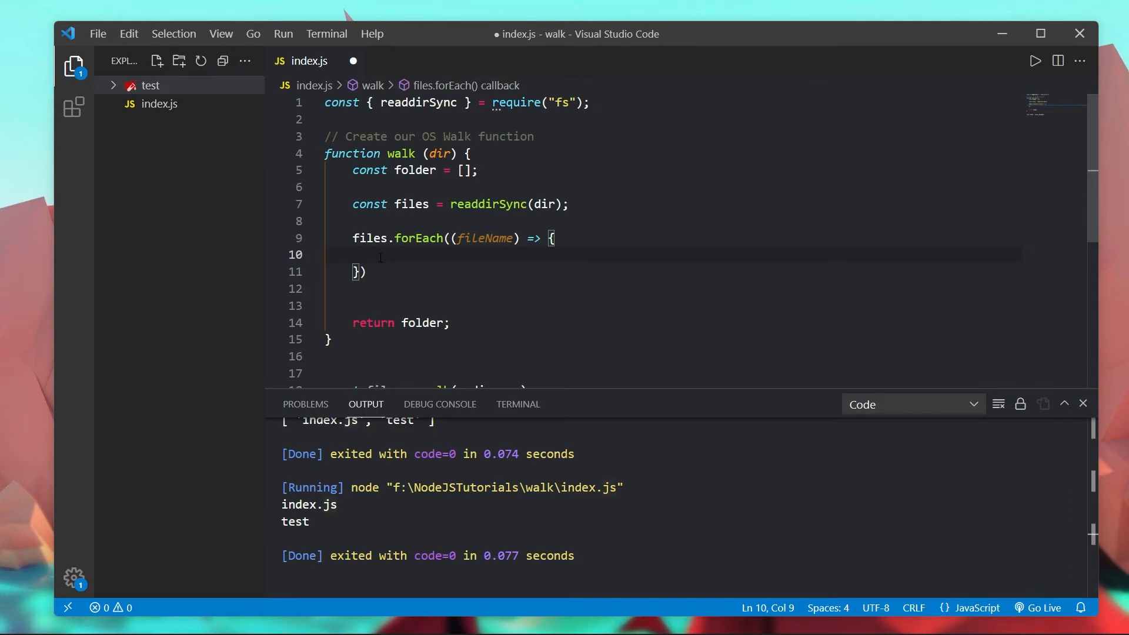
pyautogui.write('const pat')
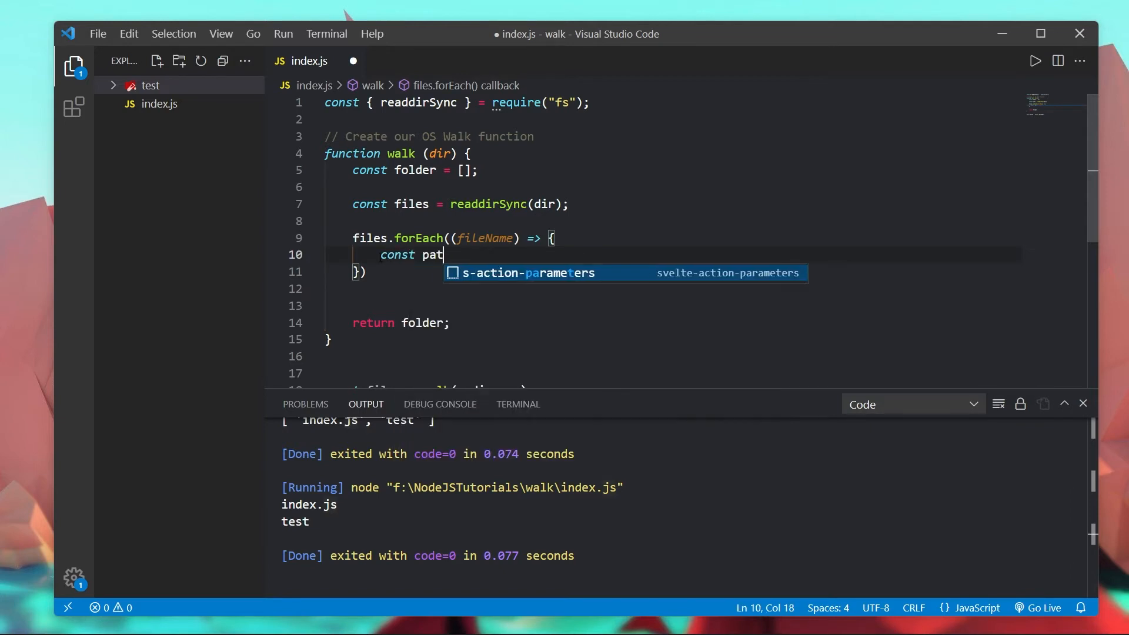
pyautogui.write('h = `')
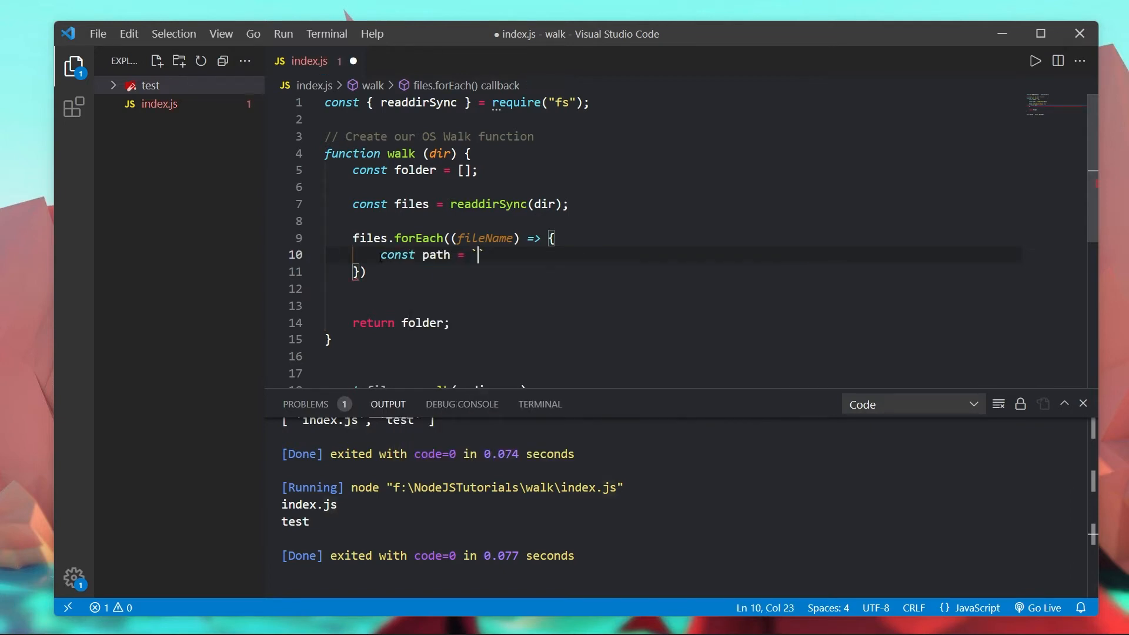
pyautogui.write('$')
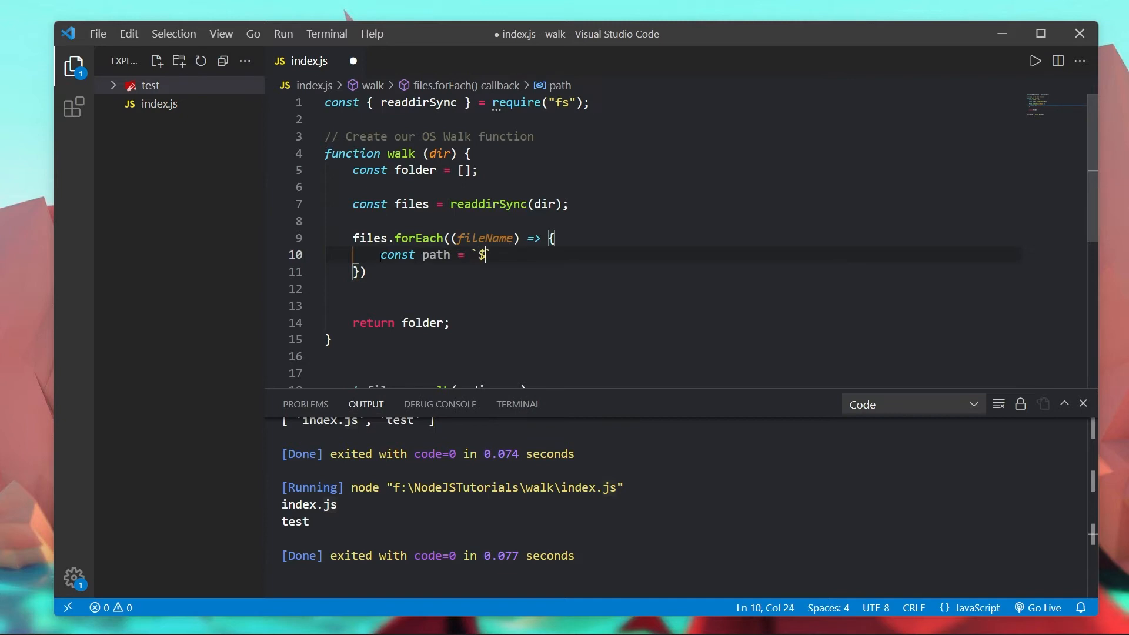
pyautogui.write('{dir}')
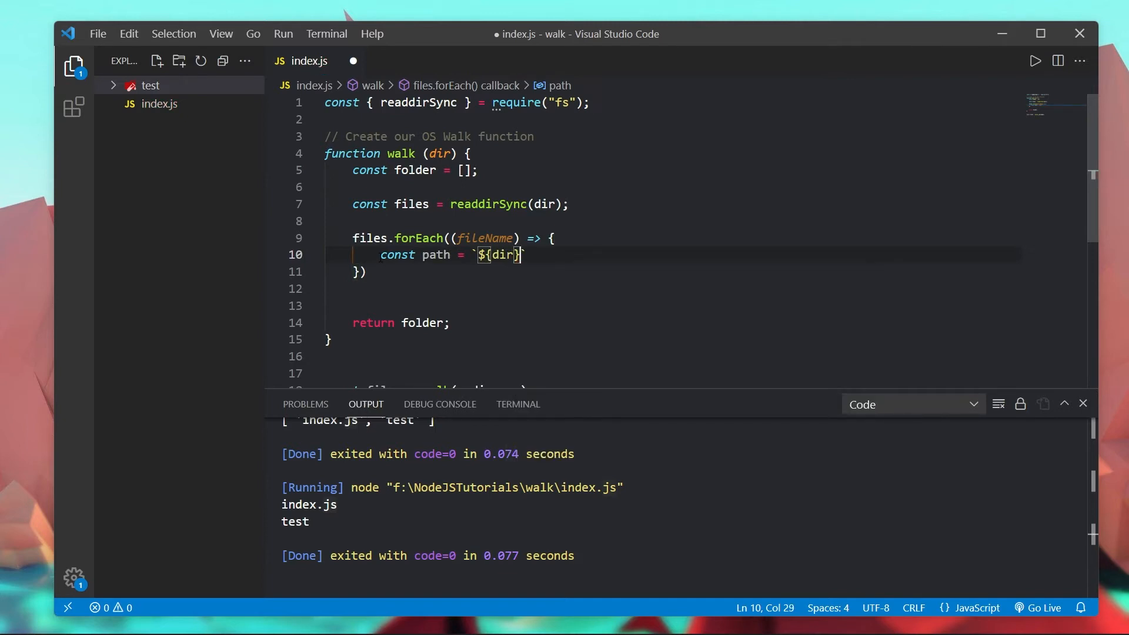
pyautogui.write('$')
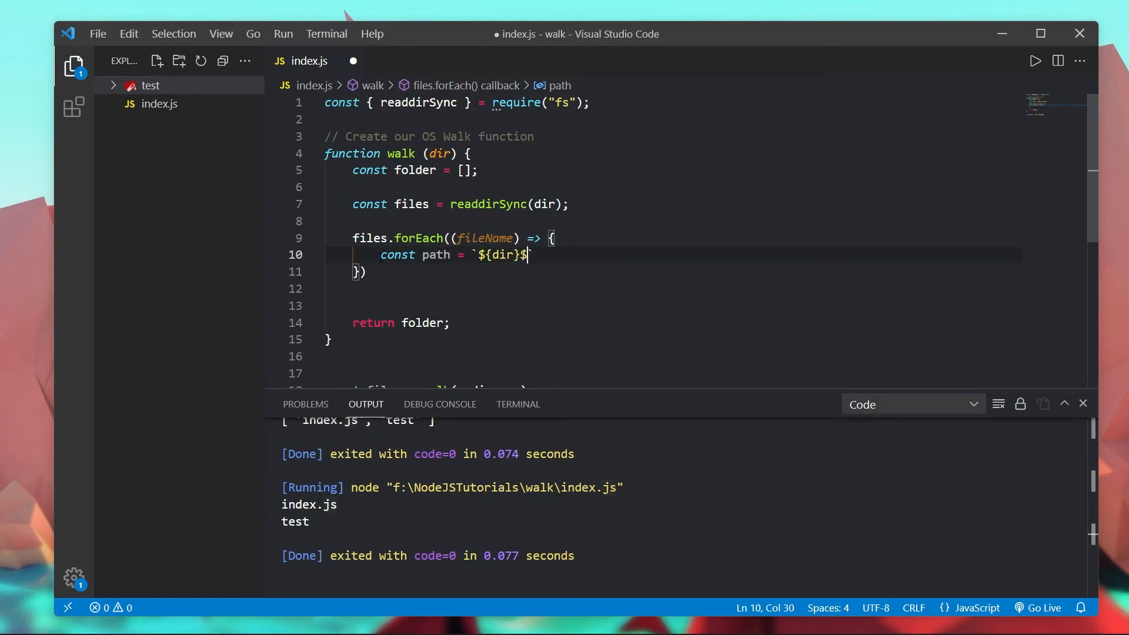
pyautogui.write('${sep}')
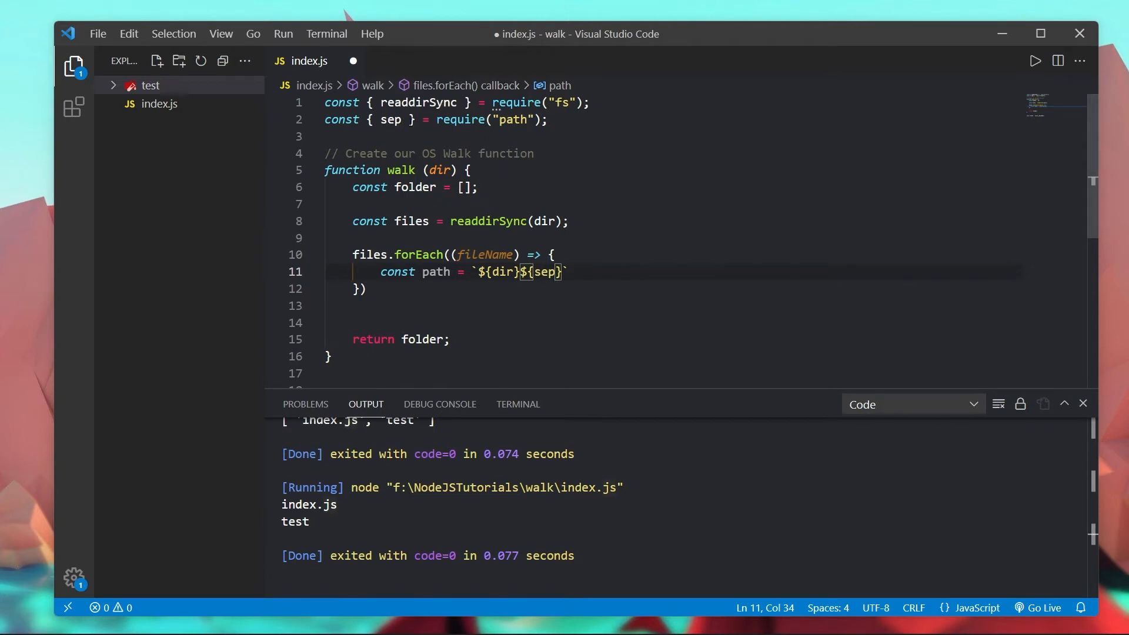
# Step: Check the sep import from "path", finish the template with ${fileName}, and rerun
pyautogui.moveTo(589, 103); pyautogui.dragTo(324, 137)
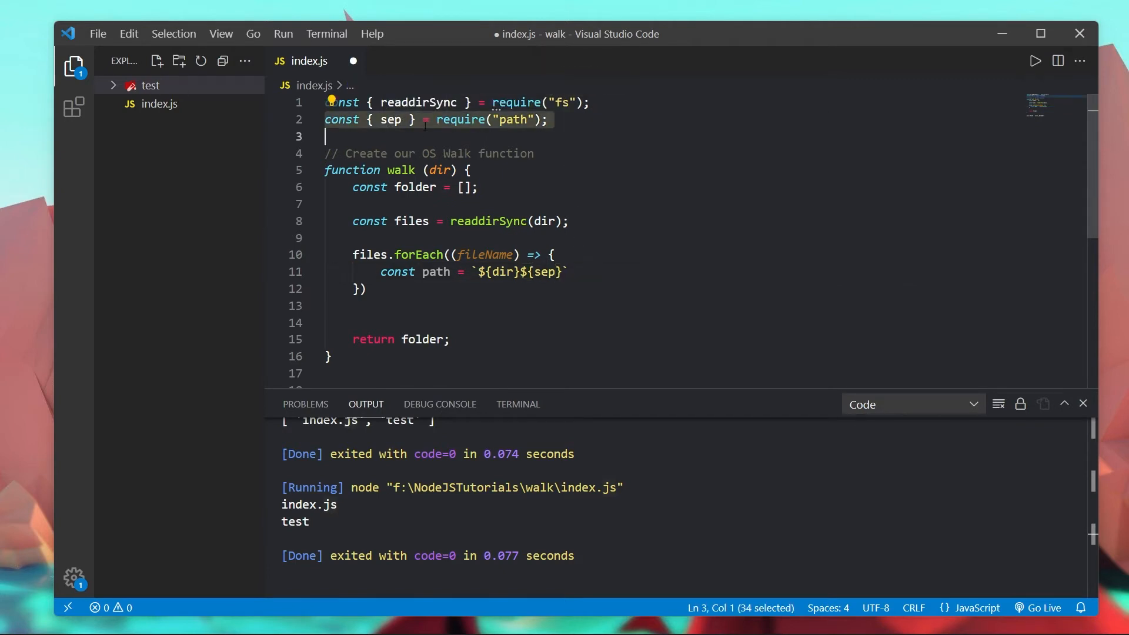
pyautogui.click(333, 119)
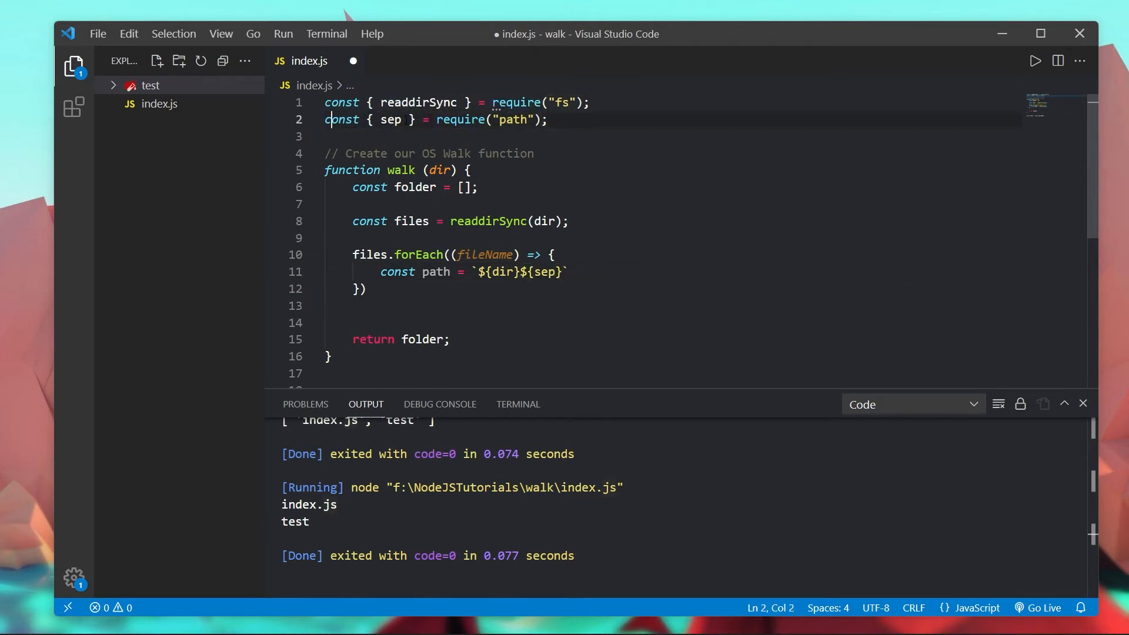
pyautogui.moveTo(388, 120)
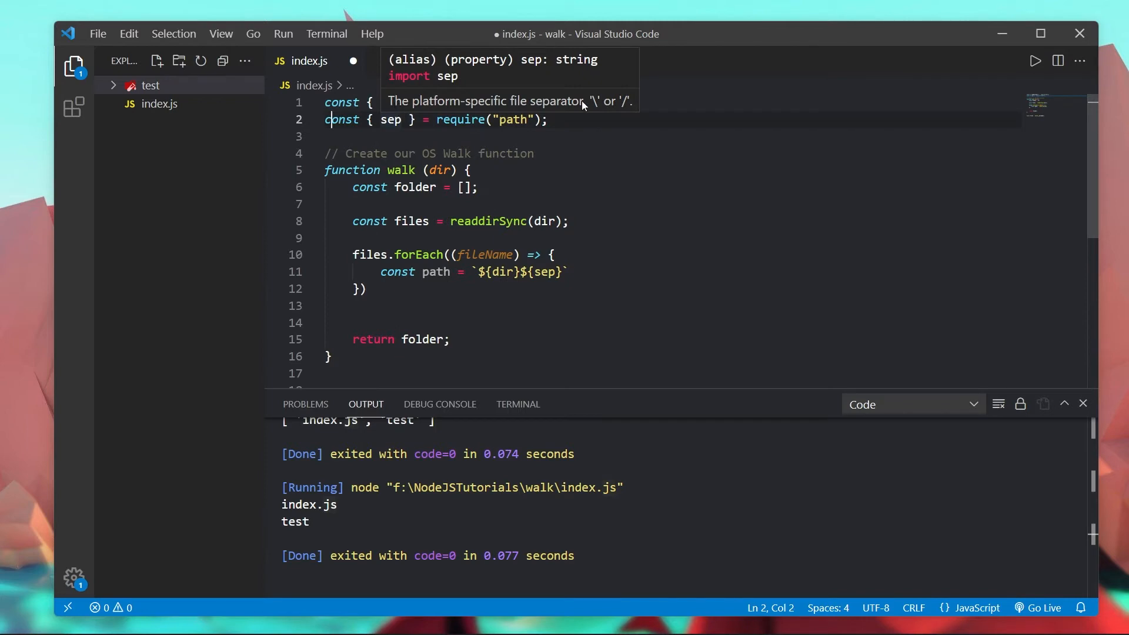
pyautogui.moveTo(610, 107)
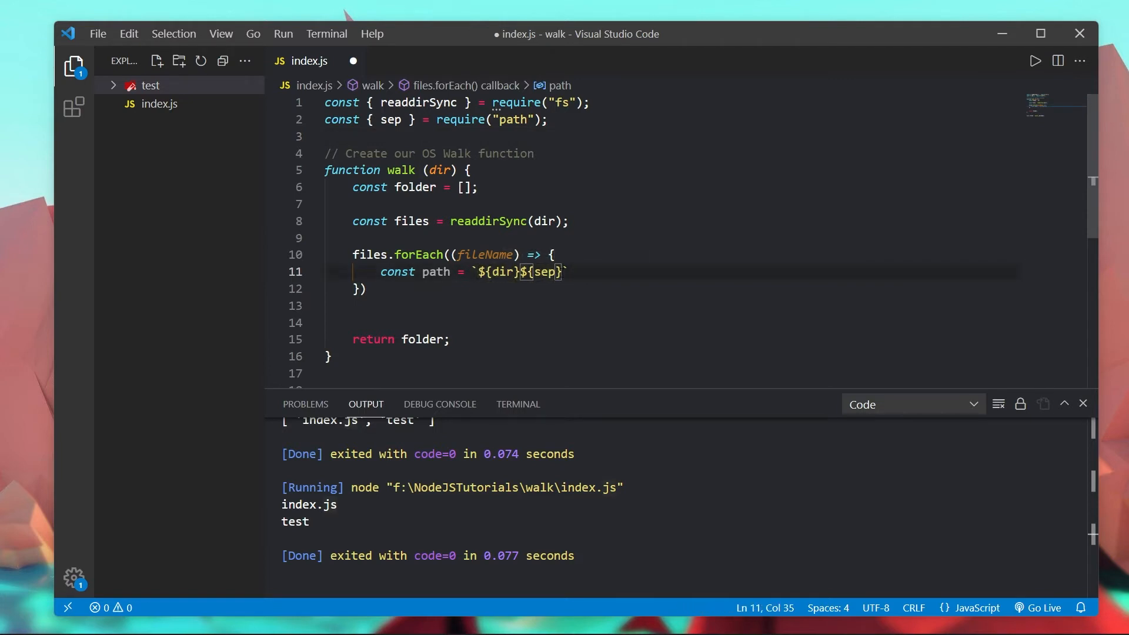
pyautogui.write('${}')
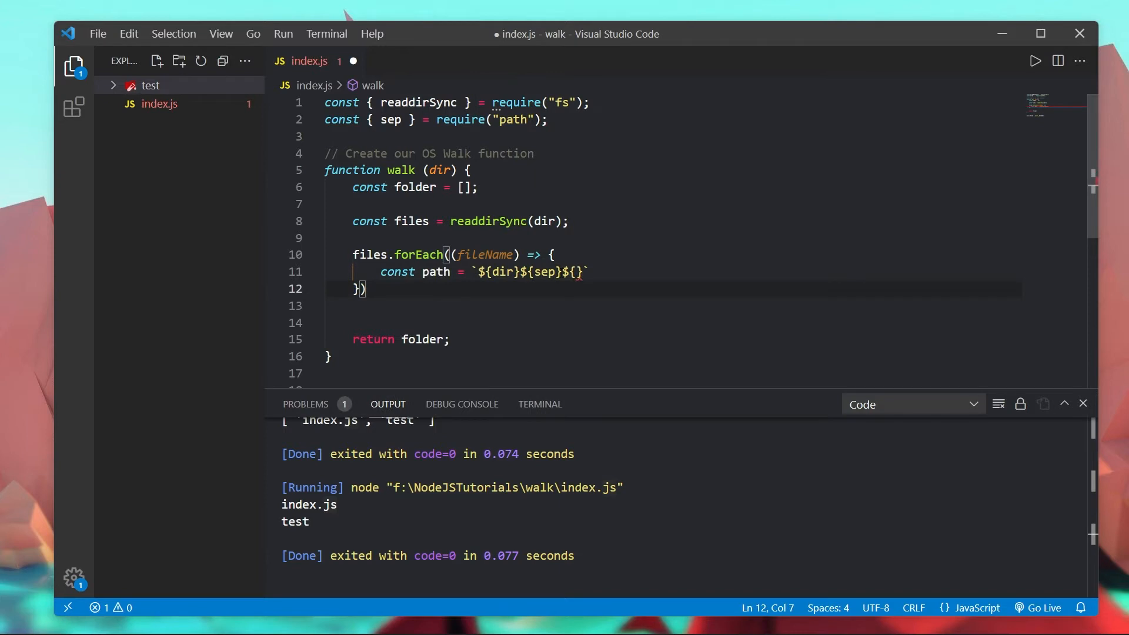
pyautogui.write('fileName')
pyautogui.write('console.log(path)')
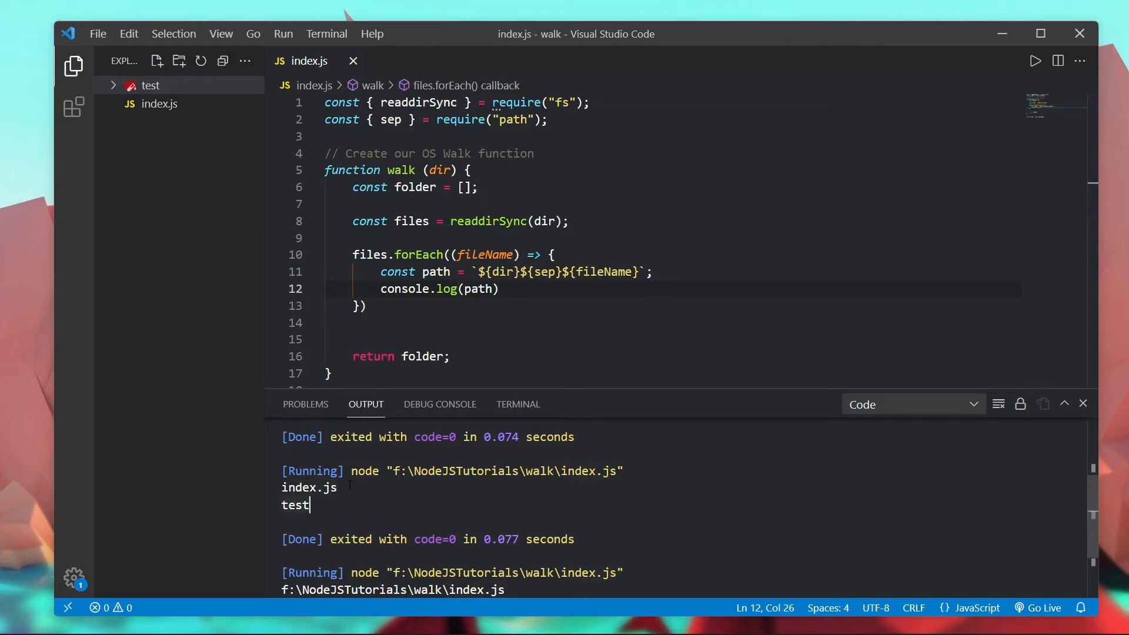
pyautogui.scroll(-3)
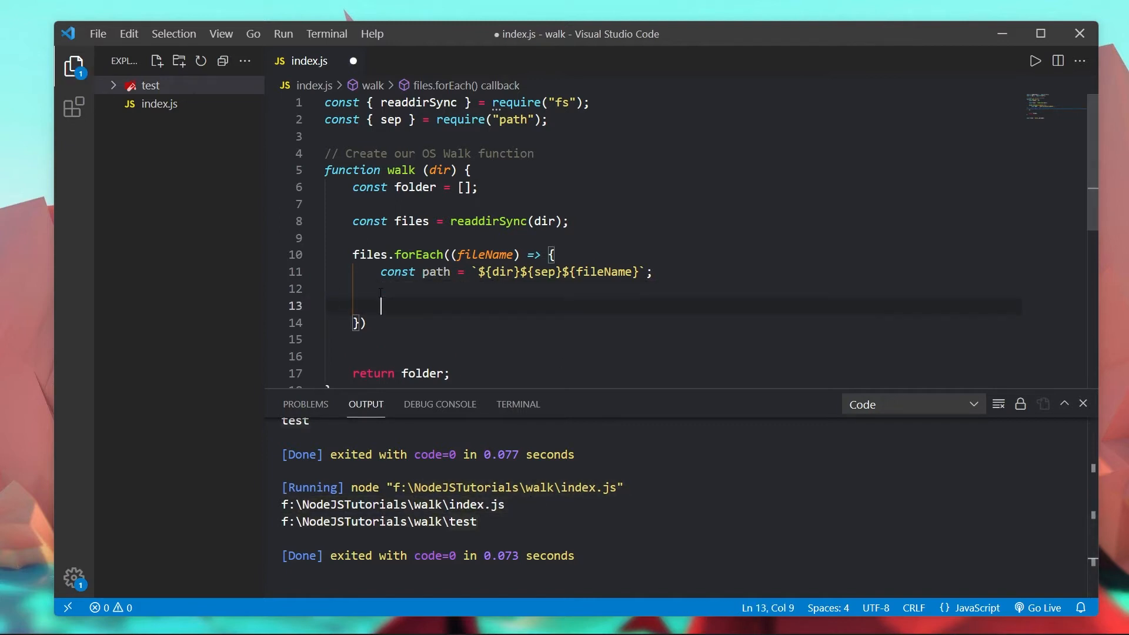
# Step: Add lstatSync to the fs import and remove the // placeholder line in the loop
pyautogui.write('//')
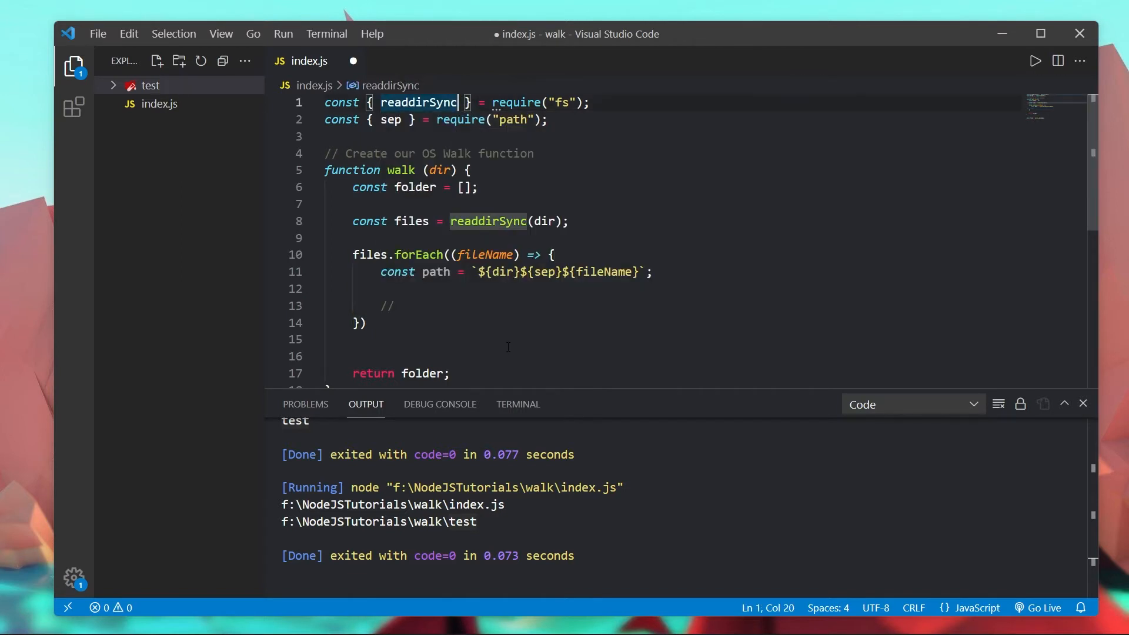
pyautogui.write(', lsstat')
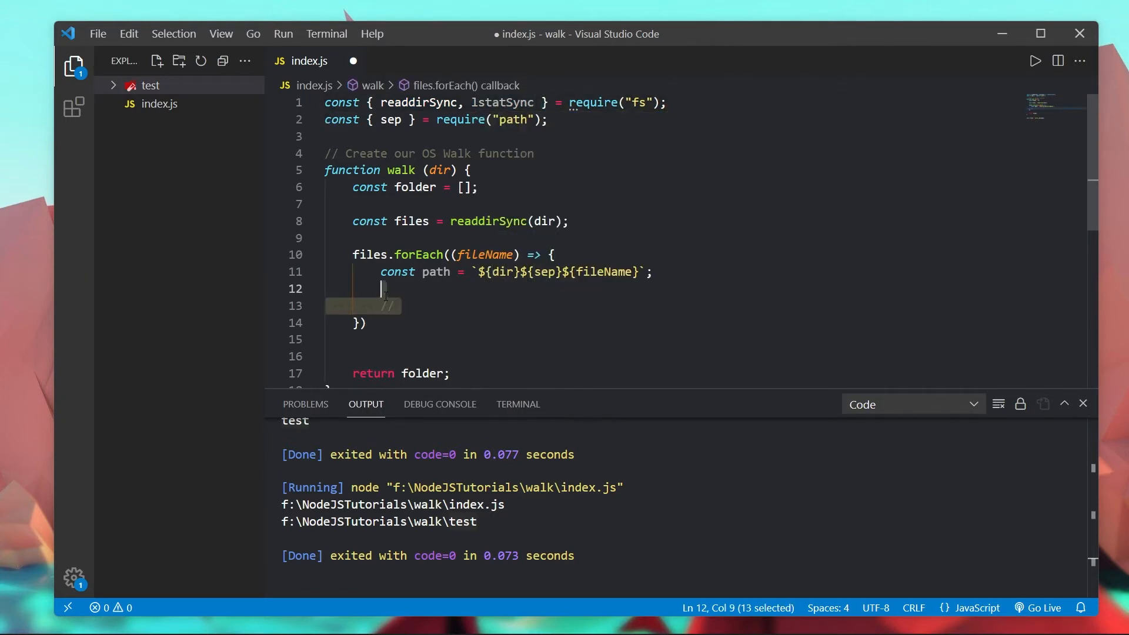
pyautogui.press('Delete')
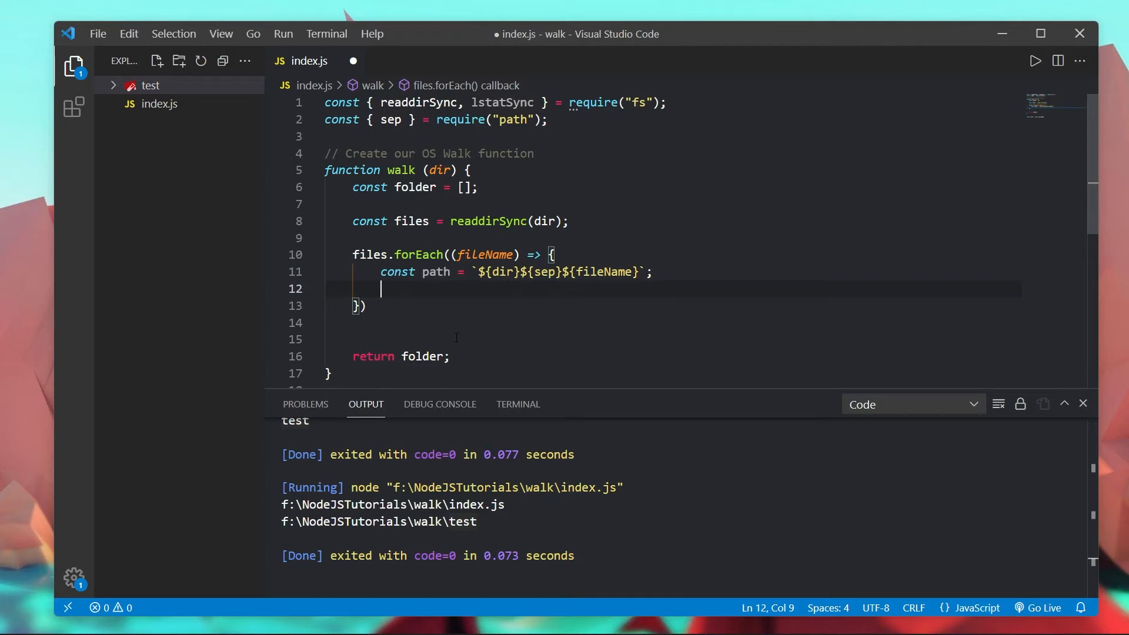
# Step: Write if (lstatSync(path).isDirectory()) {} inside the forEach callback
pyautogui.write('if')
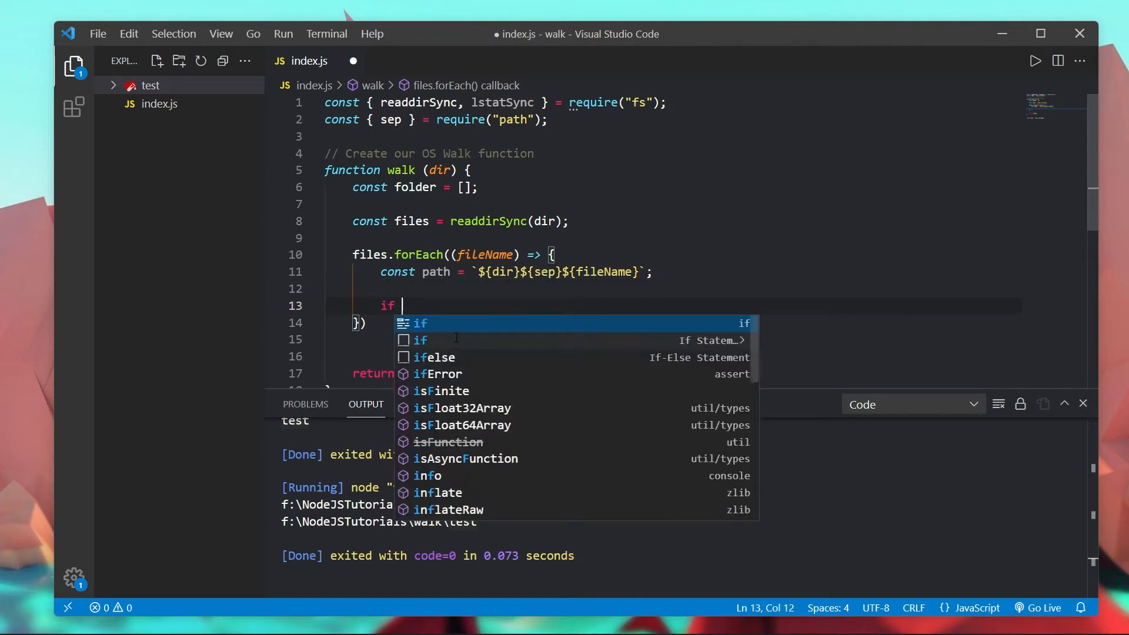
pyautogui.write('(lstatSync(')
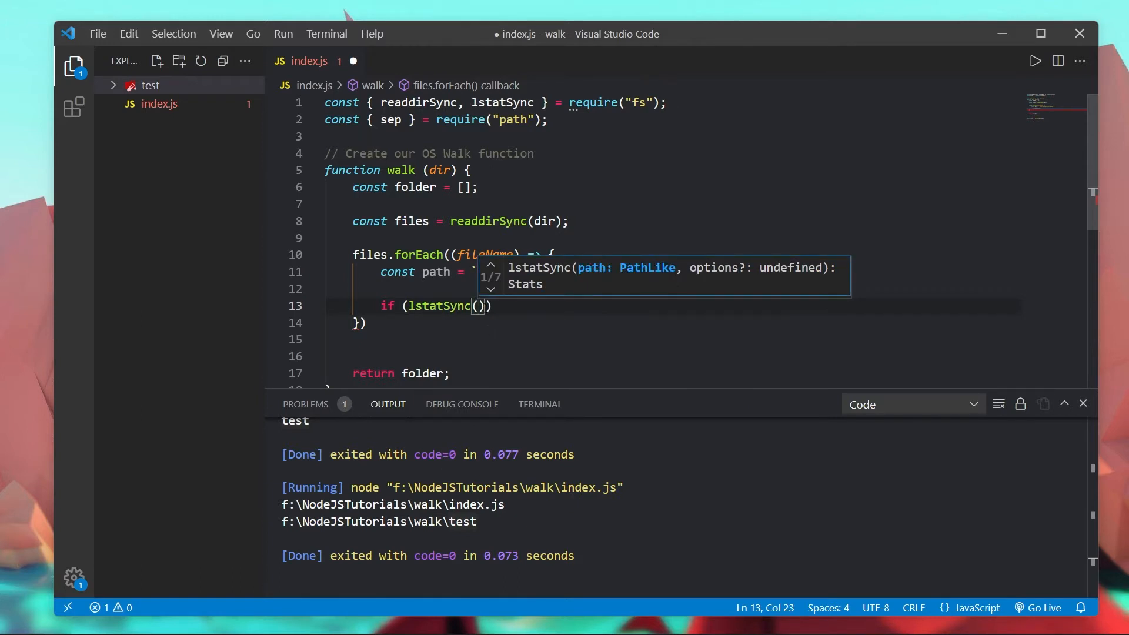
pyautogui.write('path')
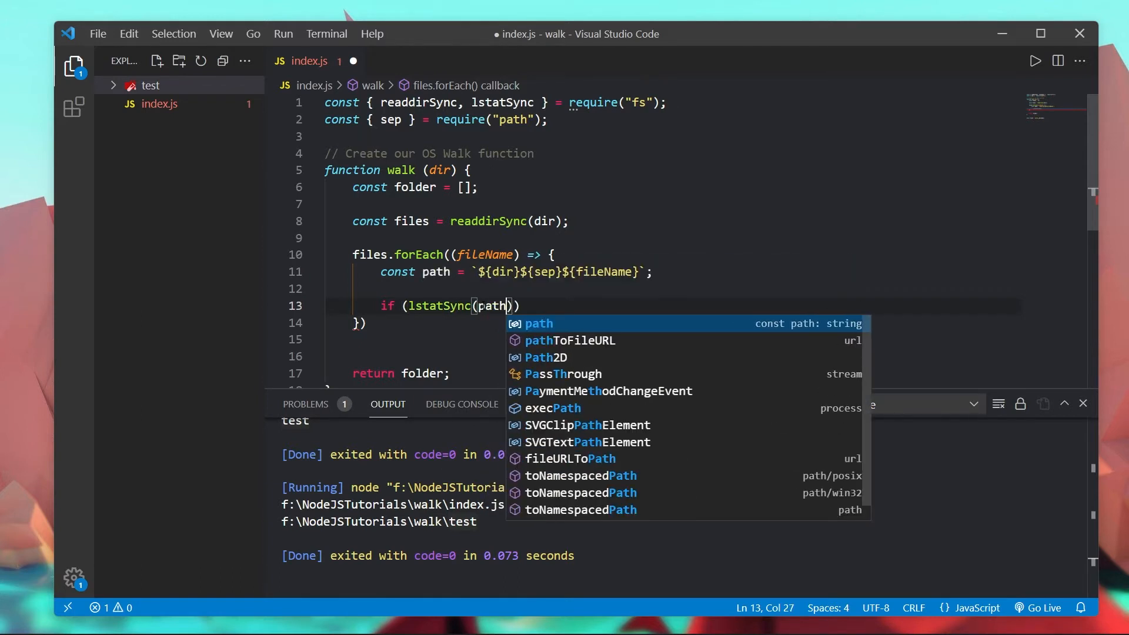
pyautogui.write('.is')
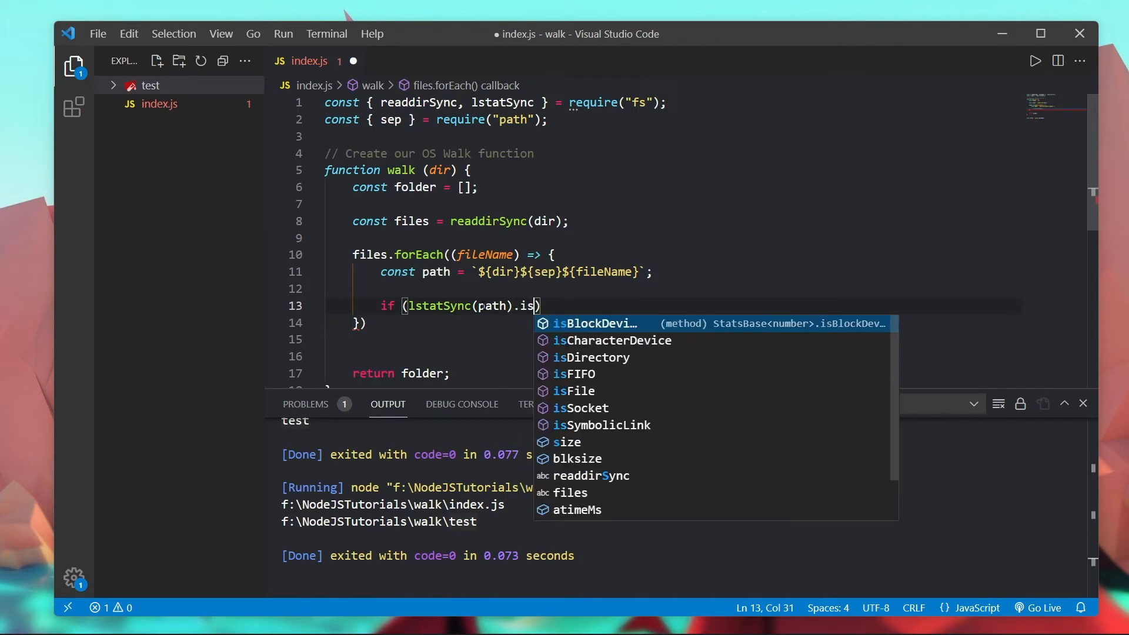
pyautogui.click(591, 357)
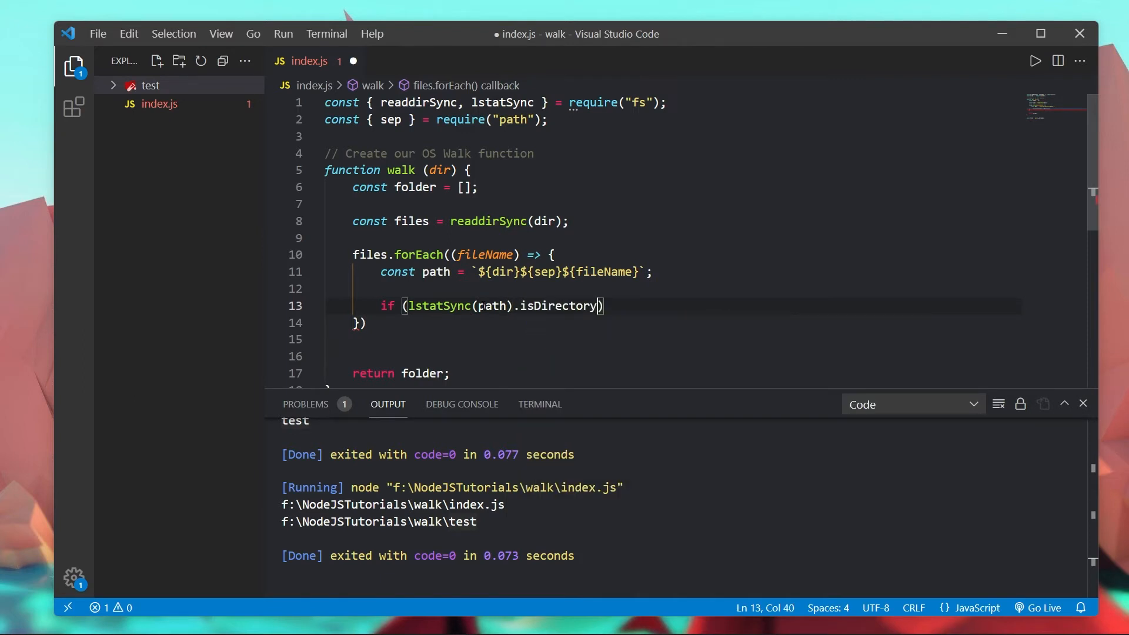
pyautogui.write('()')
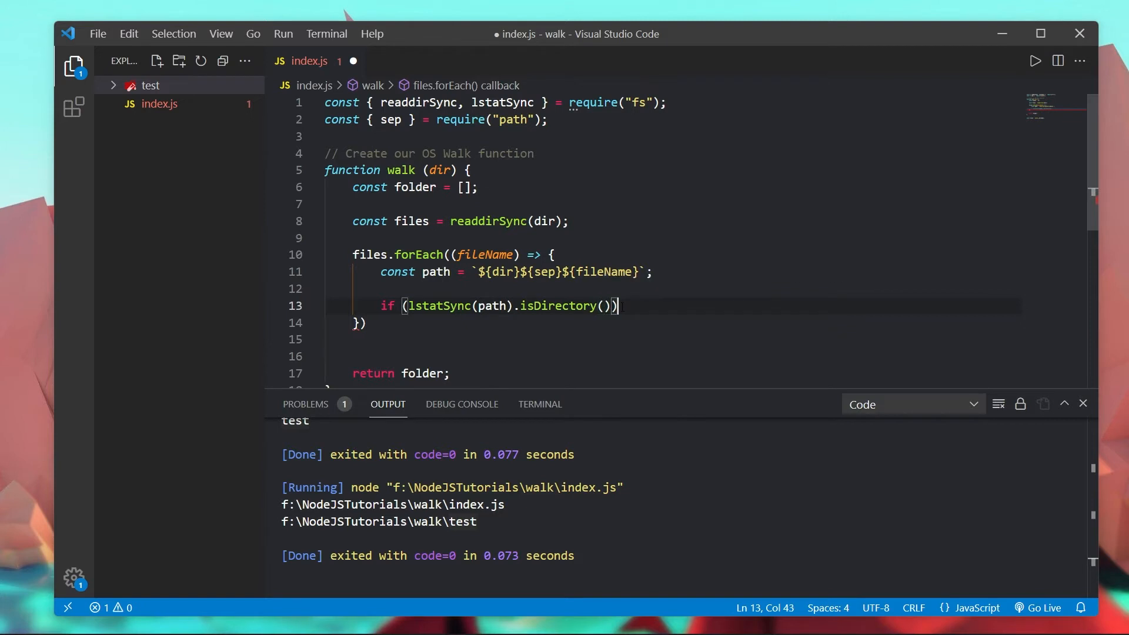
pyautogui.write('{}')
pyautogui.write('} else {')
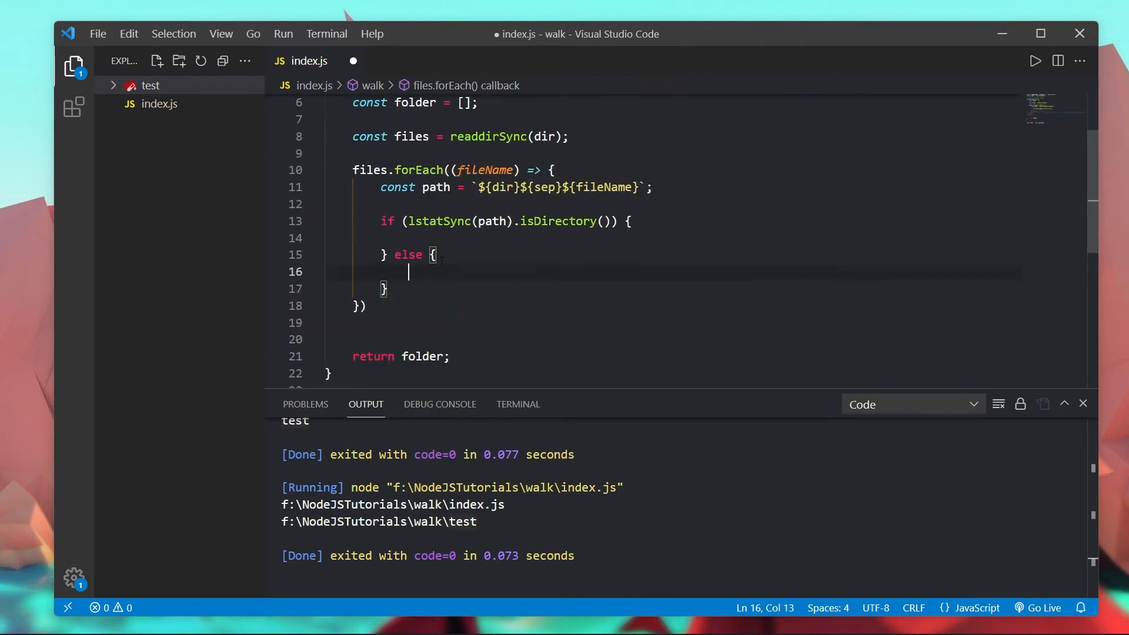
# Step: Negate the isDirectory condition, drop the else branch, and comment '// if not a directory'
pyautogui.click(414, 221)
pyautogui.write('!')
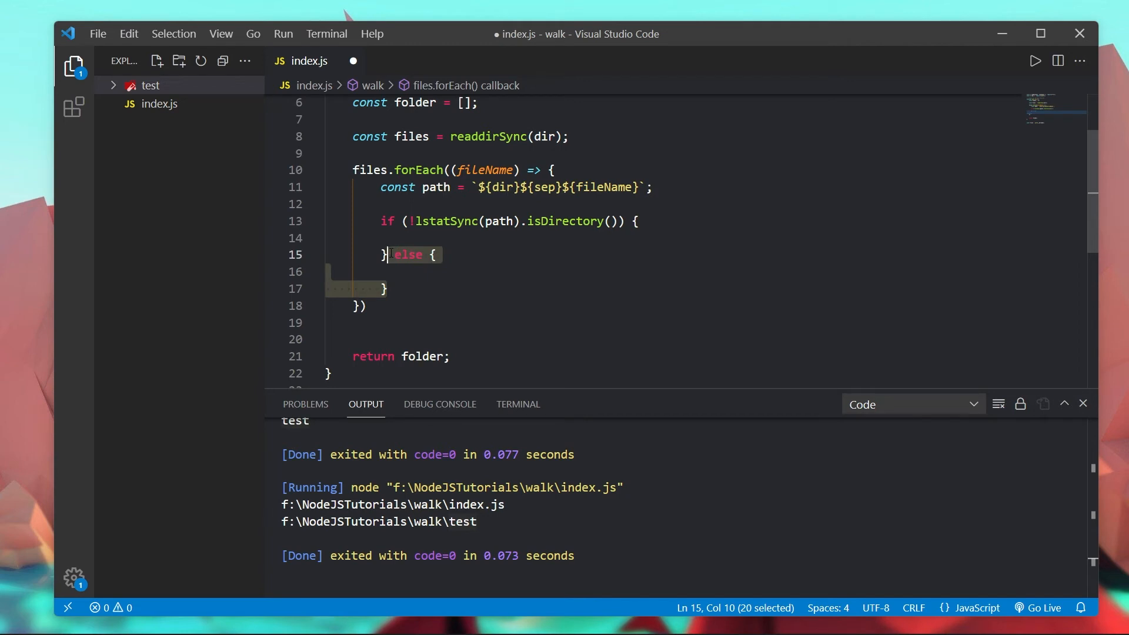
pyautogui.press('Delete')
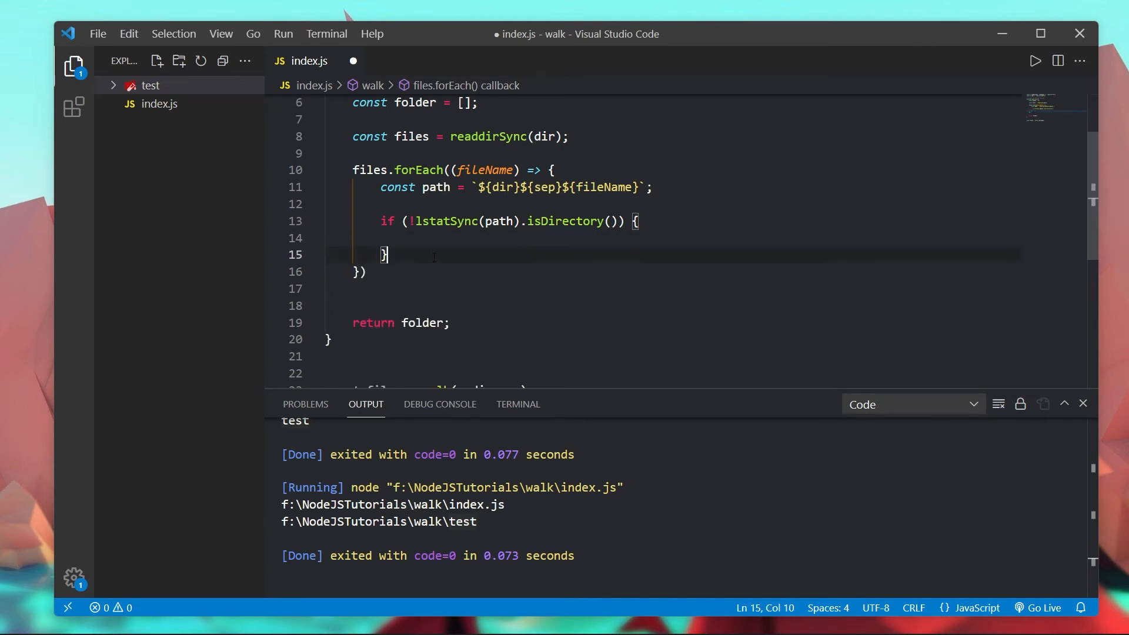
pyautogui.write('else')
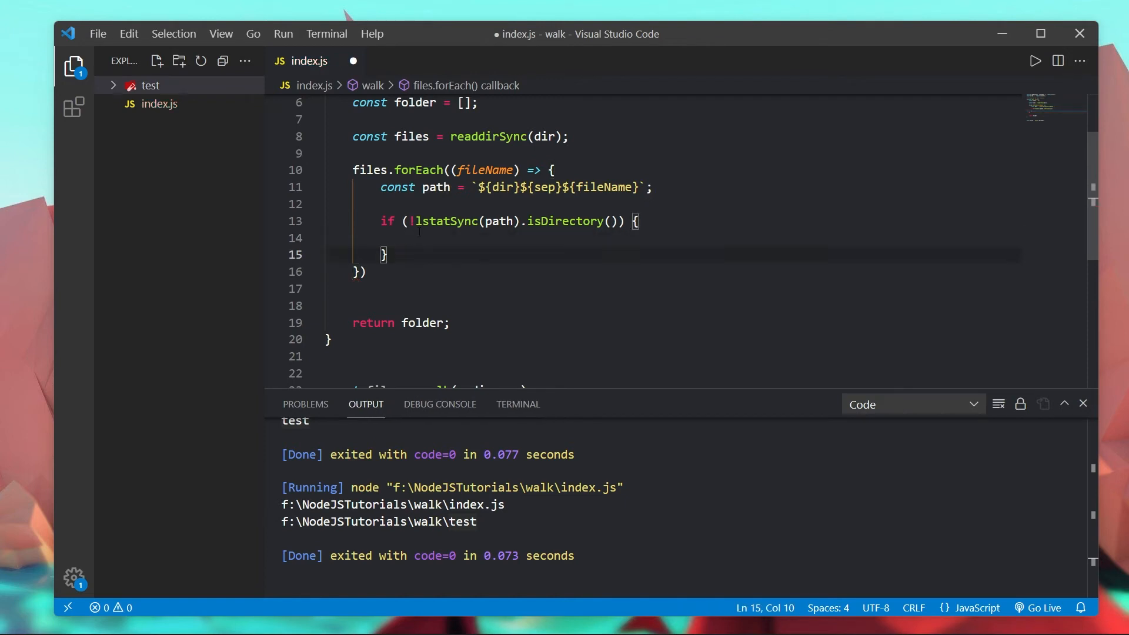
pyautogui.write('// if the path is a file')
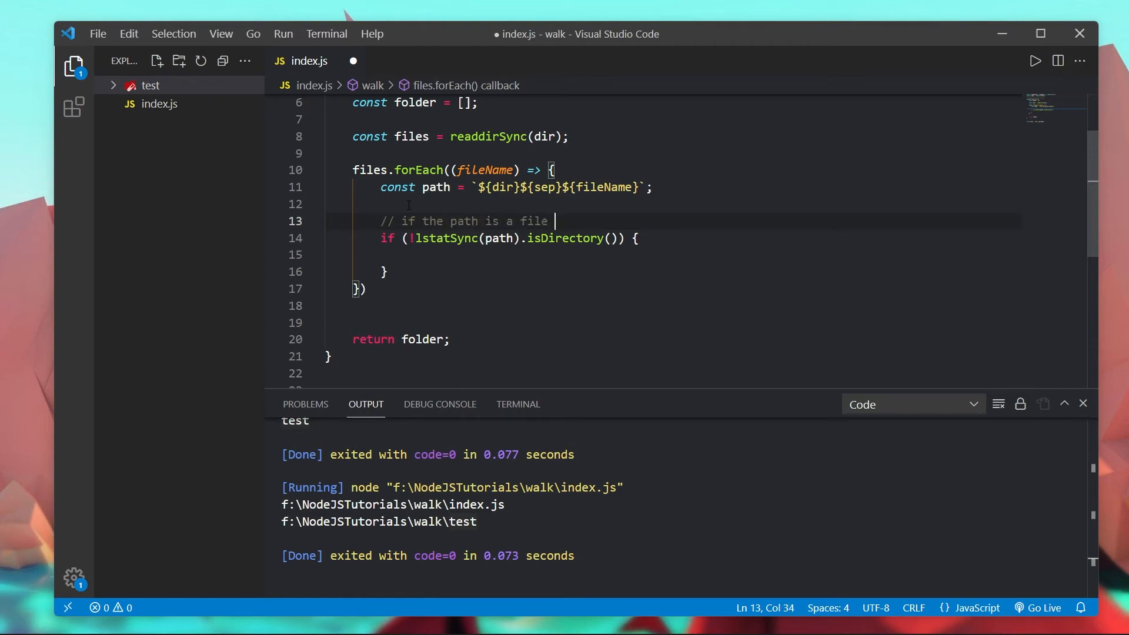
pyautogui.write('not a diretof')
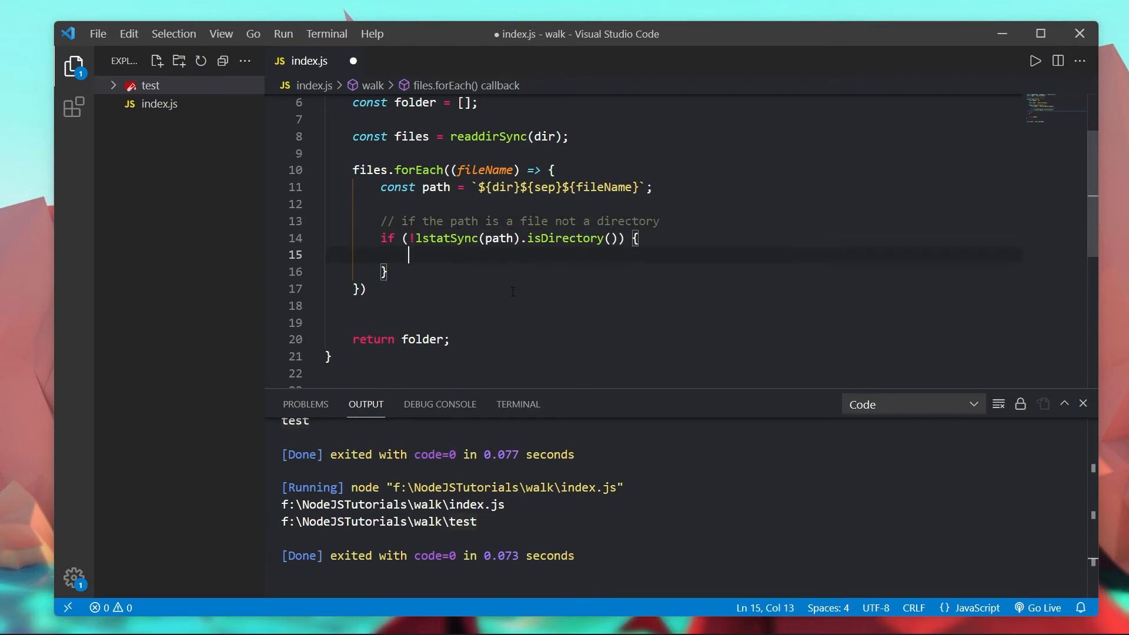
# Step: Push path into folder inside the if block and save index.js
pyautogui.write('folder.push')
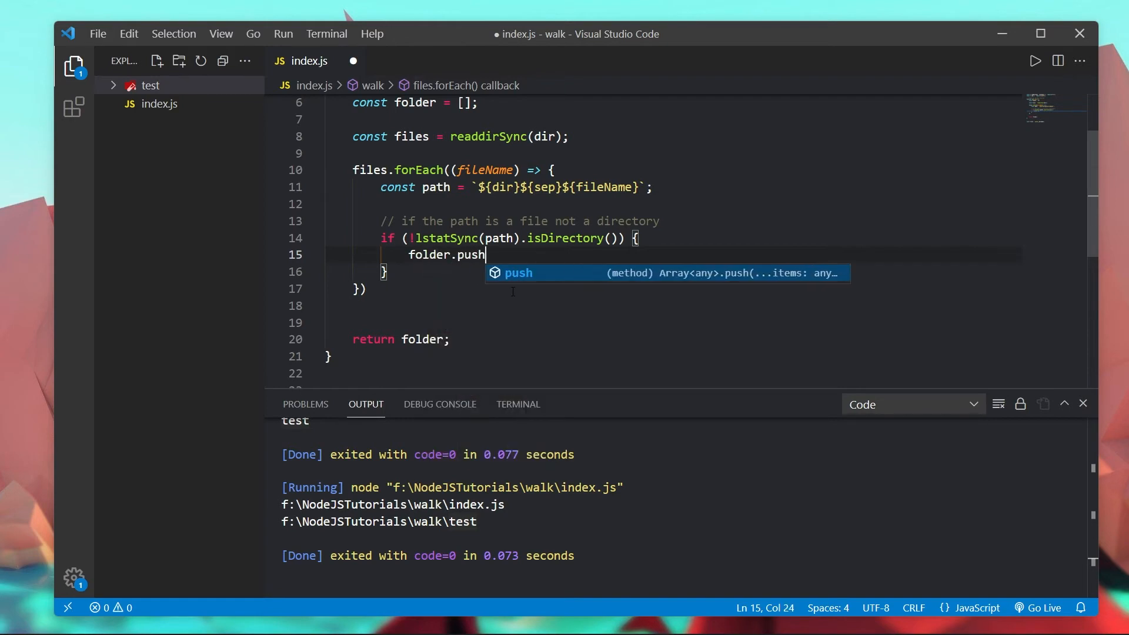
pyautogui.write('(patyh')
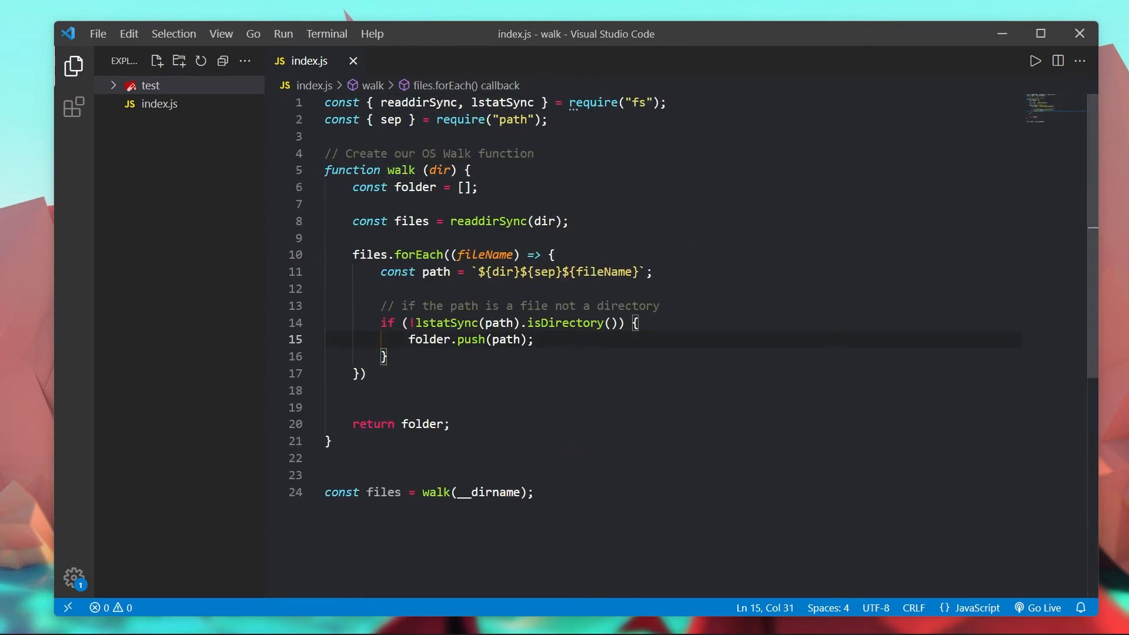
pyautogui.doubleClick(438, 170)
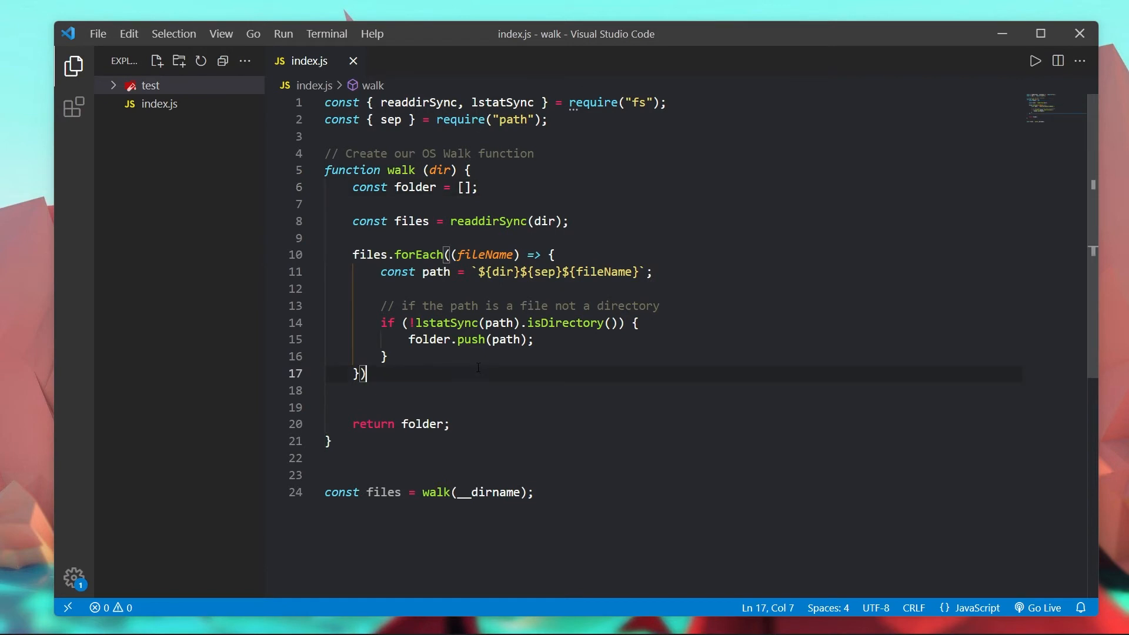
# Step: Add console.log(files) after the walk(__dirname) call and return to the folder.push line
pyautogui.click(531, 492)
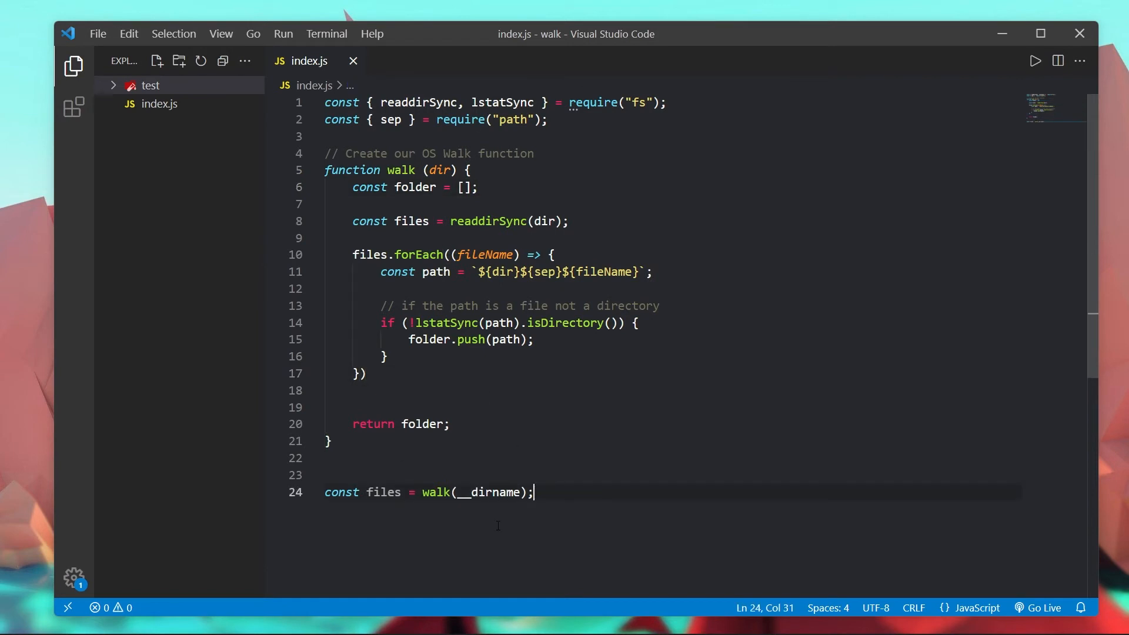
pyautogui.write('console.lo')
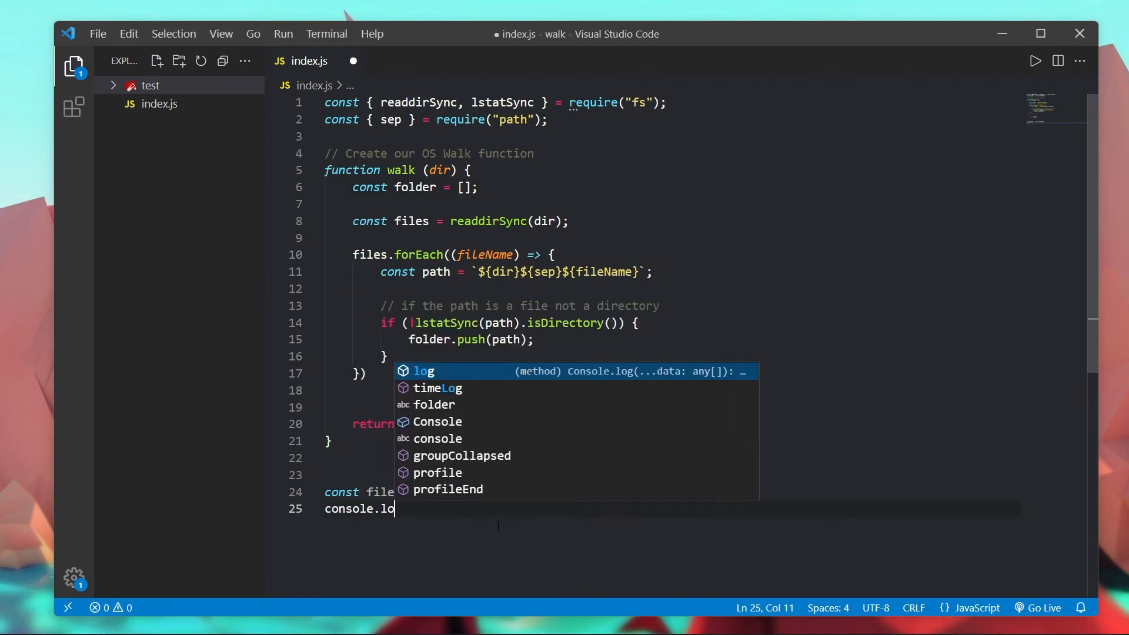
pyautogui.write('(files);')
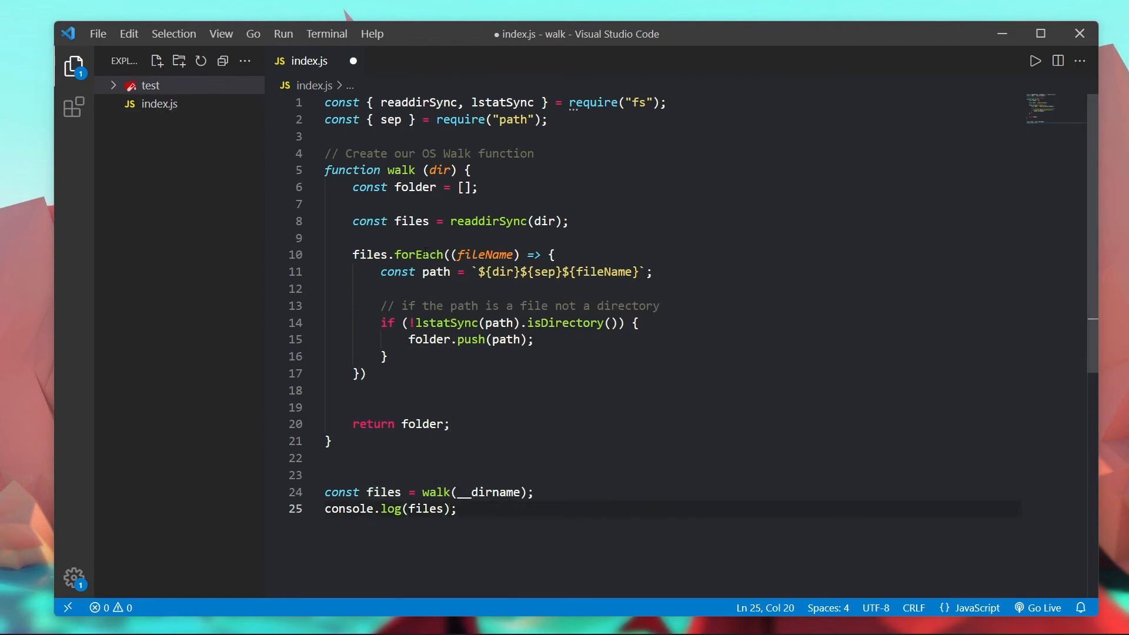
pyautogui.moveTo(942, 141)
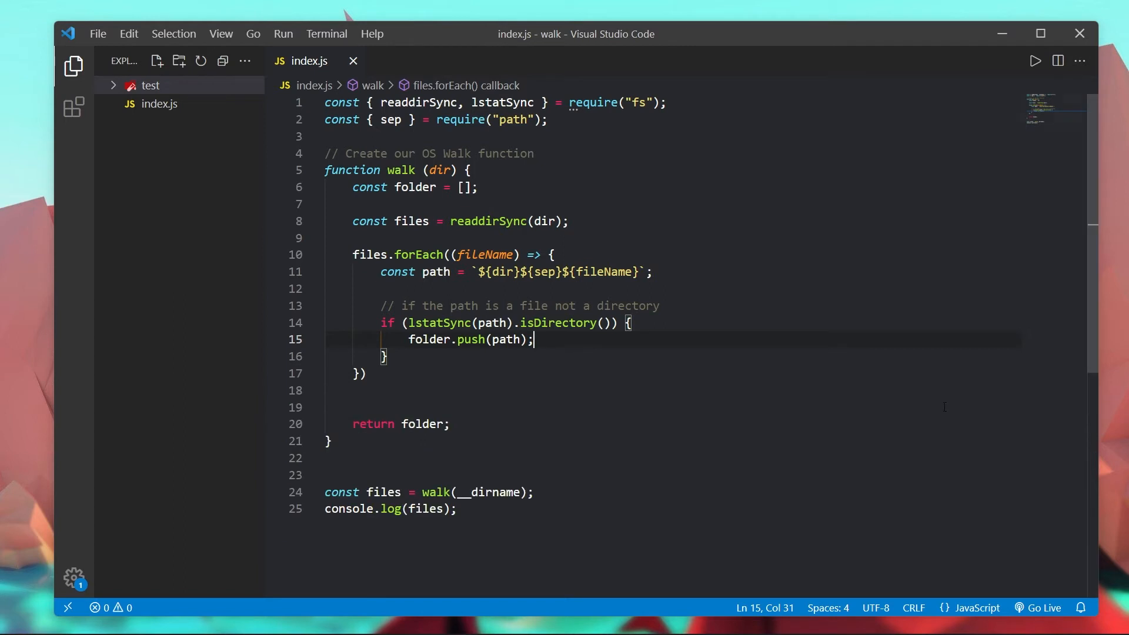
pyautogui.click(150, 84)
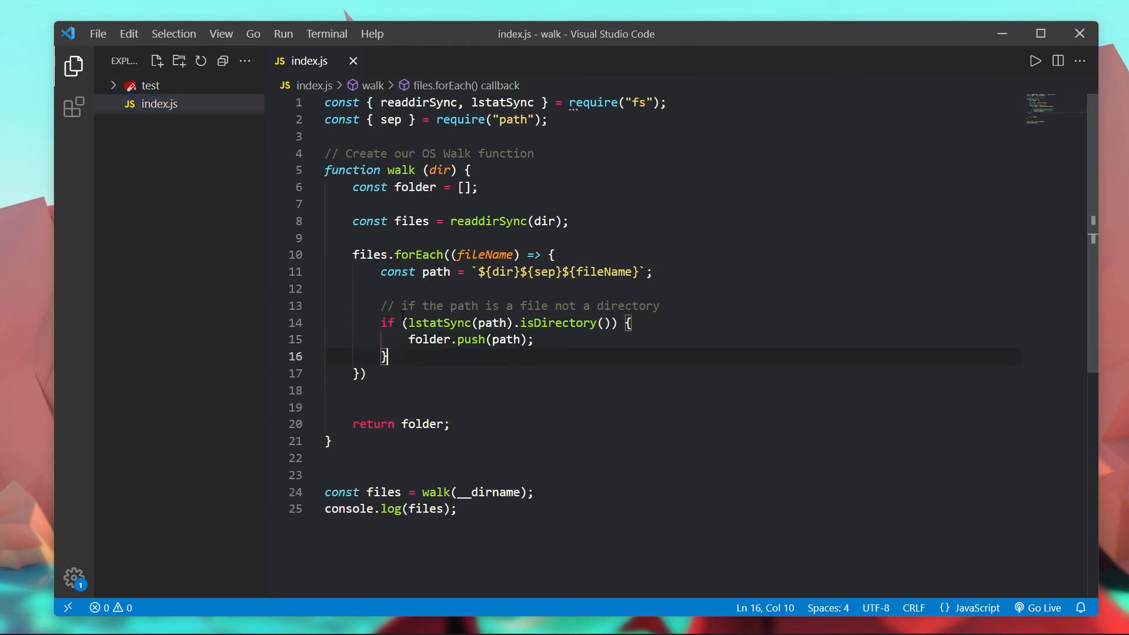
pyautogui.click(150, 85)
pyautogui.write('!')
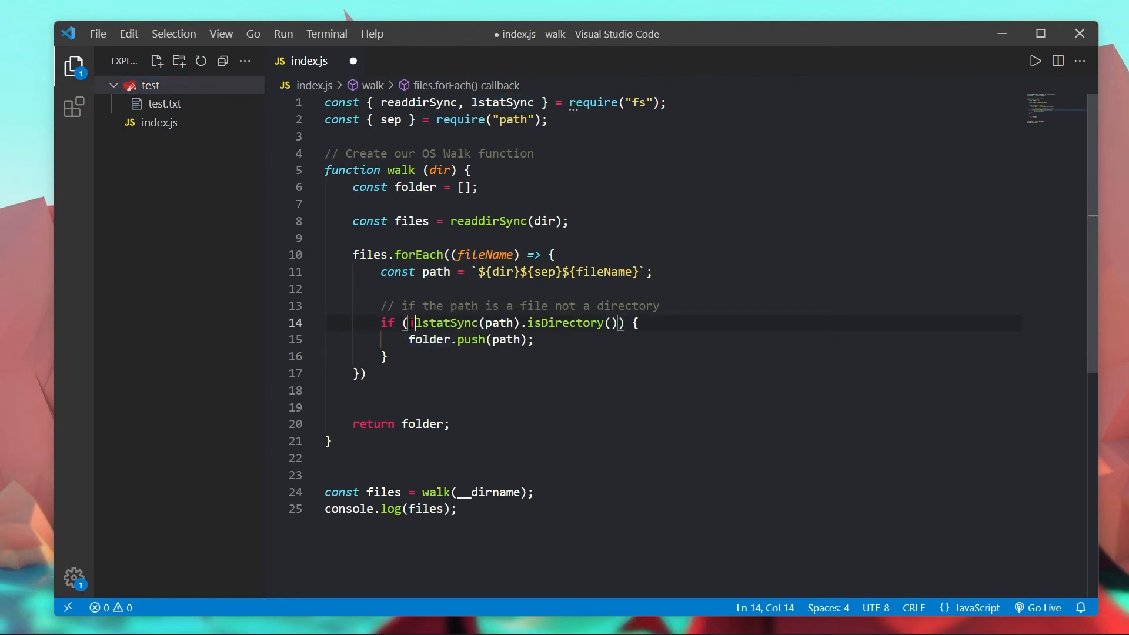
# Step: Add a // file comment and an else branch declaring const dirFiles = walk(path);
pyautogui.write('//')
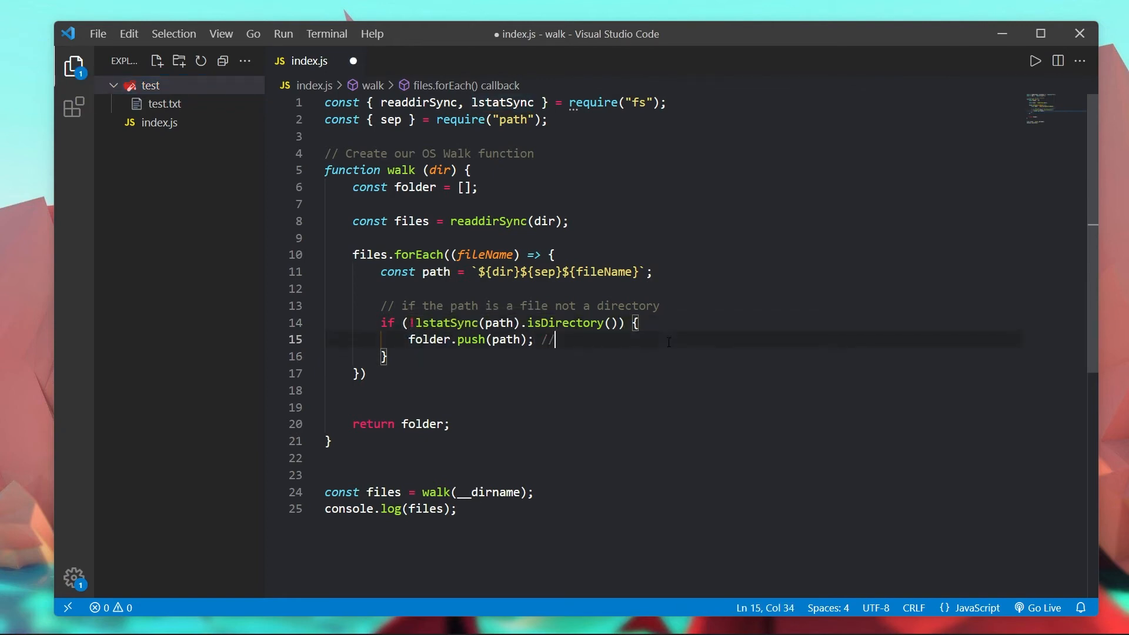
pyautogui.write('file')
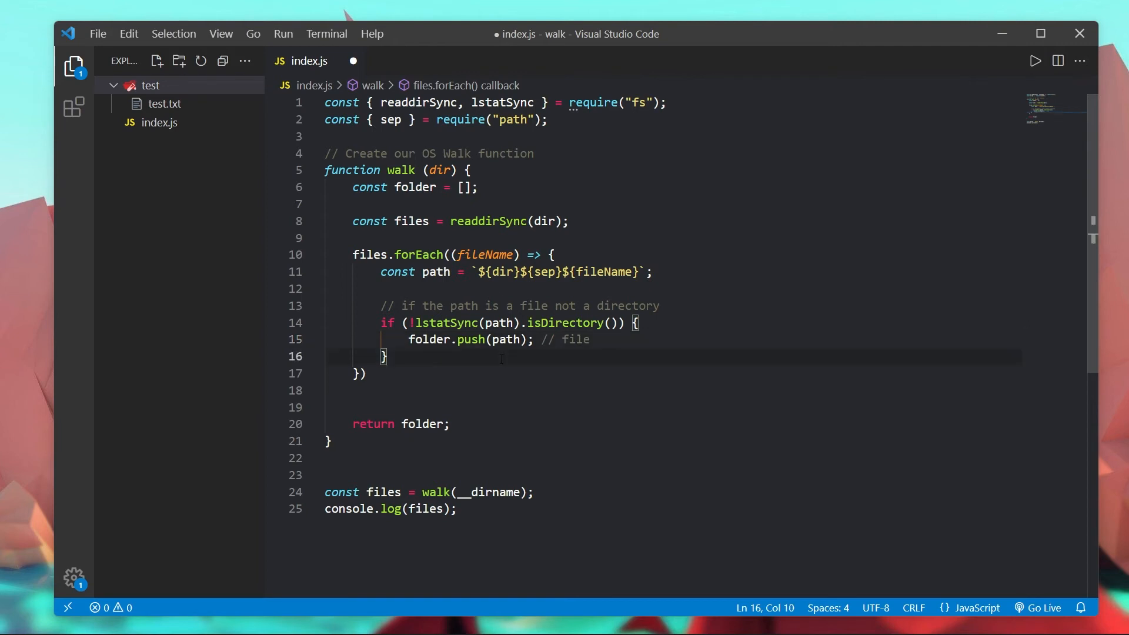
pyautogui.write('else {')
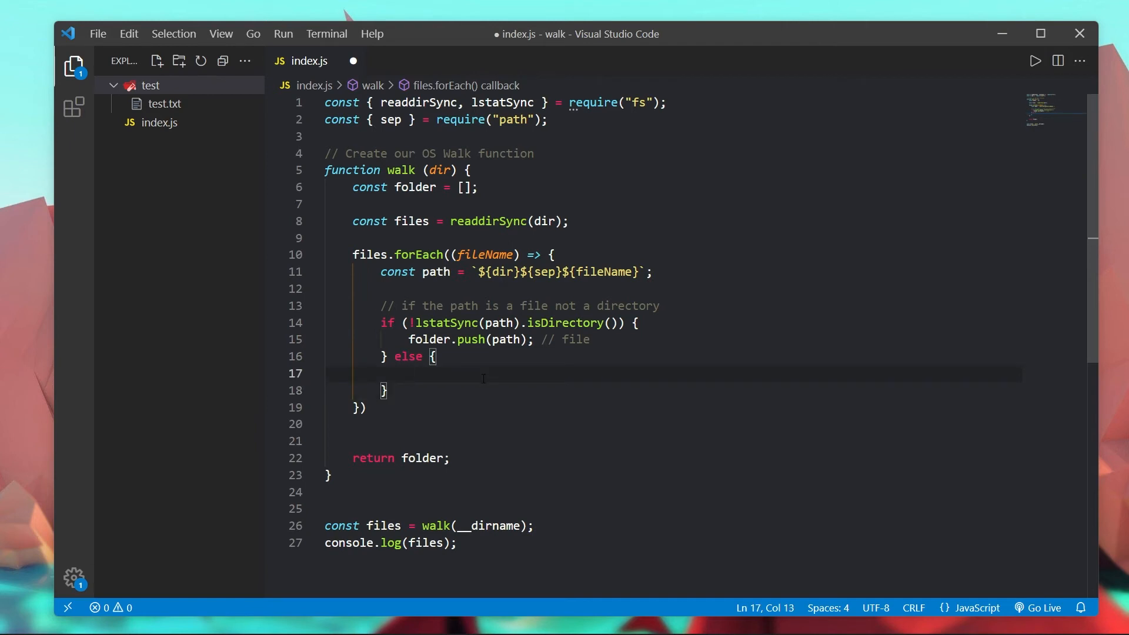
pyautogui.write('const')
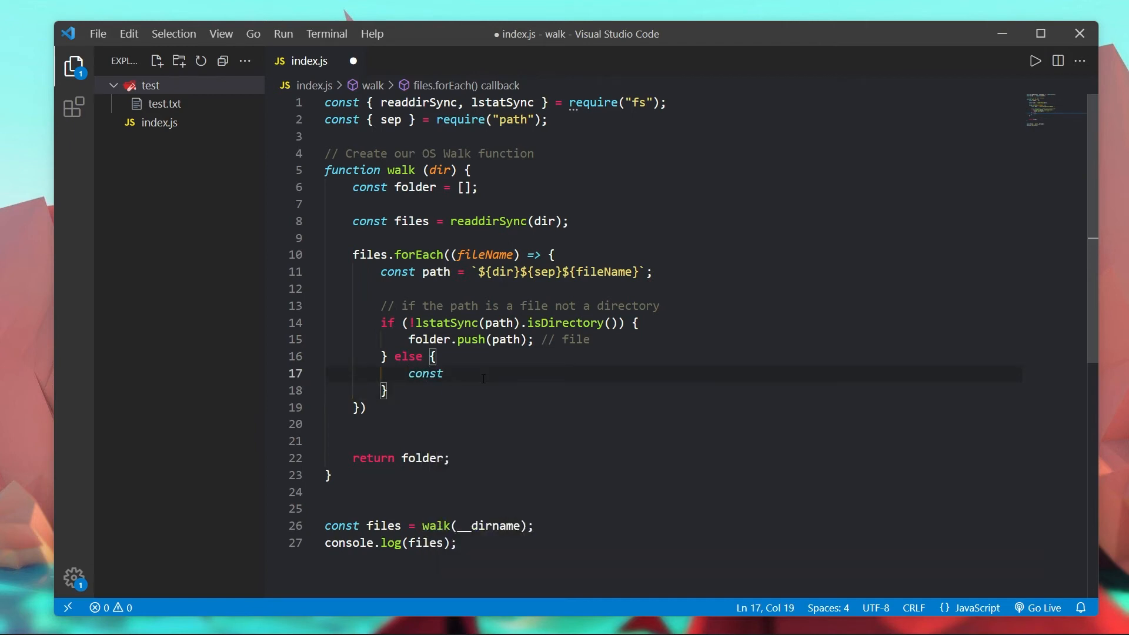
pyautogui.write('dirFiles')
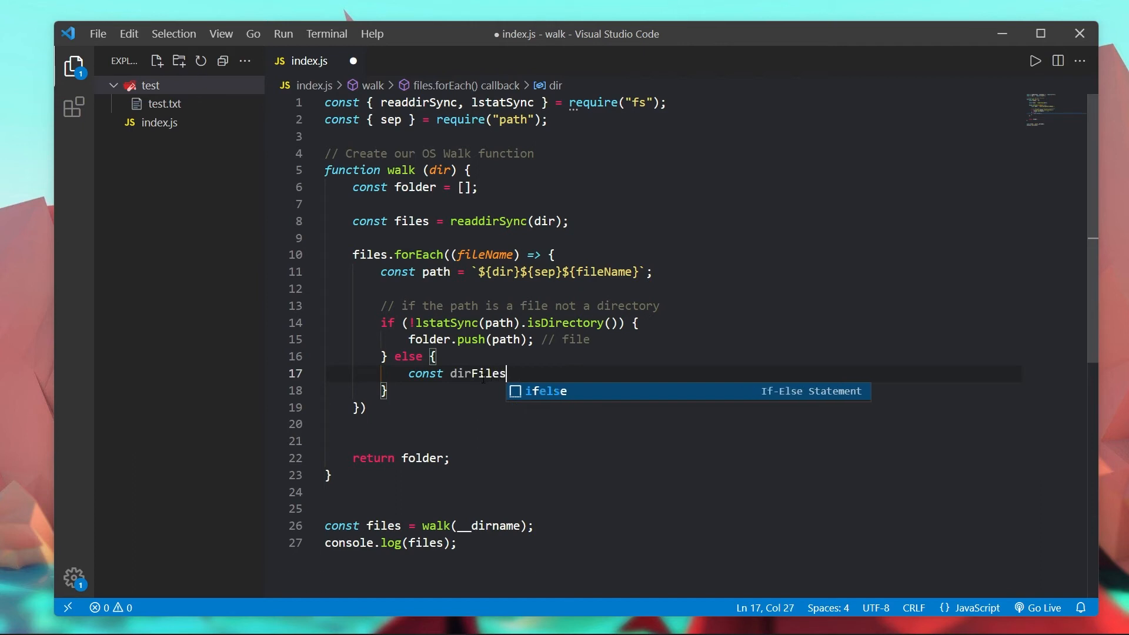
pyautogui.write('= walk(path')
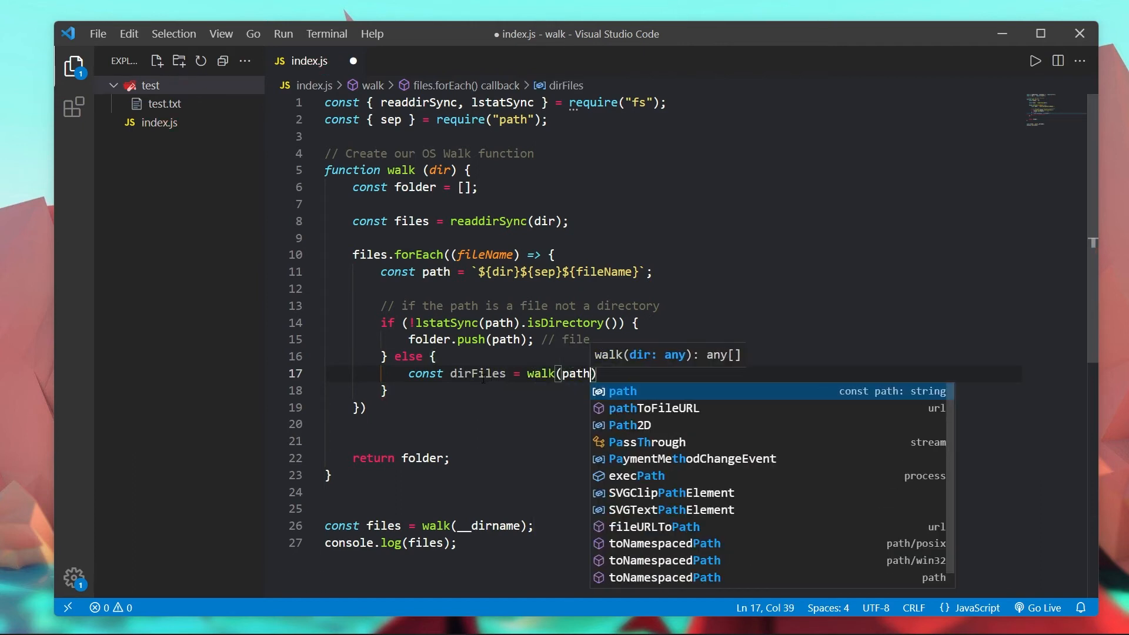
pyautogui.write(');')
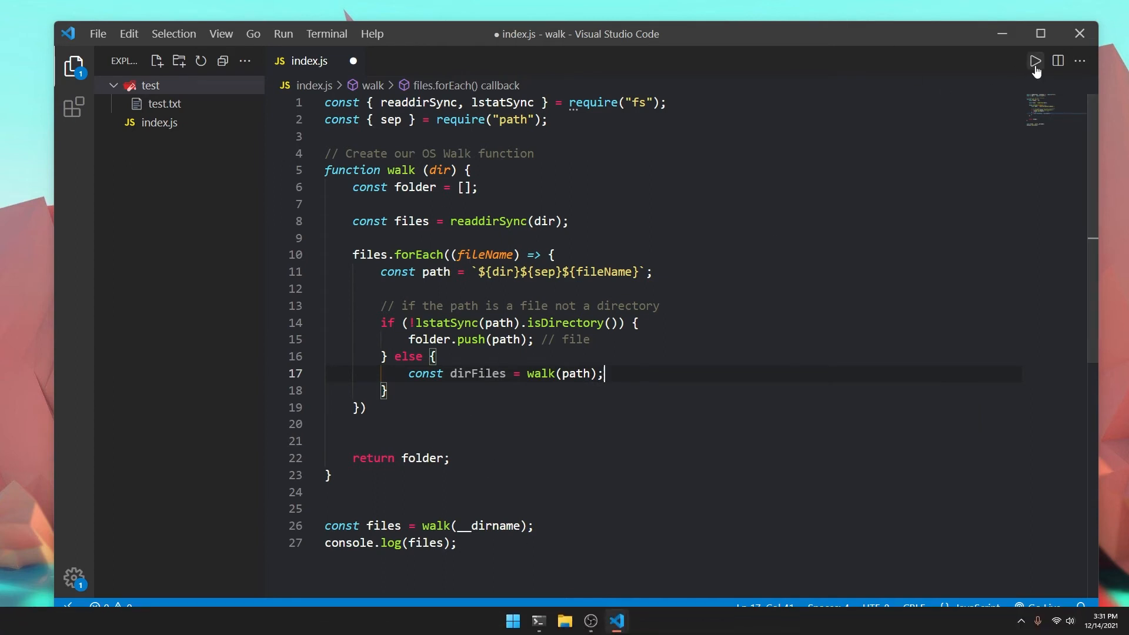
# Step: Rerun index.js; the output still lists only the test folder path
pyautogui.click(1034, 60)
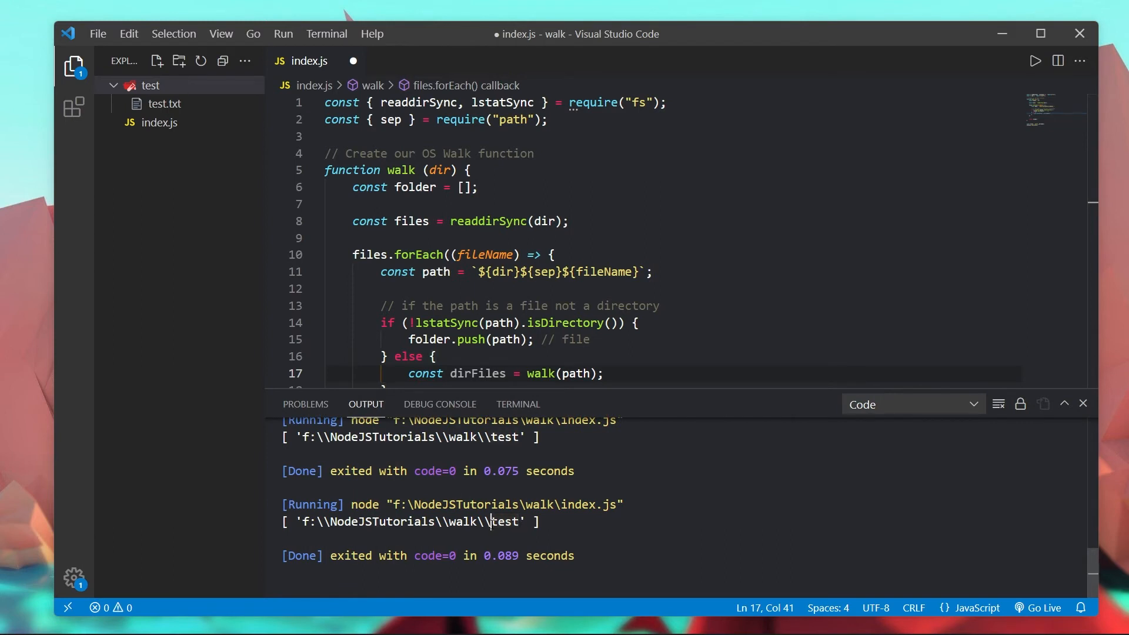
pyautogui.scroll(-3)
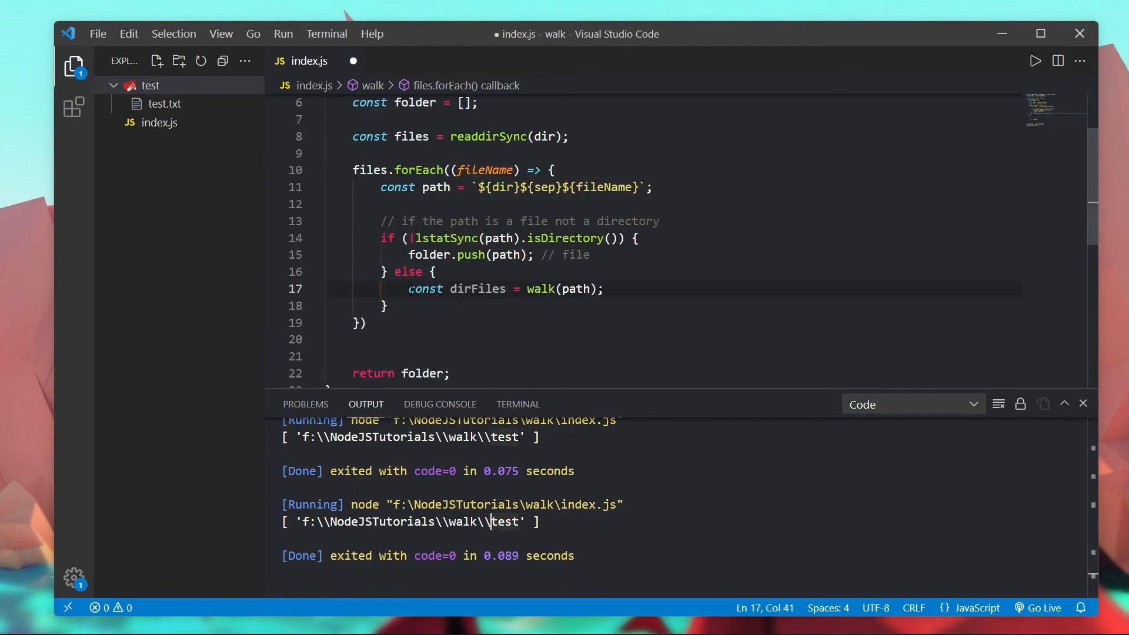
pyautogui.moveTo(541, 288)
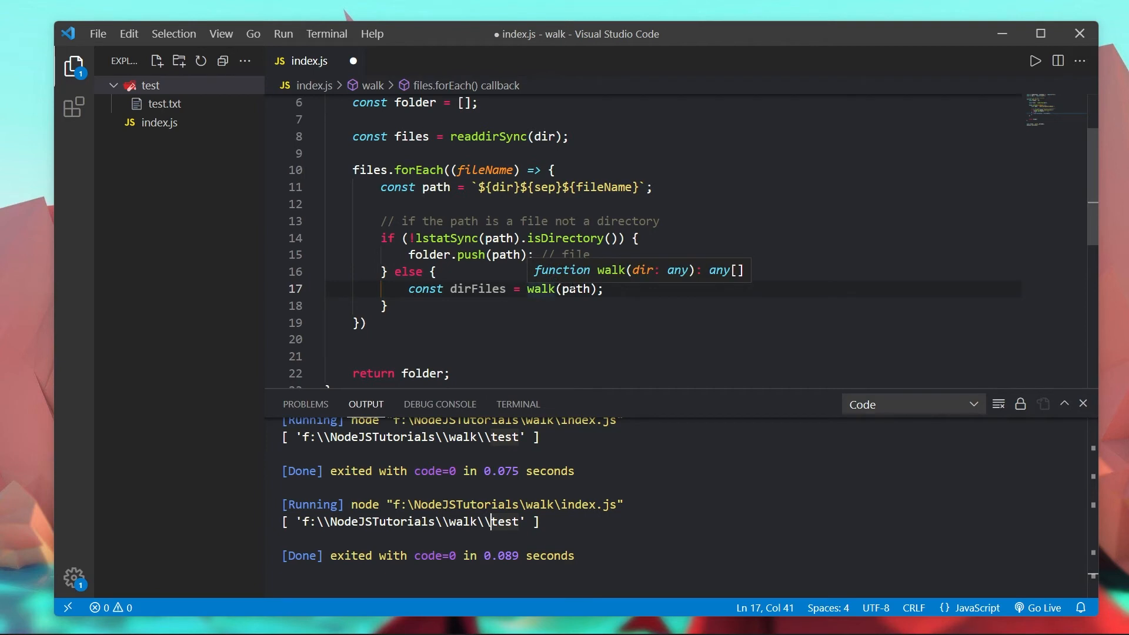
pyautogui.moveTo(630, 254)
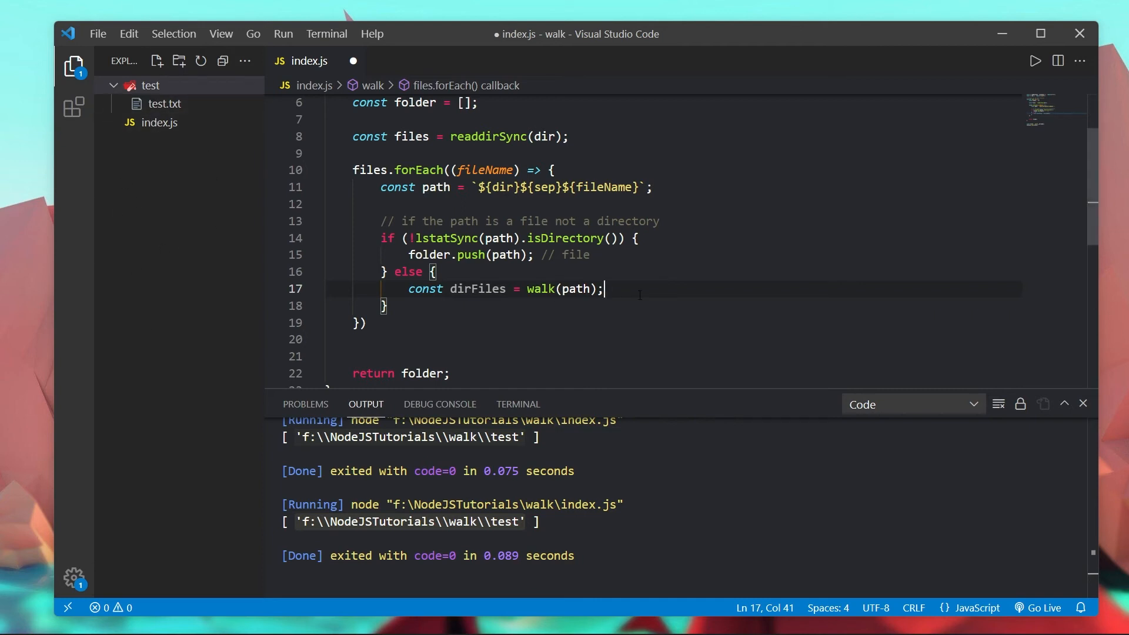
# Step: Add folder.push(...dirFiles); on a new line inside the else branch
pyautogui.press('enter')
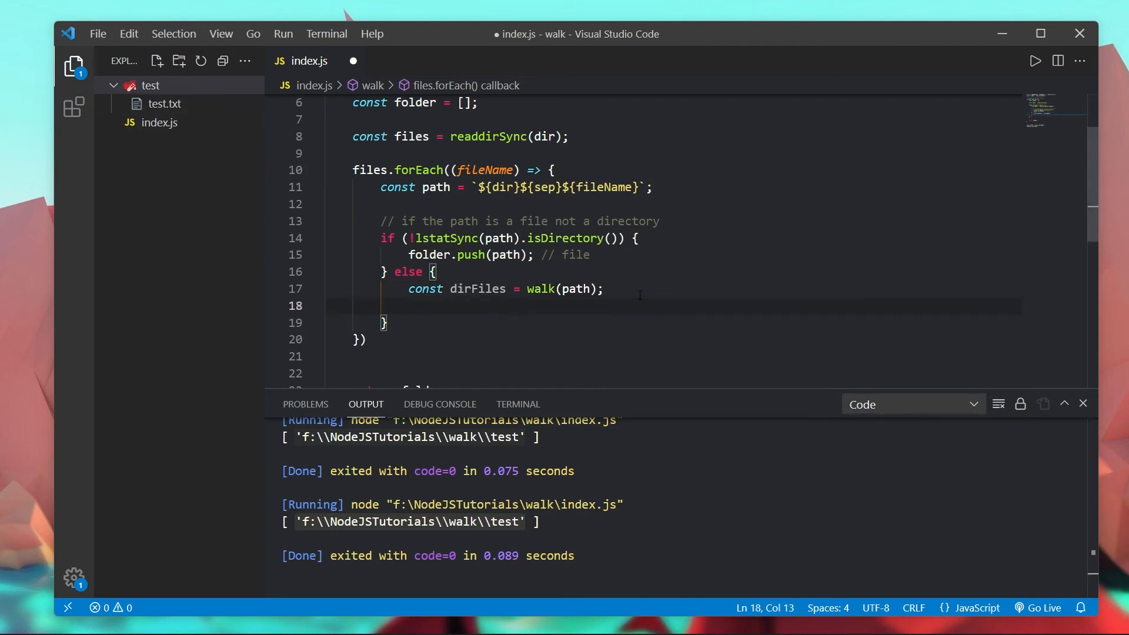
pyautogui.write('folder.push')
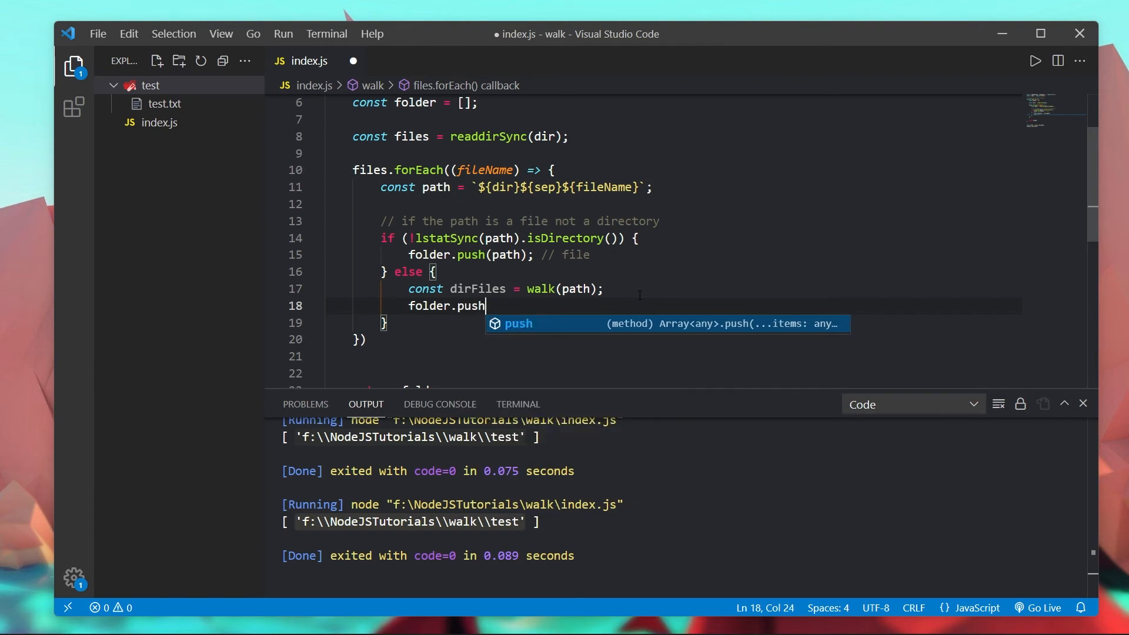
pyautogui.write('(dir')
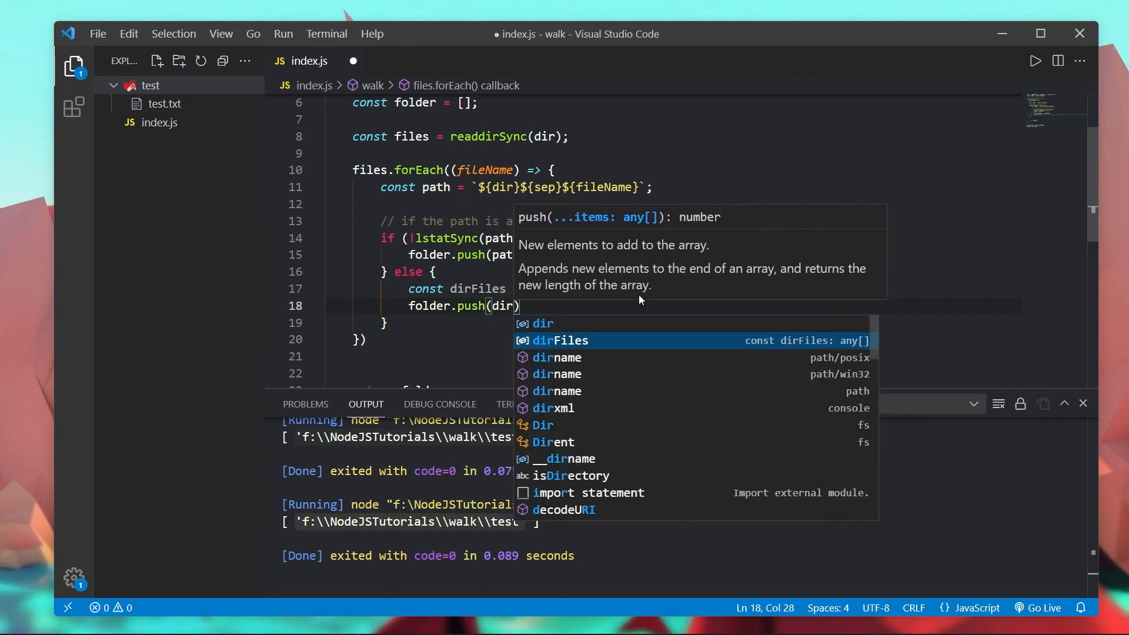
pyautogui.press('Tab')
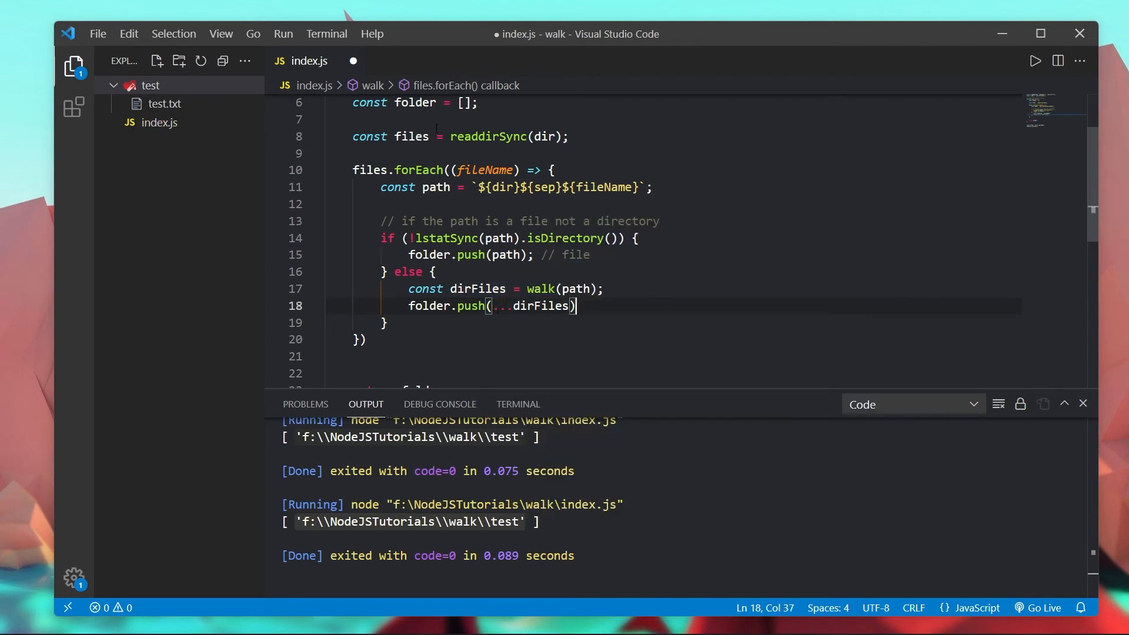
pyautogui.write(';')
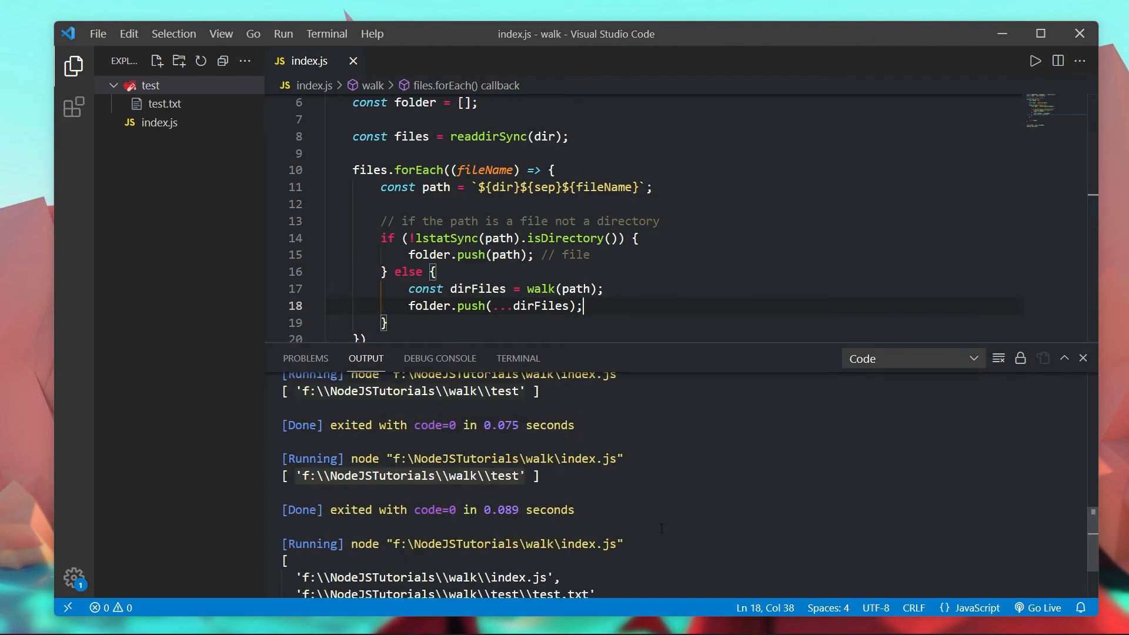
# Step: Review the output listing both index.js and test\test.txt paths
pyautogui.scroll(-3)
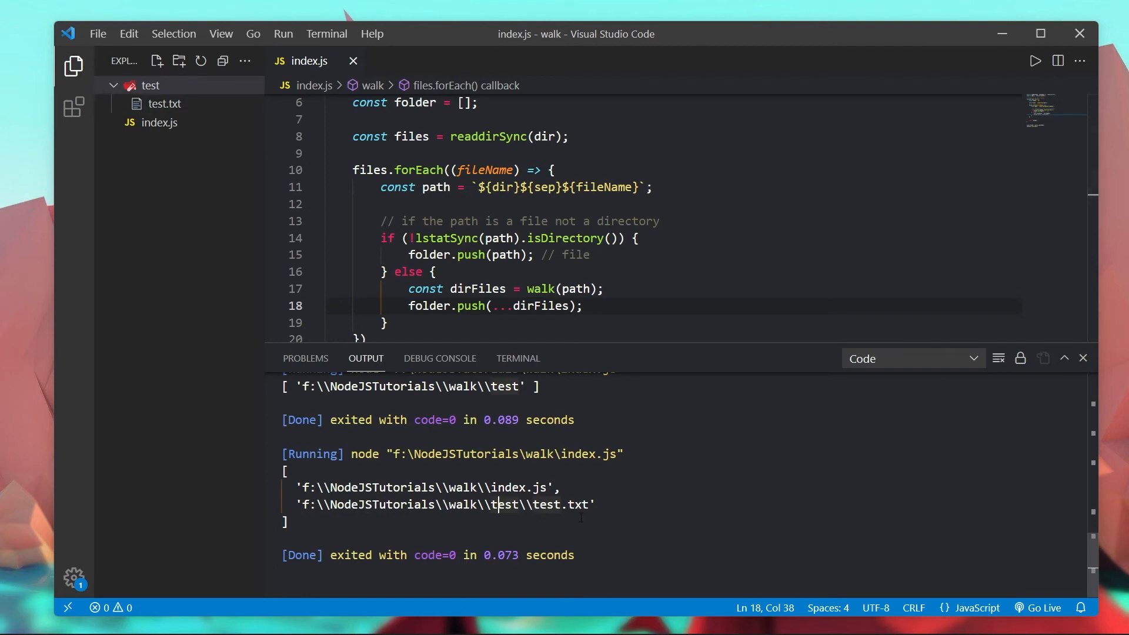
# Step: Create test.py in the test folder and a new subfolder containing main.js
pyautogui.click(156, 61)
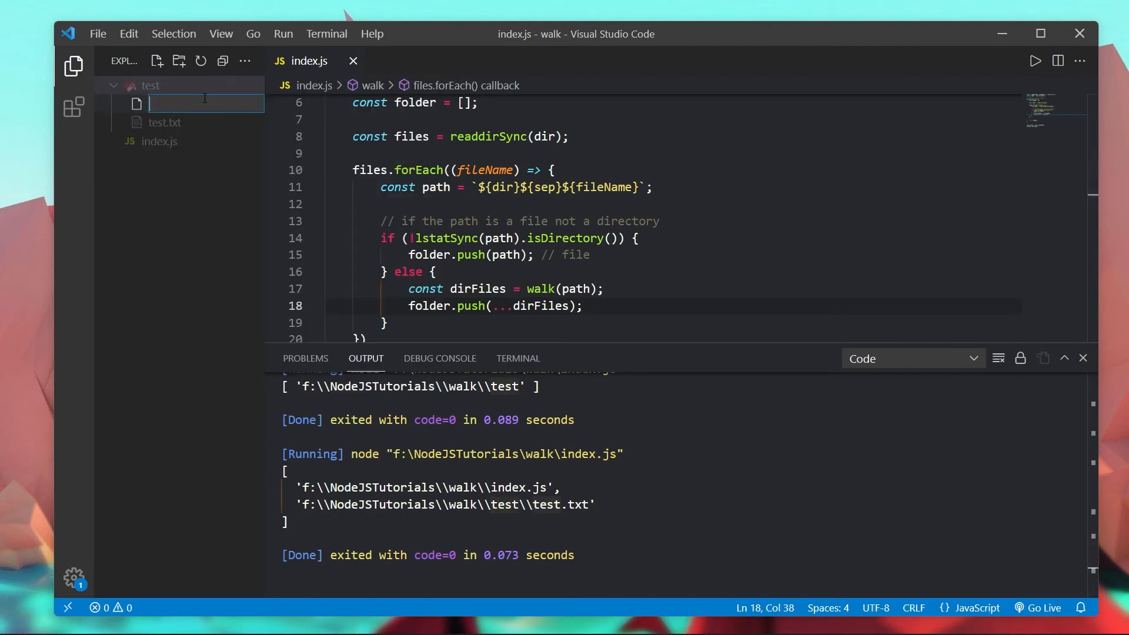
pyautogui.write('test.')
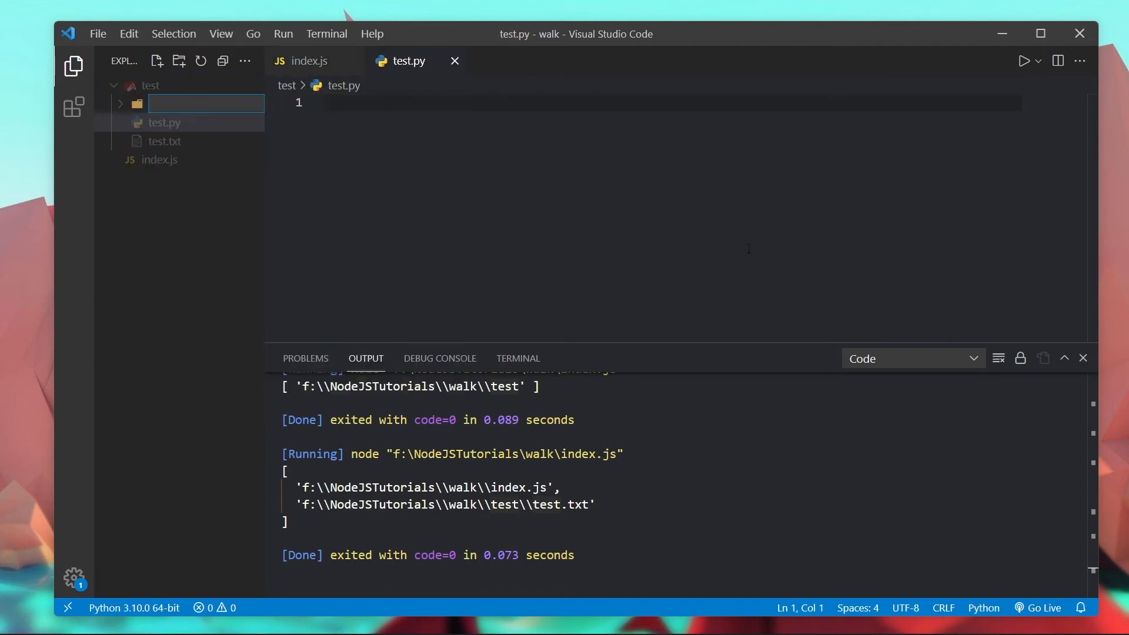
pyautogui.write('new')
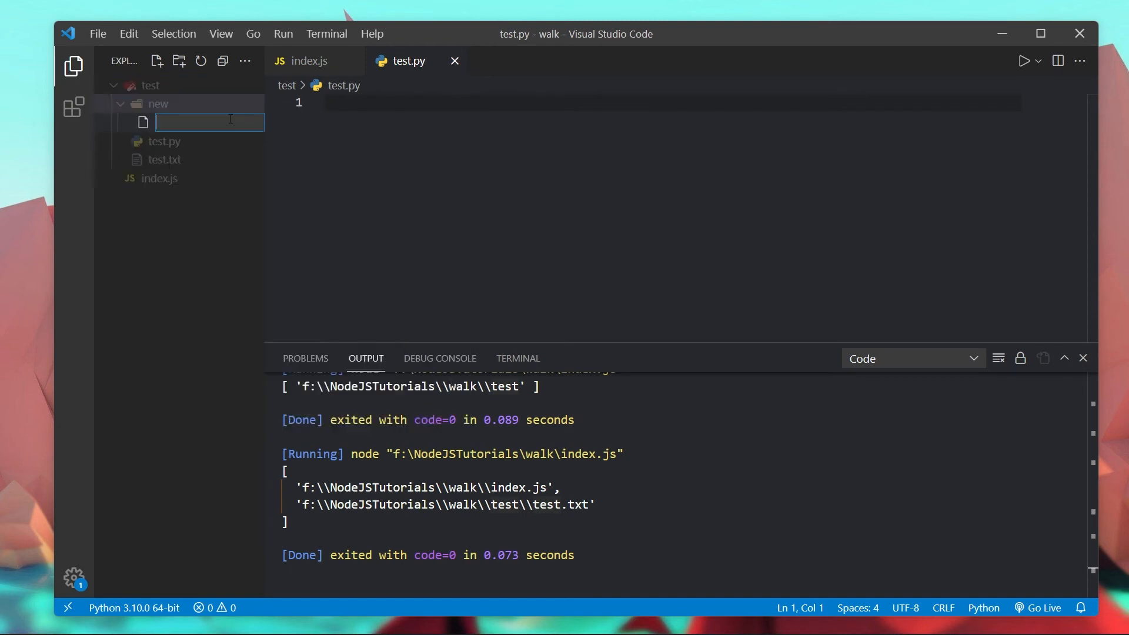
pyautogui.write('main.js')
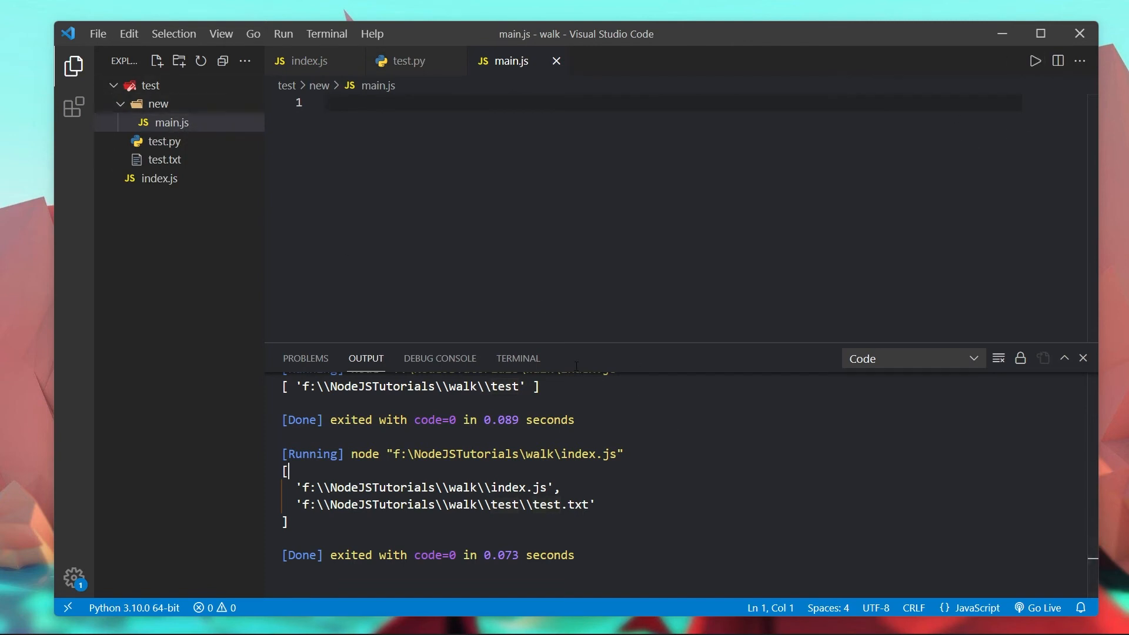
# Step: Run the new main.js file and return to the editor
pyautogui.click(1035, 60)
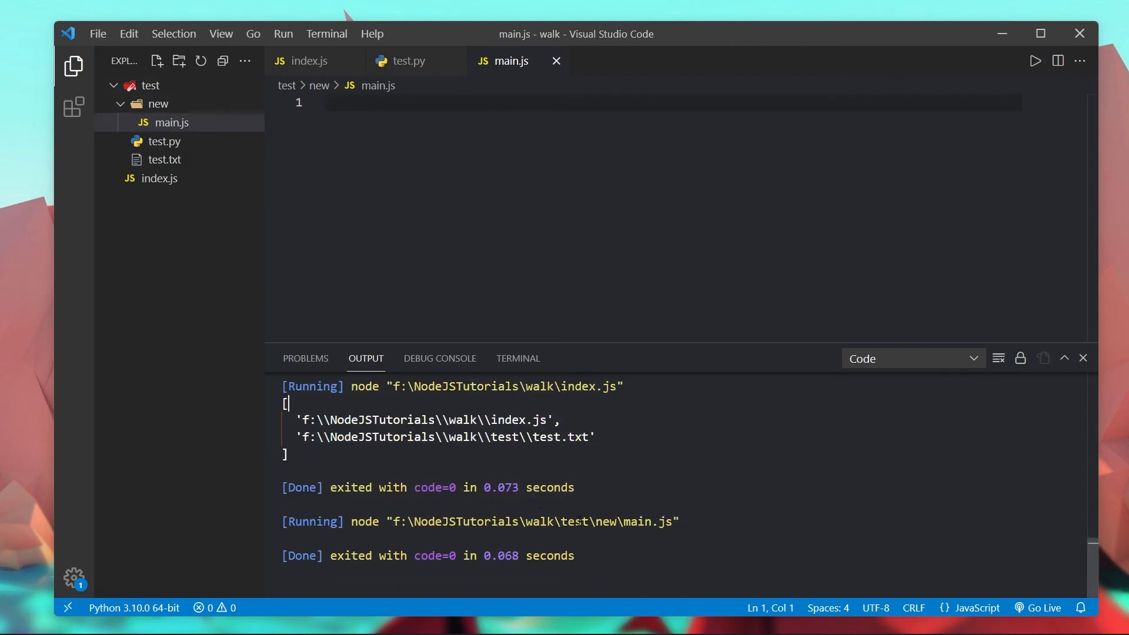
pyautogui.click(308, 61)
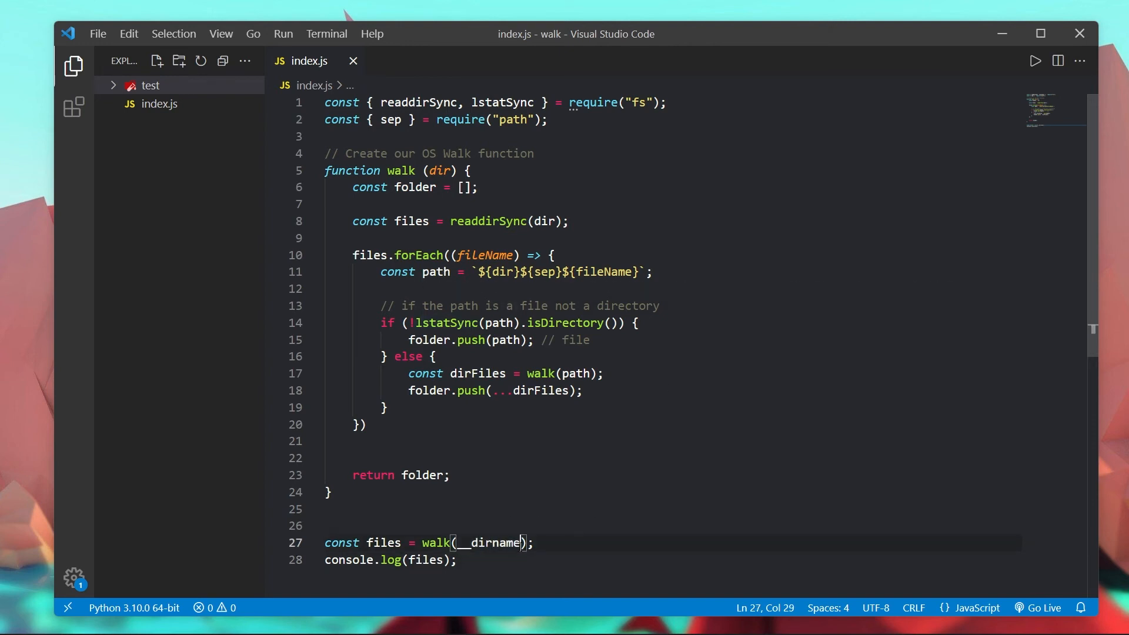
# Step: Change the walk argument from __dirname to "c:\\" and save index.js
pyautogui.doubleClick(490, 542)
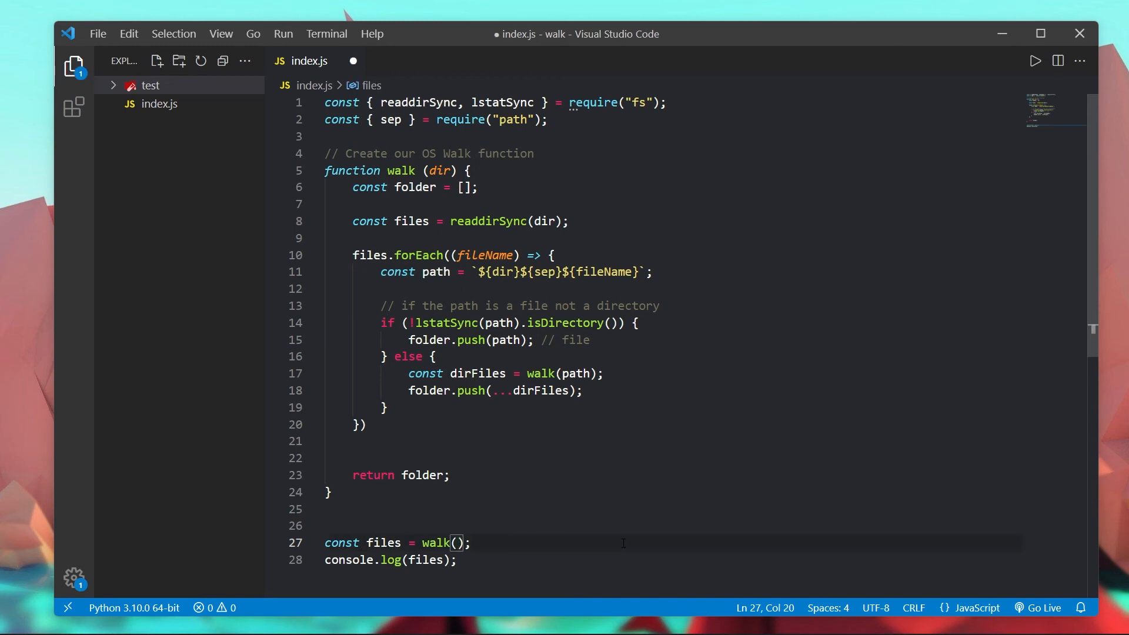
pyautogui.write('"c"')
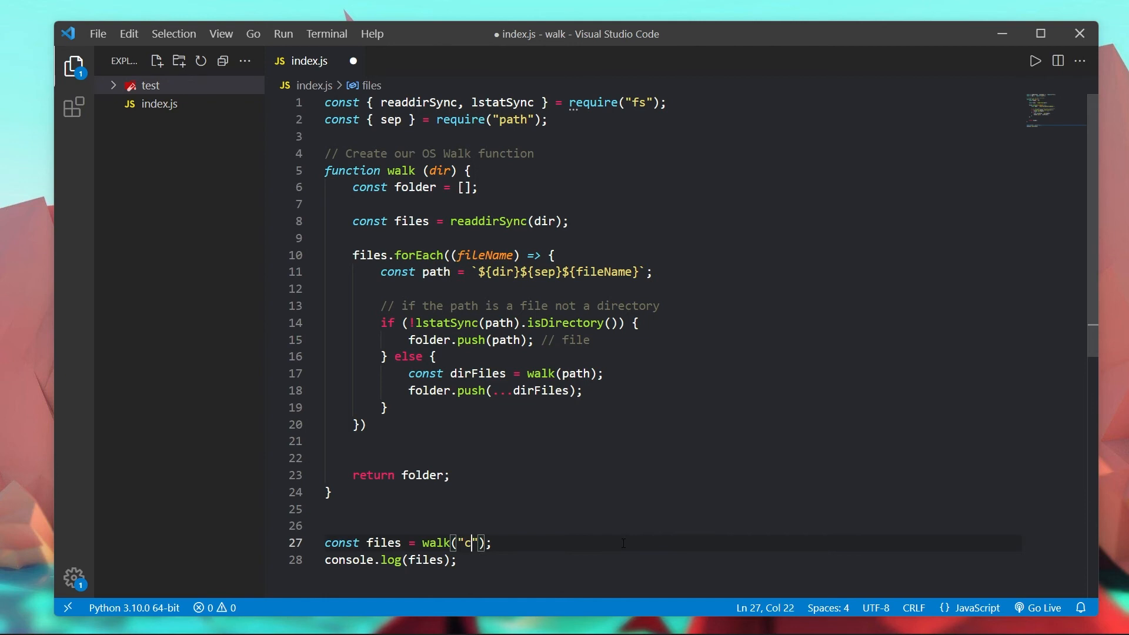
pyautogui.write(':\\\\')
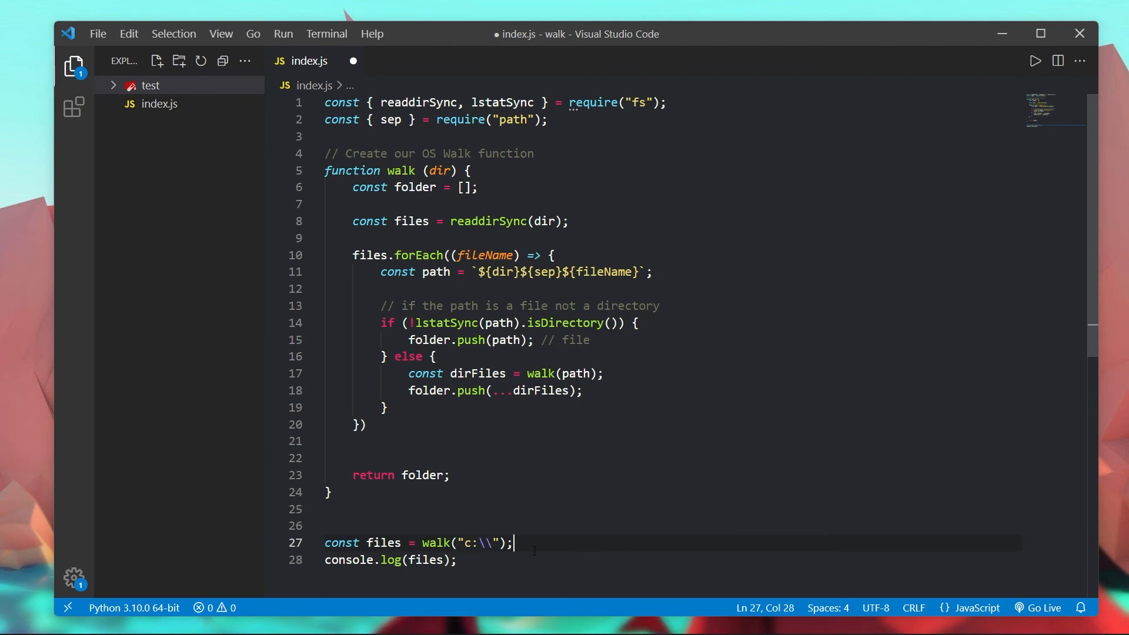
pyautogui.moveTo(580, 544)
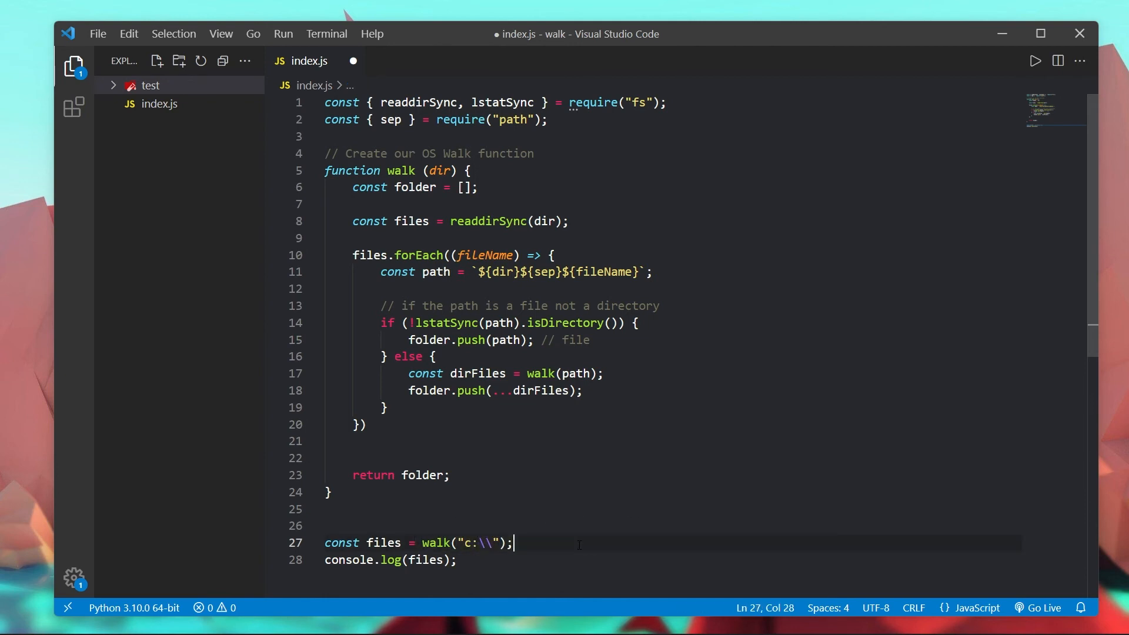
pyautogui.press('ctrl+s')
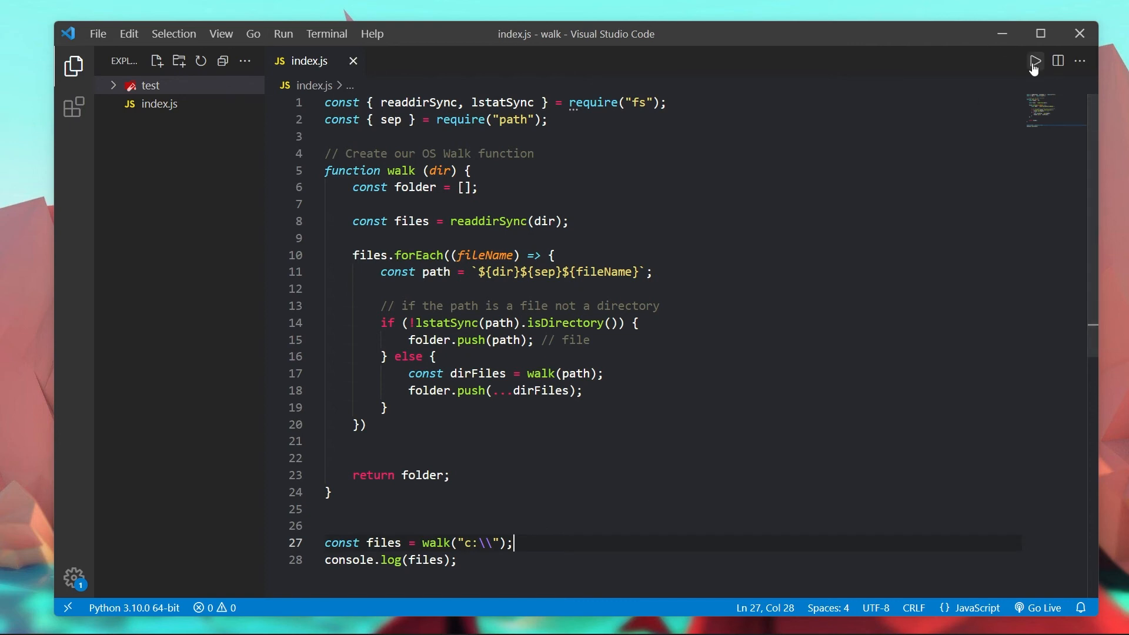
# Step: Run the script, review the EPERM lstat error on $Recycle.Bin, and close the output
pyautogui.click(1033, 61)
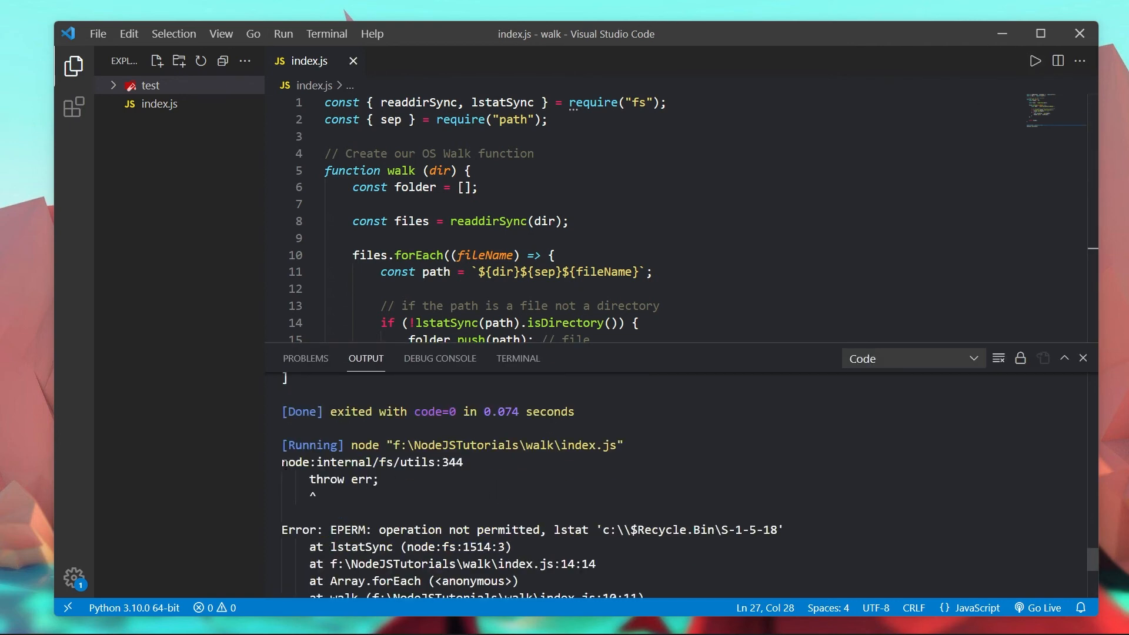
pyautogui.click(375, 480)
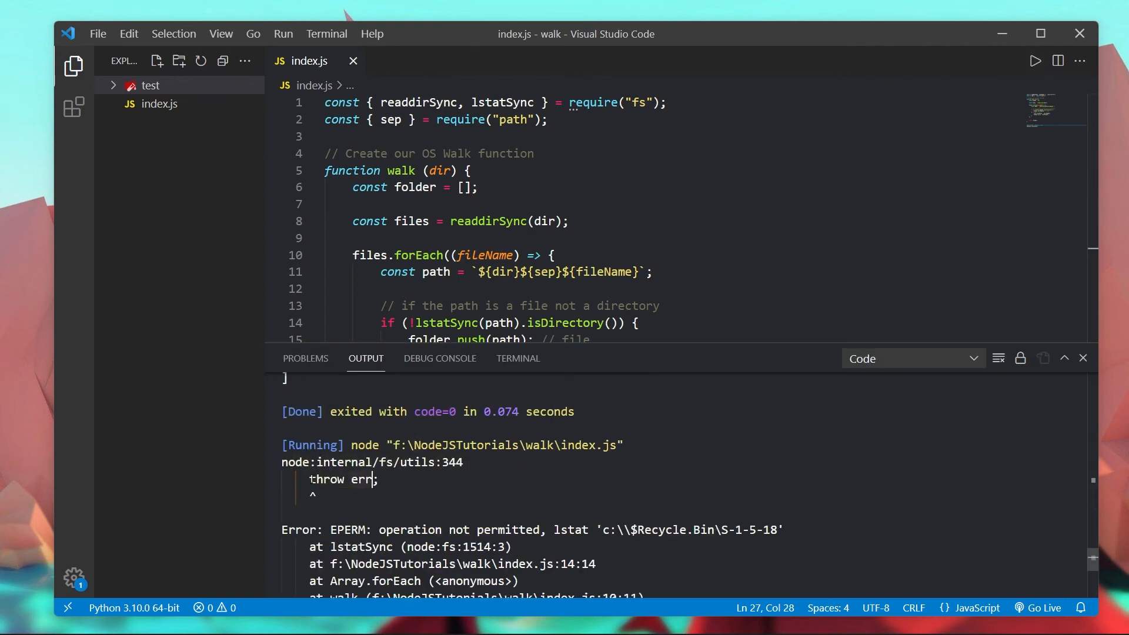
pyautogui.moveTo(380, 530); pyautogui.dragTo(558, 529)
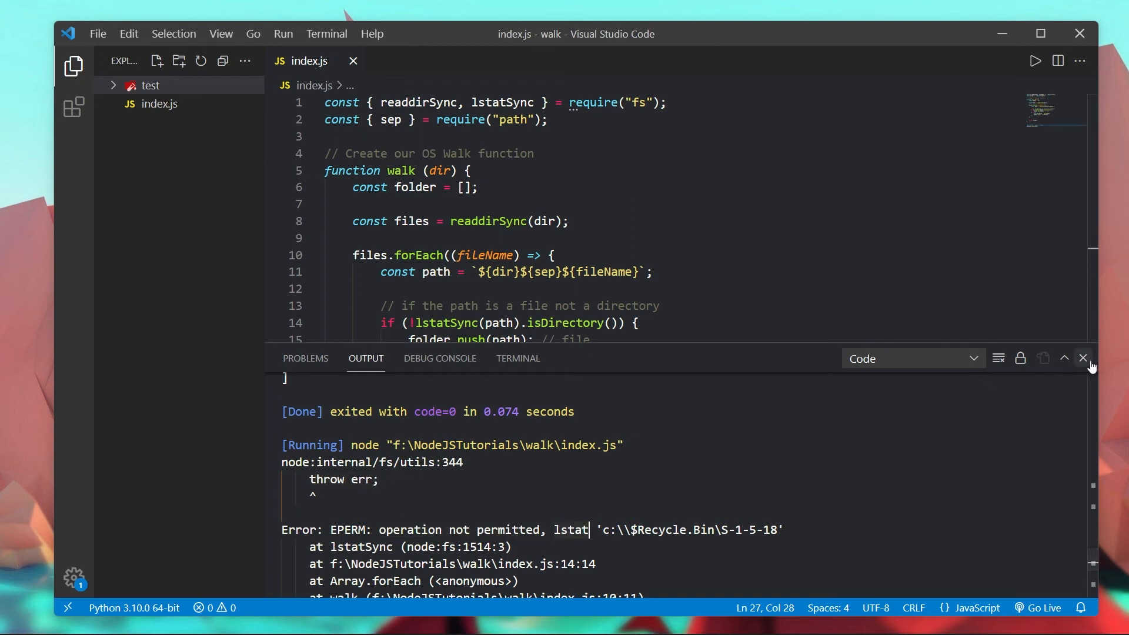
pyautogui.click(1081, 358)
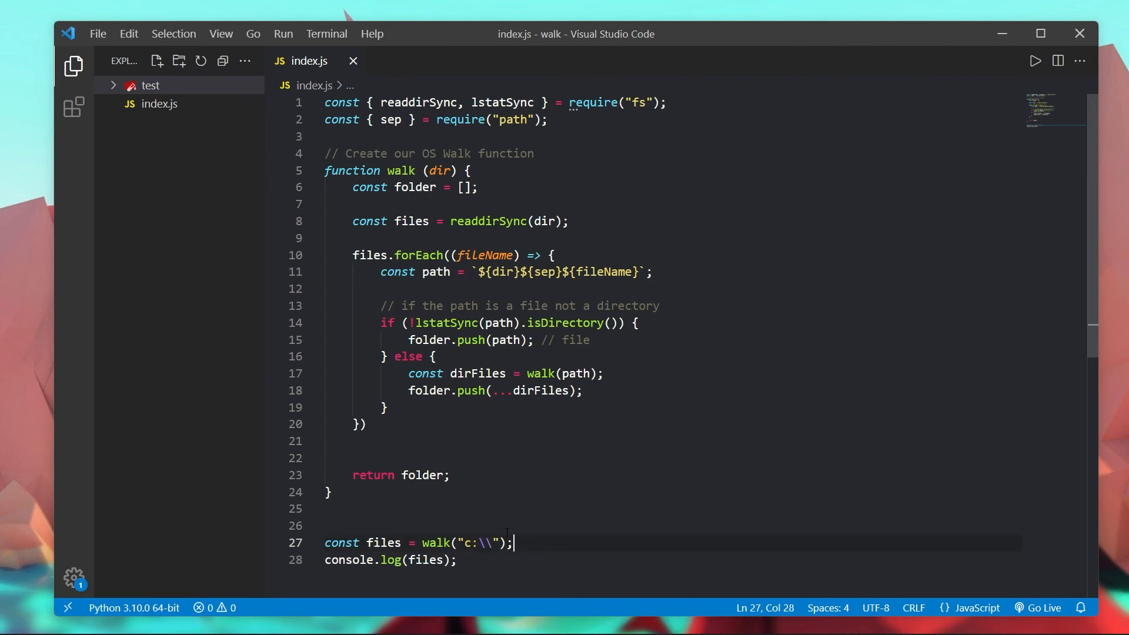
# Step: Wrap the isDirectory if/else check in try { } catch (err) {} inside the loop
pyautogui.click(478, 187)
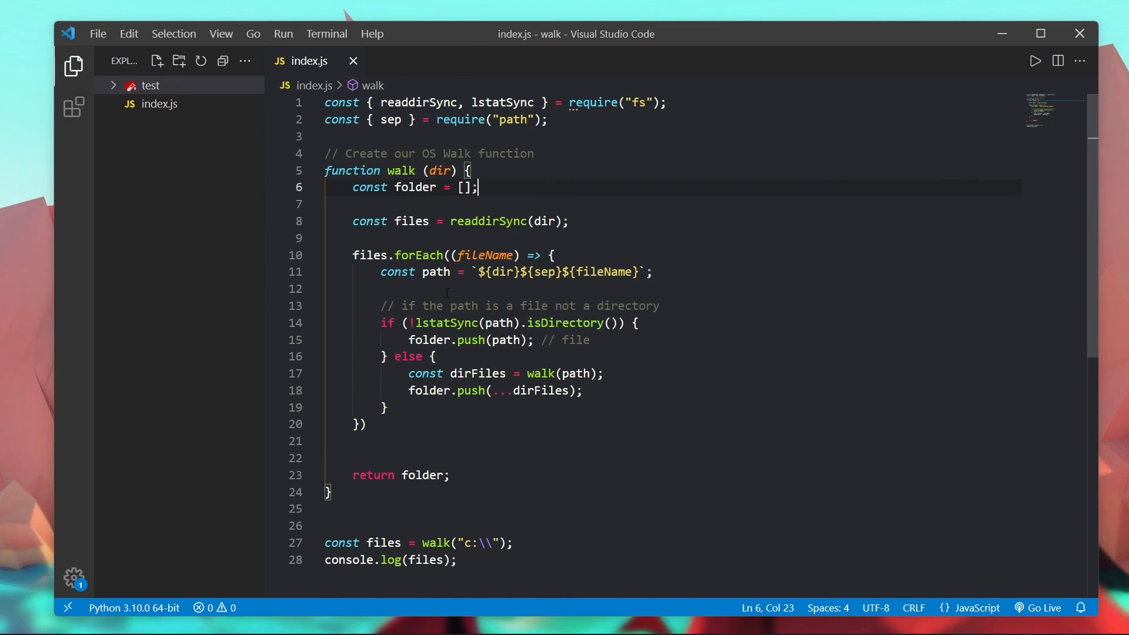
pyautogui.press('enter')
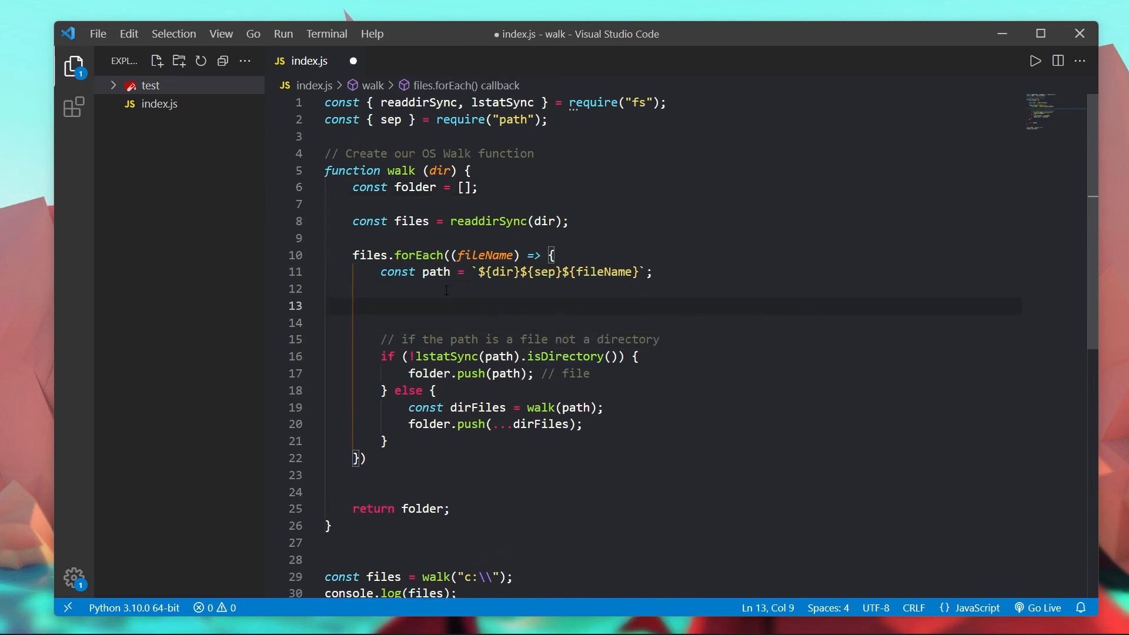
pyautogui.write('try {')
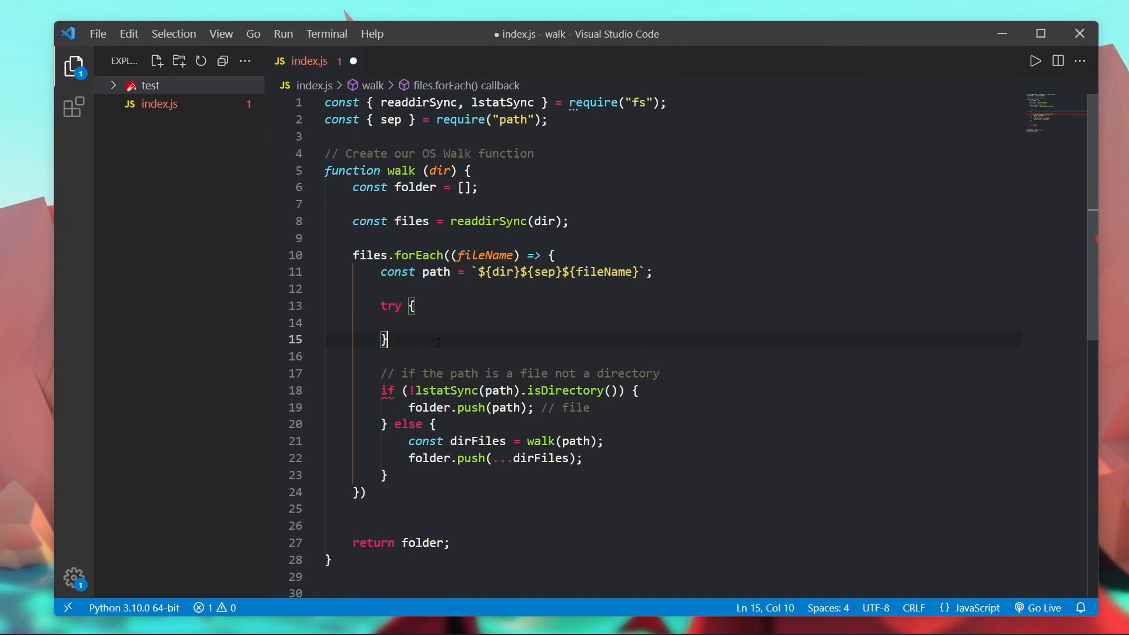
pyautogui.write('catchj')
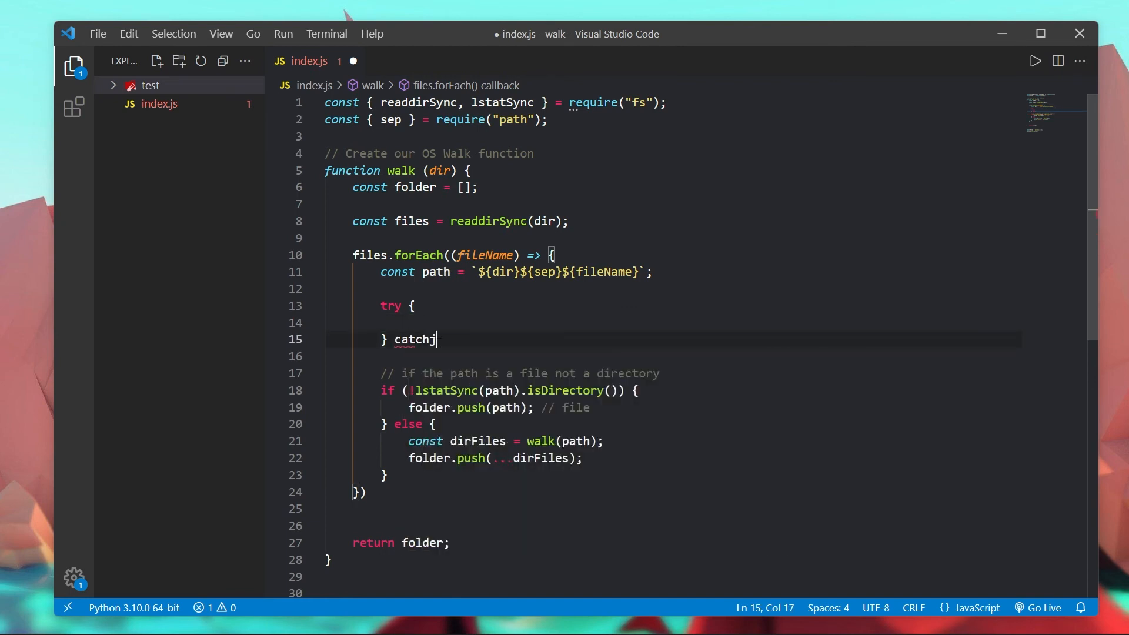
pyautogui.write('(err)')
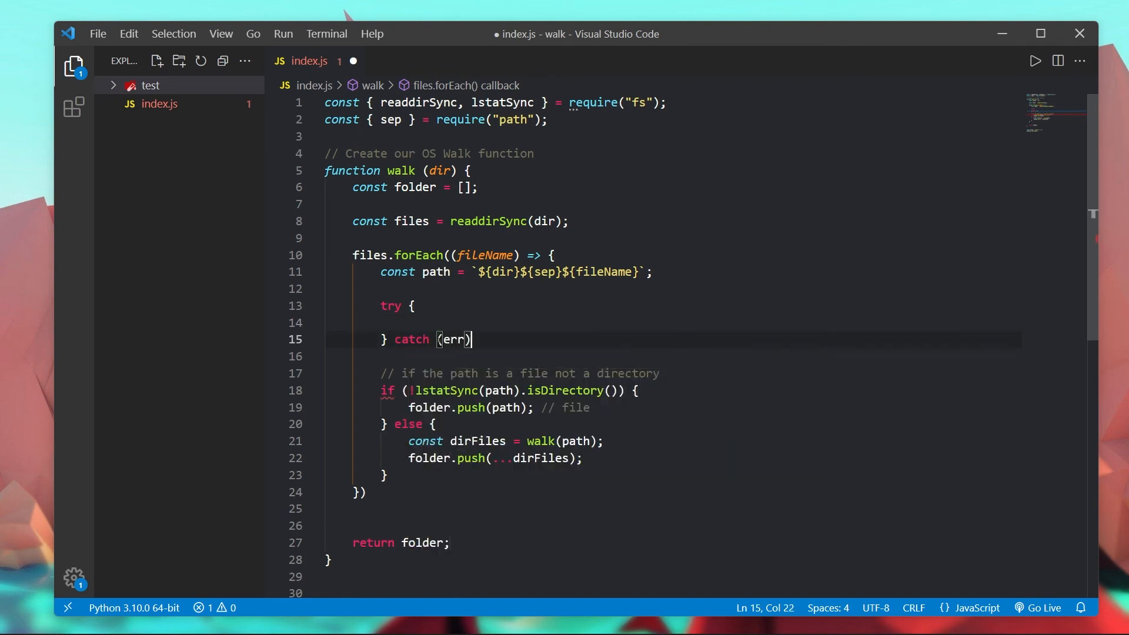
pyautogui.write('{}')
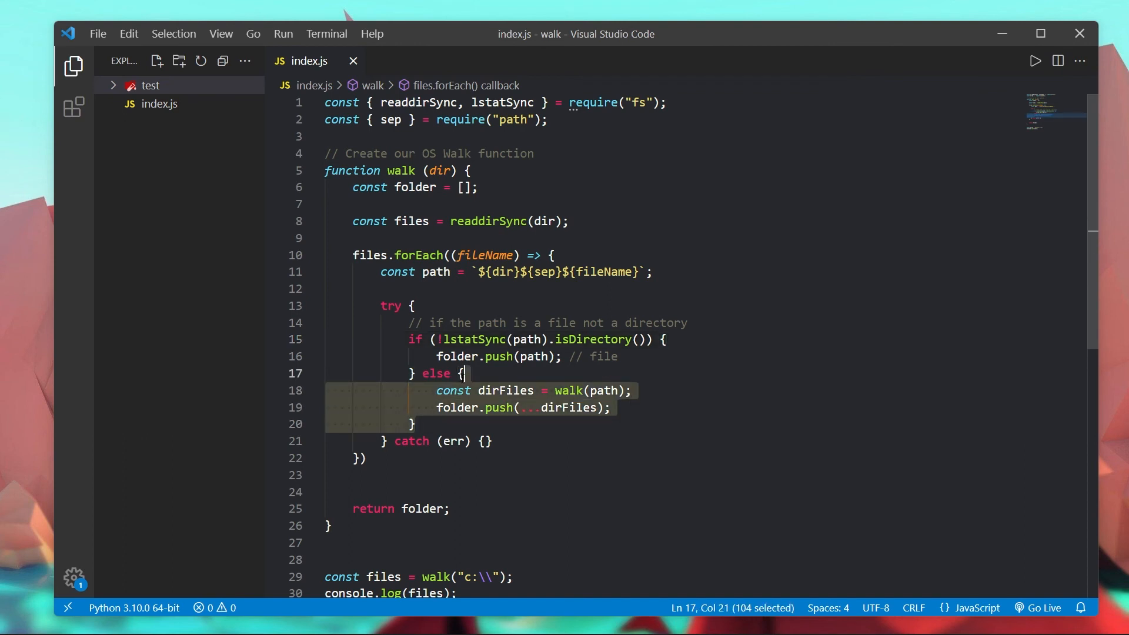
# Step: Replace the else body with the single line folder.push(...walk(path))
pyautogui.press('Delete')
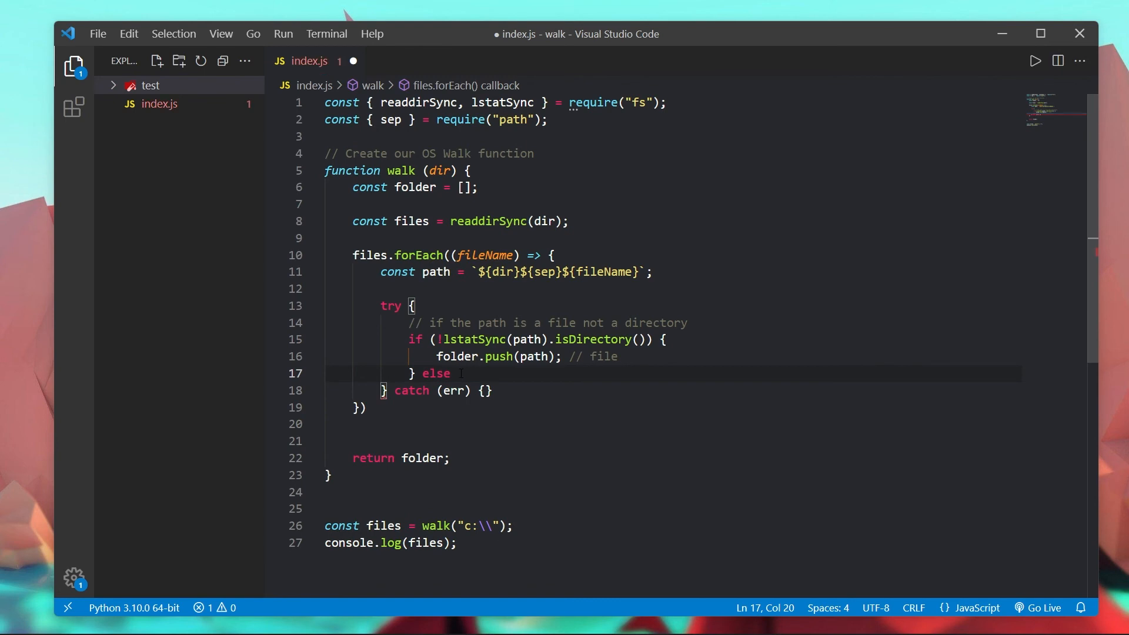
pyautogui.write('folder.push(walk(')
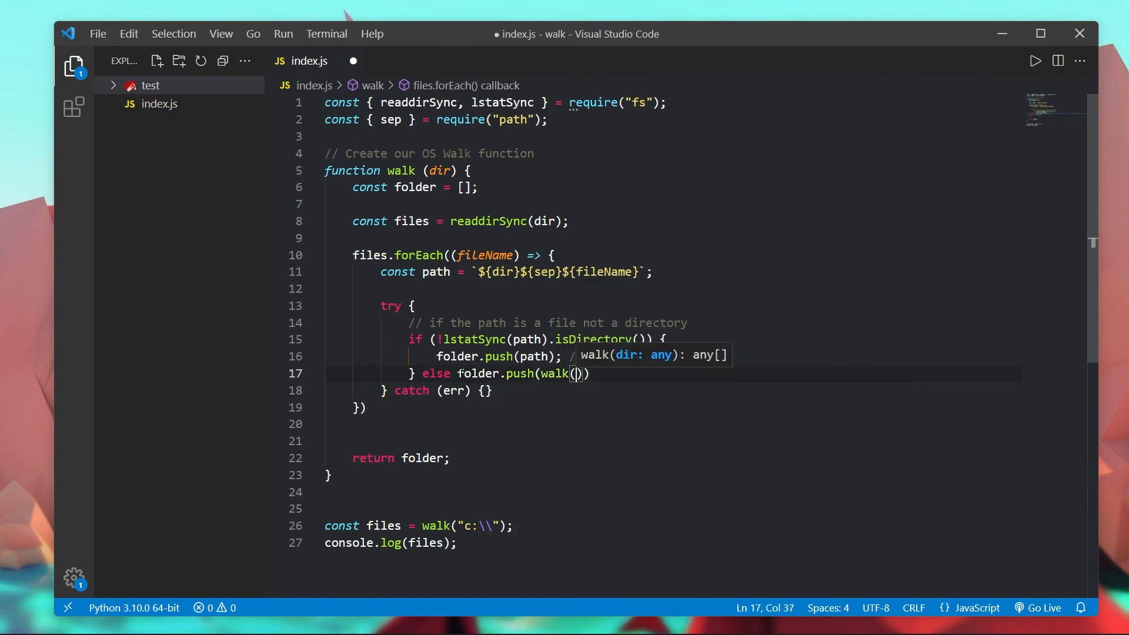
pyautogui.write('path')
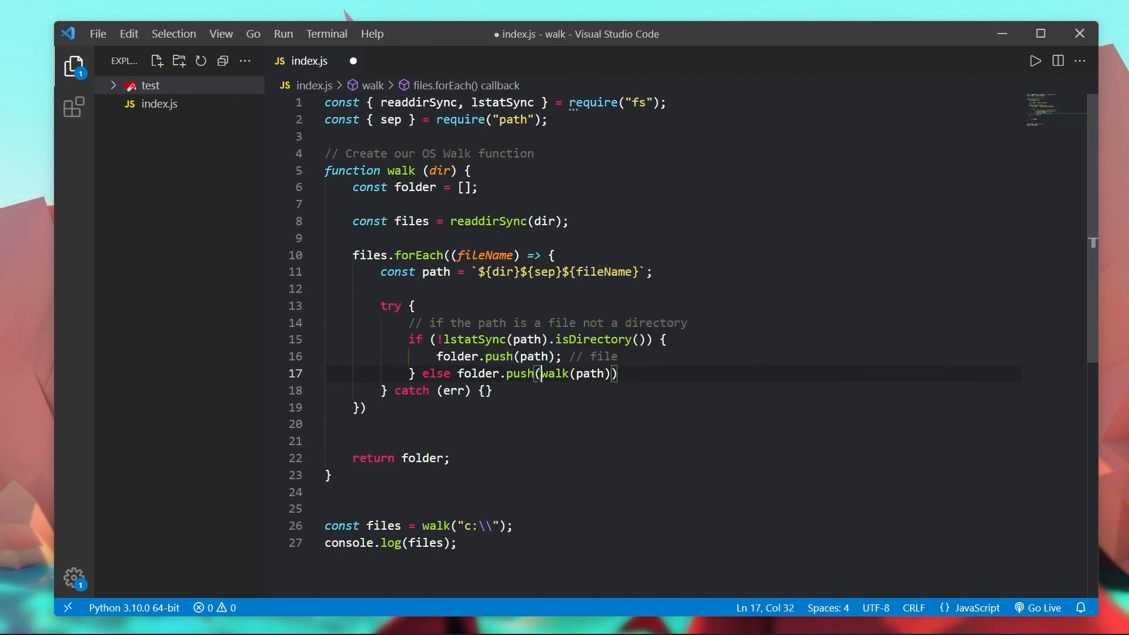
pyautogui.write('...')
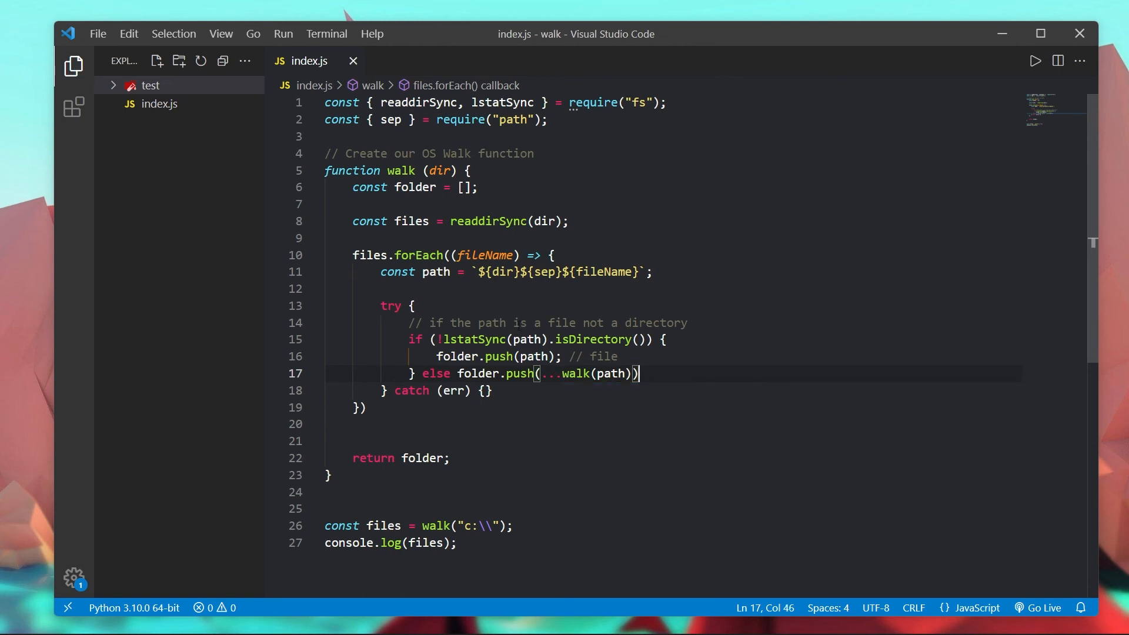
pyautogui.scroll(-3)
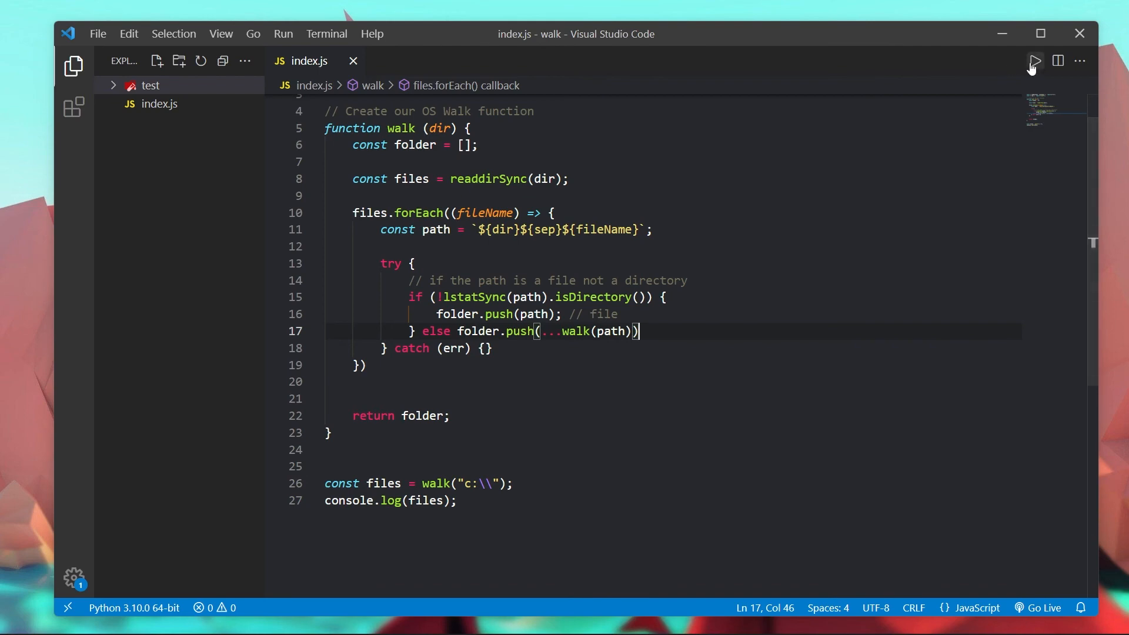
# Step: Run the script, change the walk target to "f:\\", and review its long path listing
pyautogui.click(1032, 61)
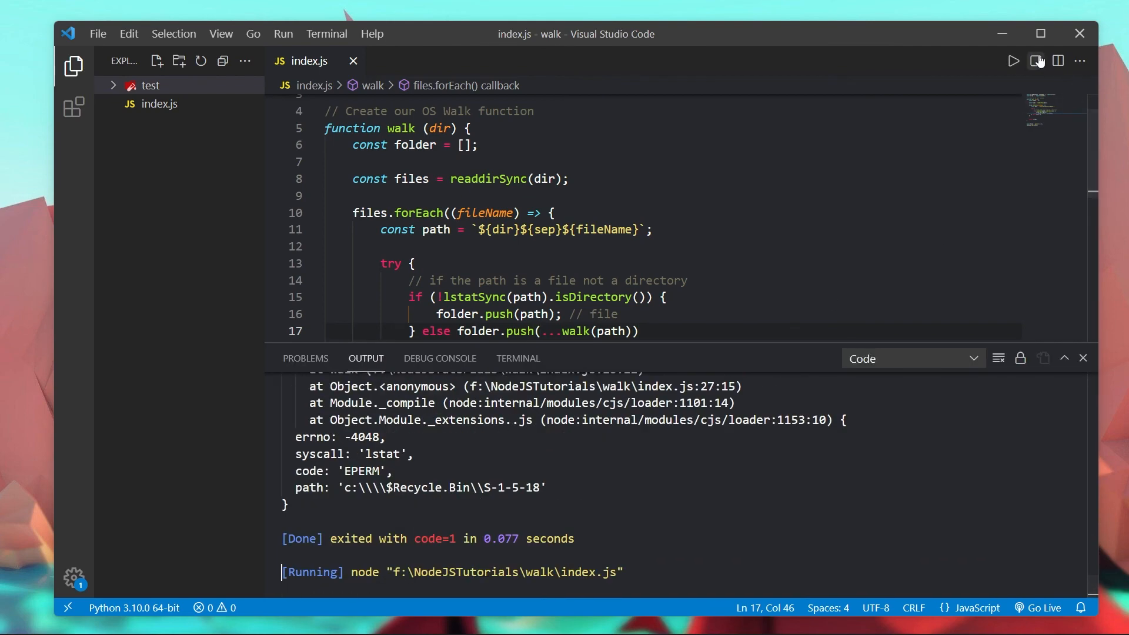
pyautogui.scroll(-3)
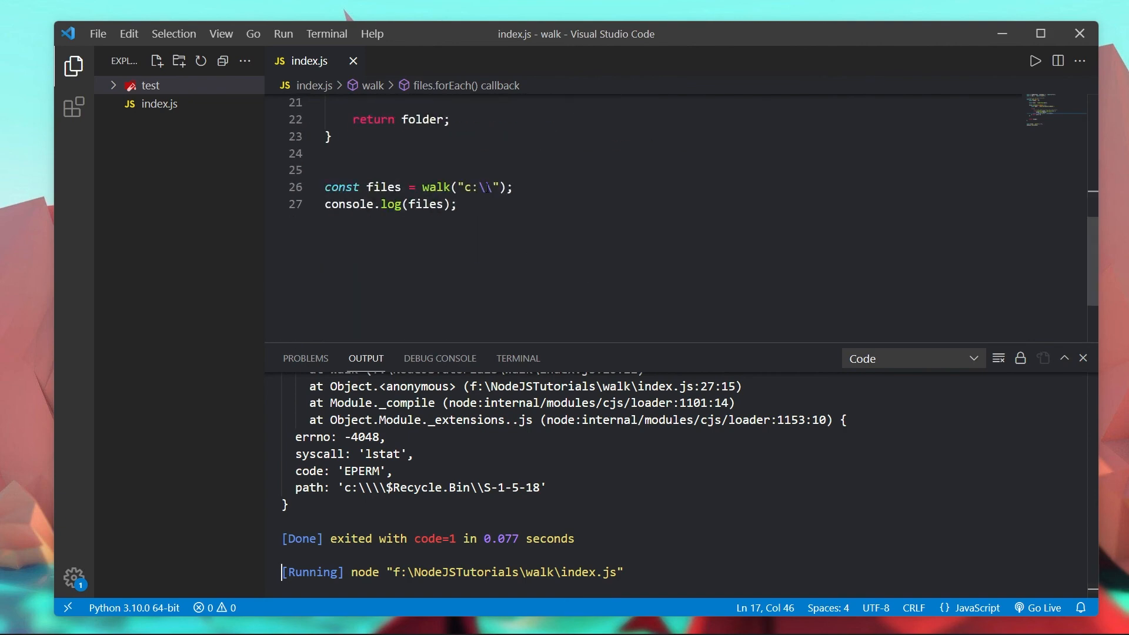
pyautogui.write('f')
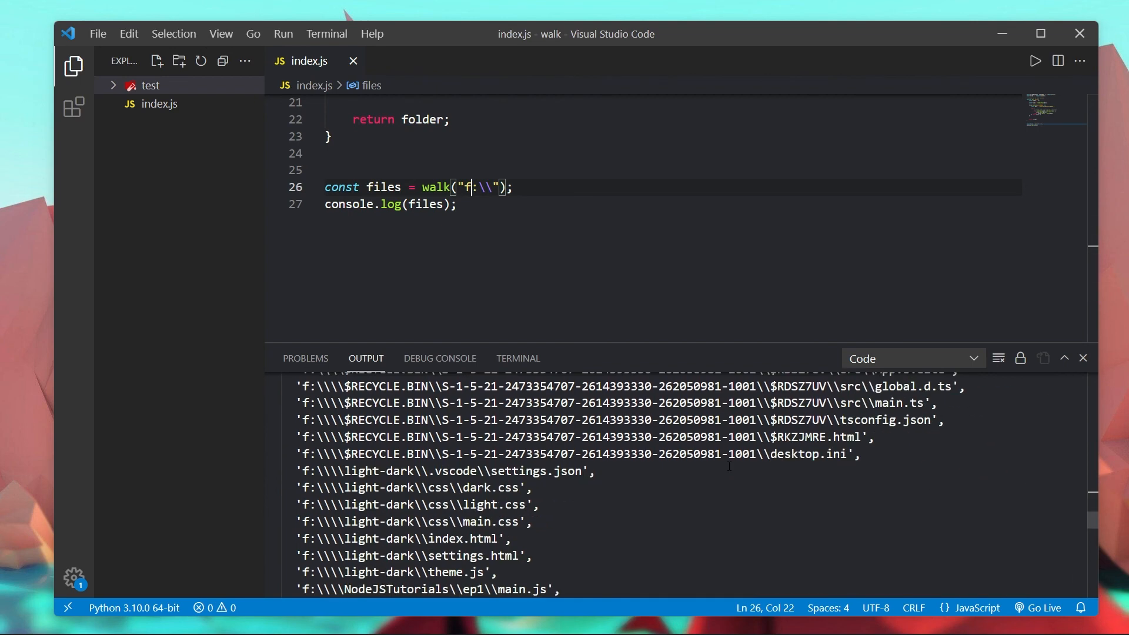
pyautogui.scroll(-3)
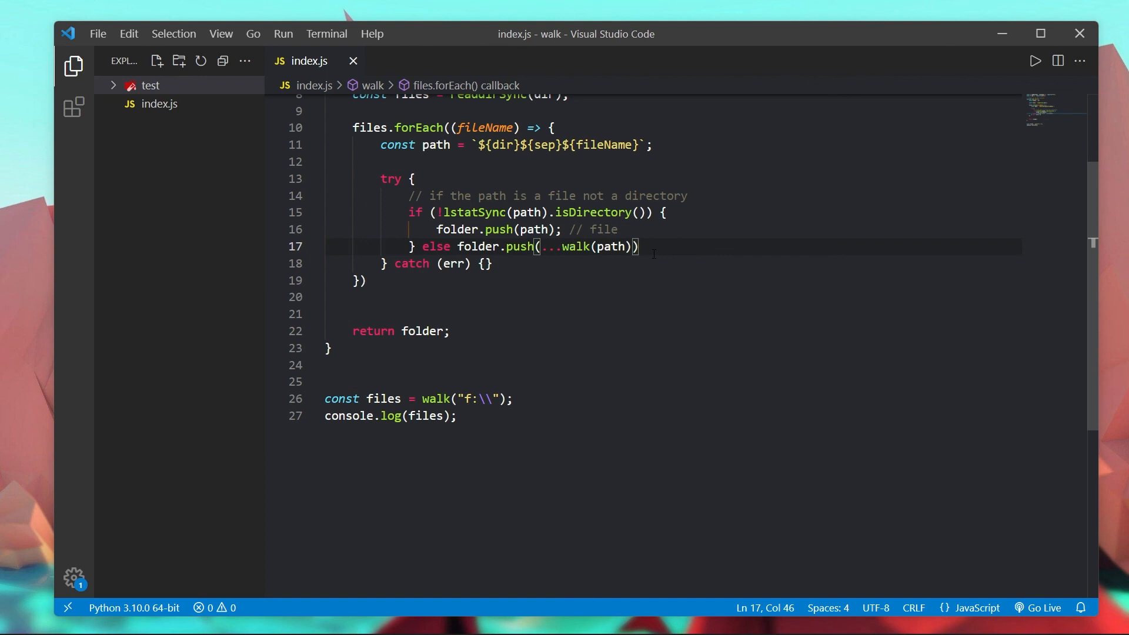
# Step: Add , path to the push so each directory's own path follows its contents
pyautogui.press('Left')
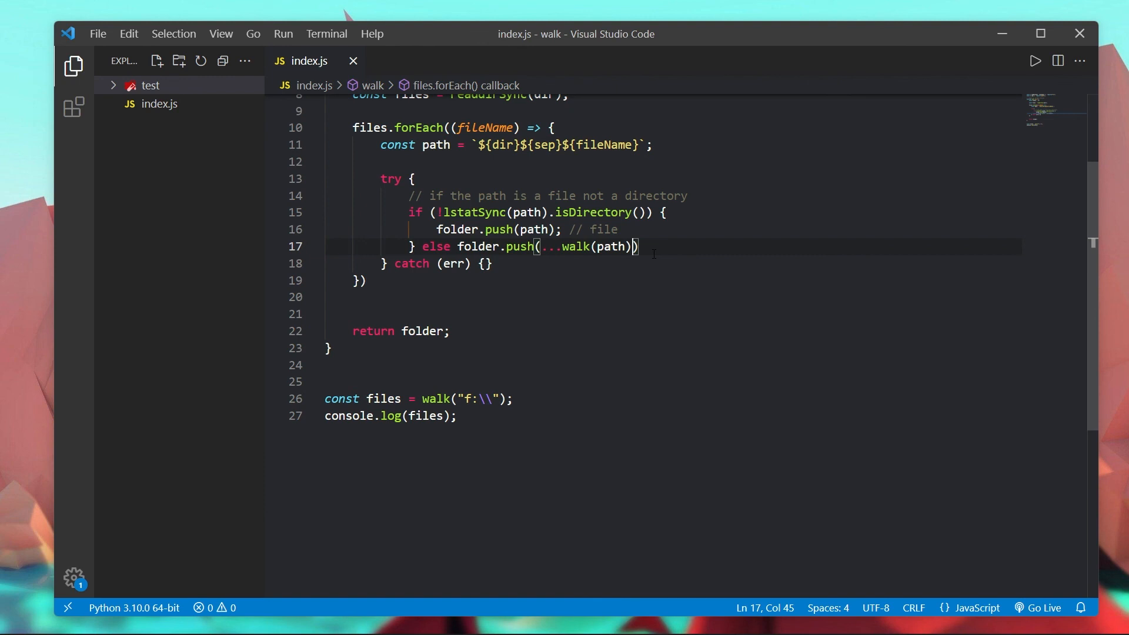
pyautogui.write(',')
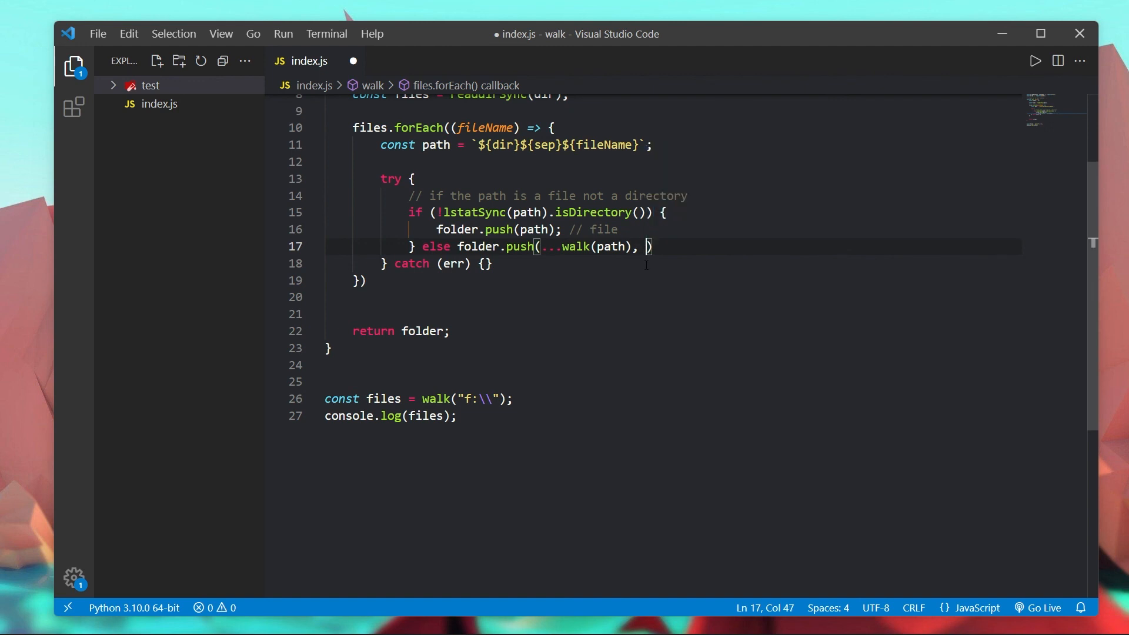
pyautogui.write('path')
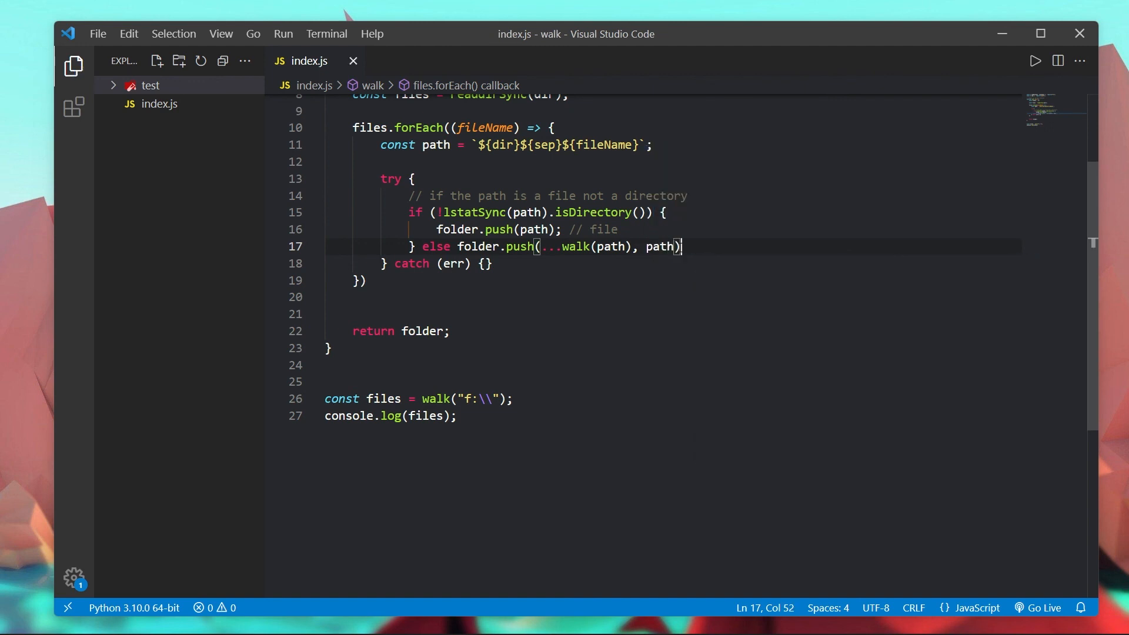
# Step: Change the walk call's argument back to __dirname
pyautogui.scroll(-3)
pyautogui.write(';')
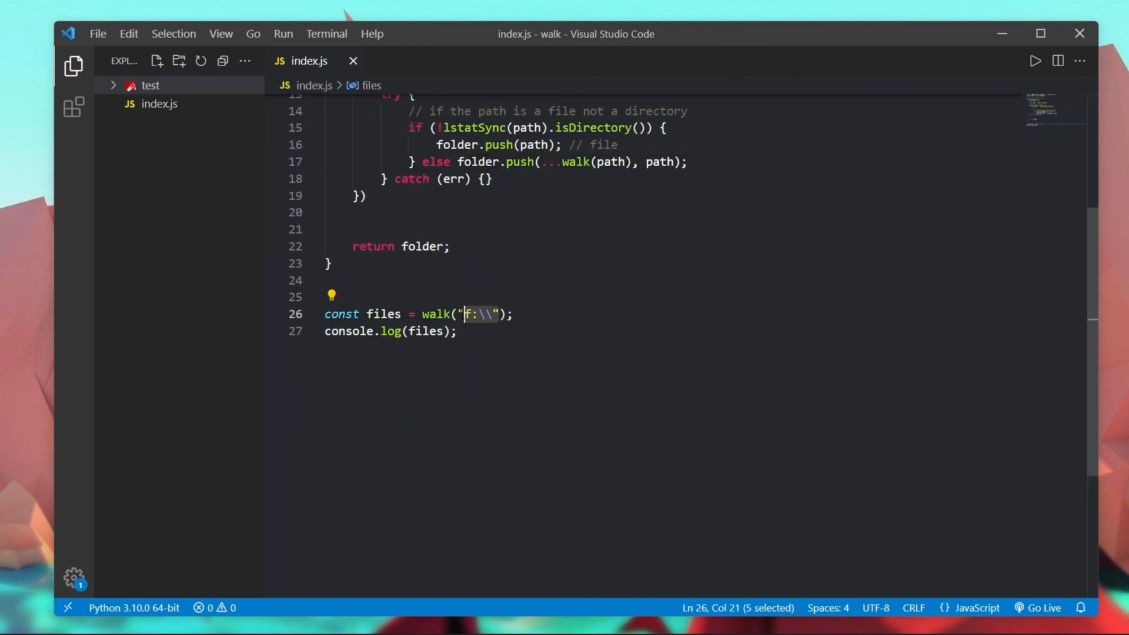
pyautogui.write('__dirname')
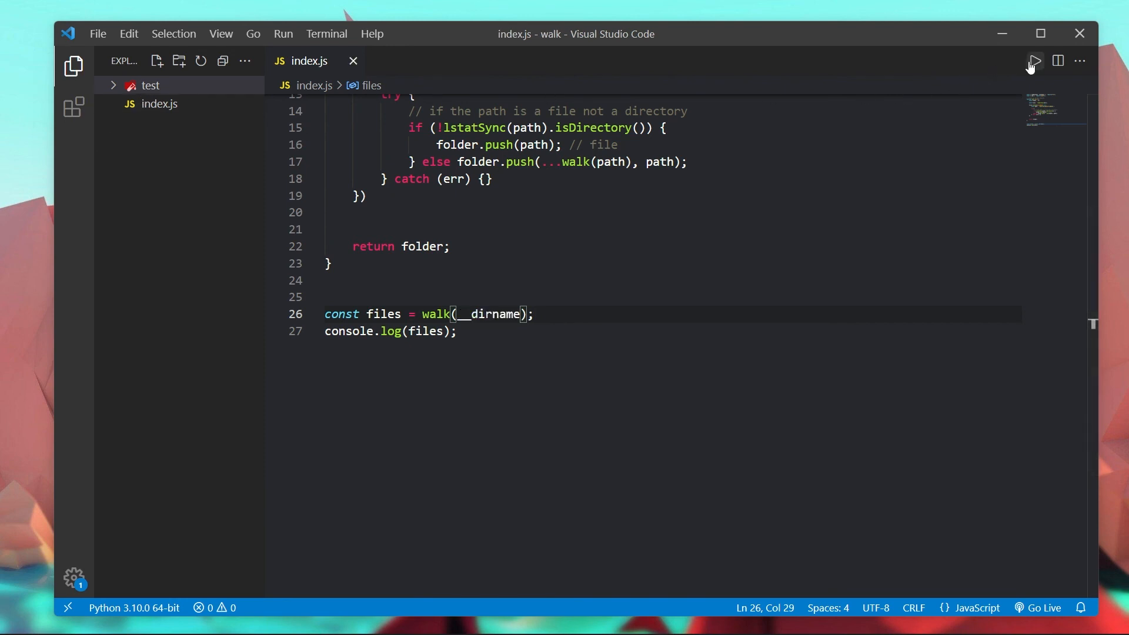
# Step: Run the script and check the output lists every file plus the test and new folders, noting the path argument in push
pyautogui.click(1033, 61)
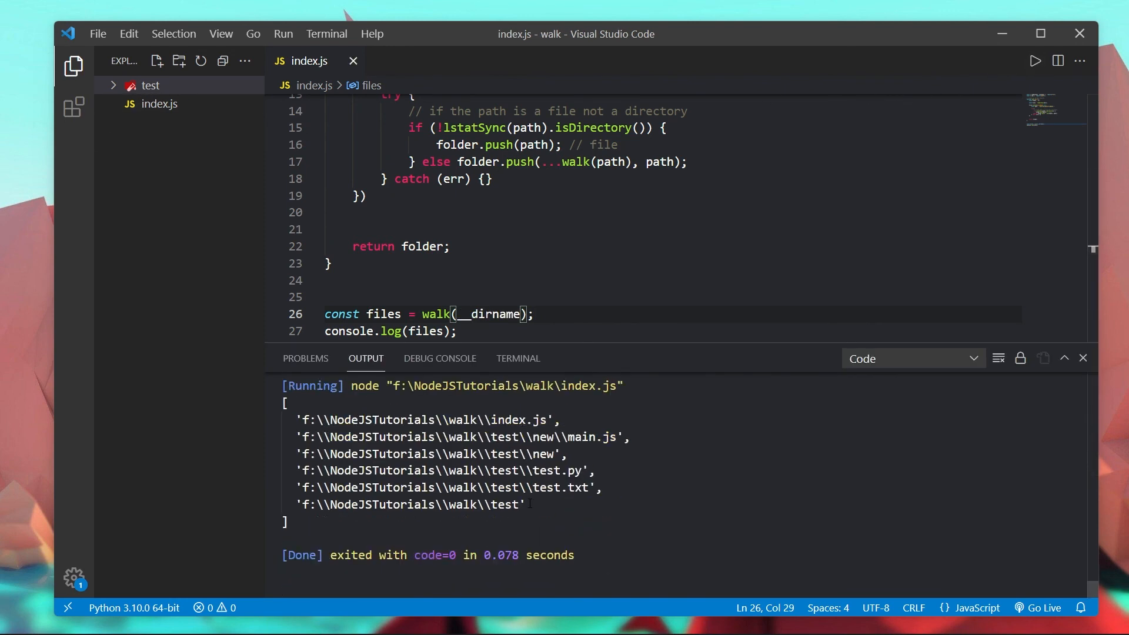
pyautogui.doubleClick(410, 504)
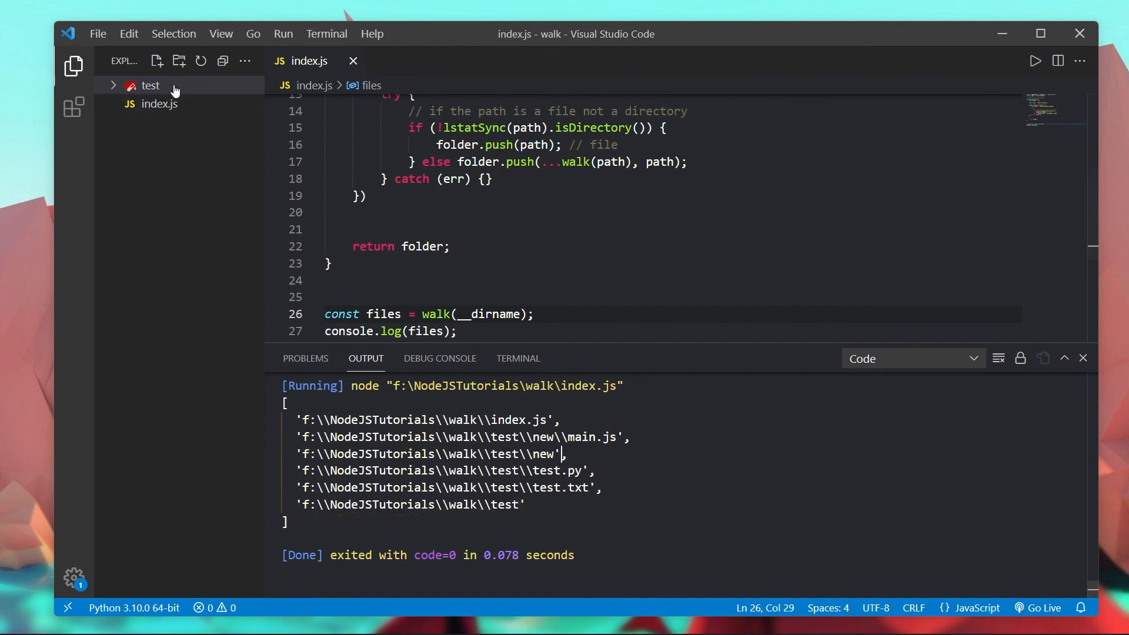
pyautogui.doubleClick(657, 161)
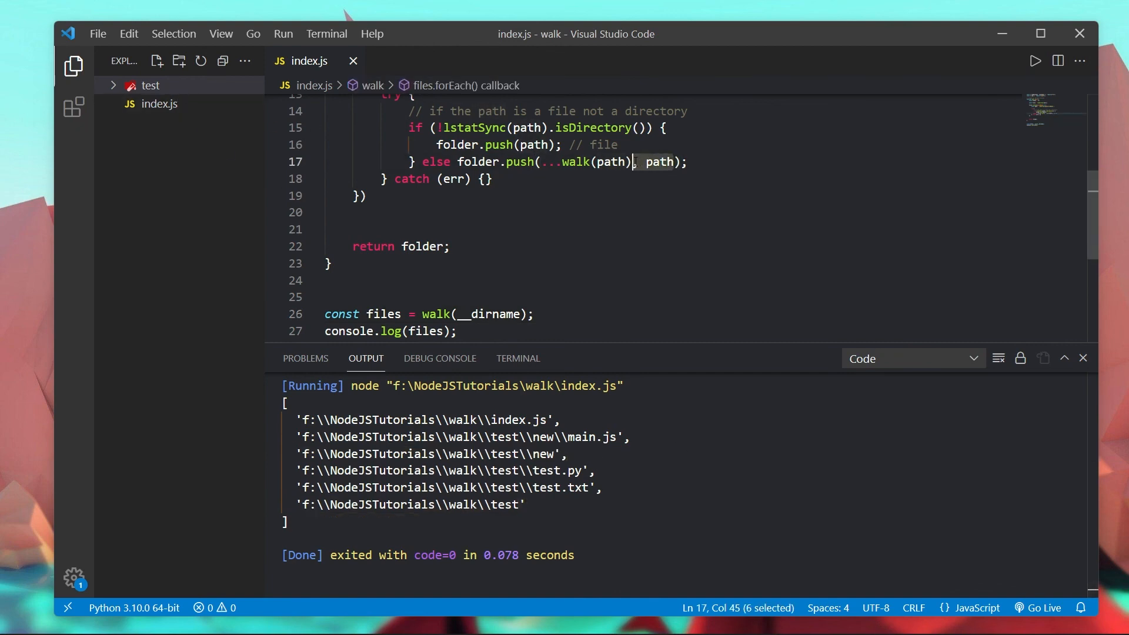